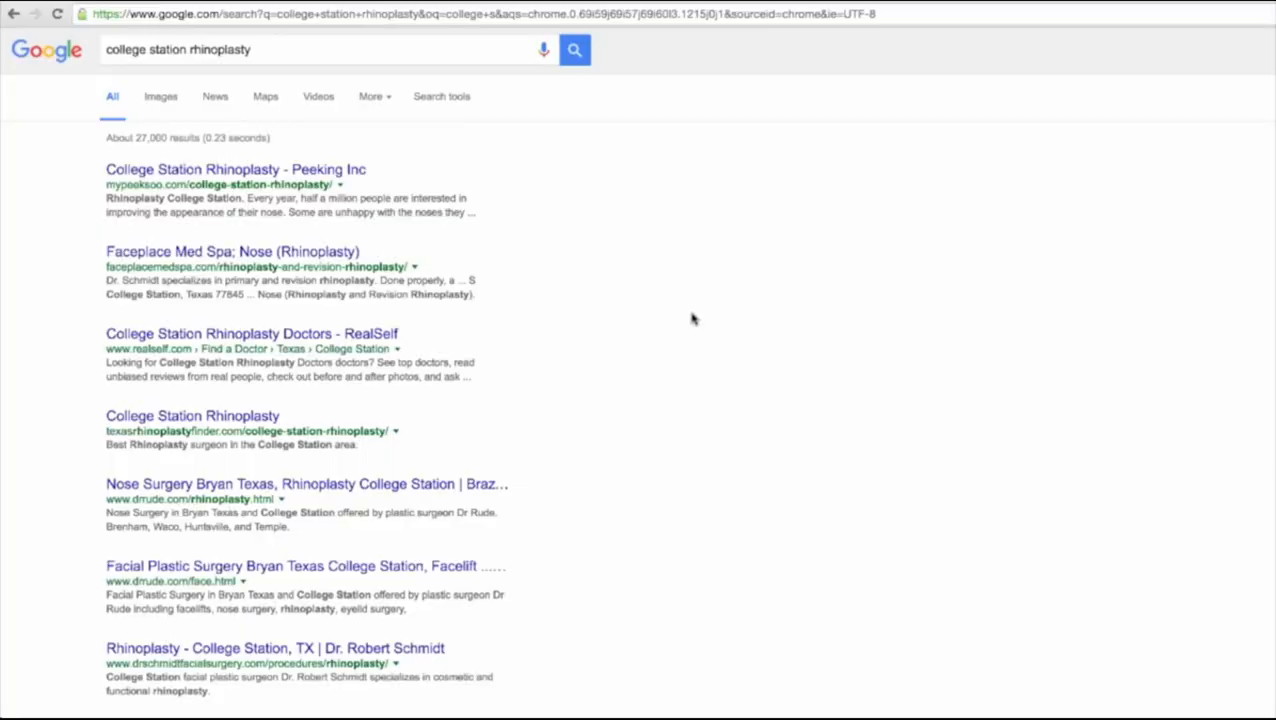
mouse_move(704, 342)
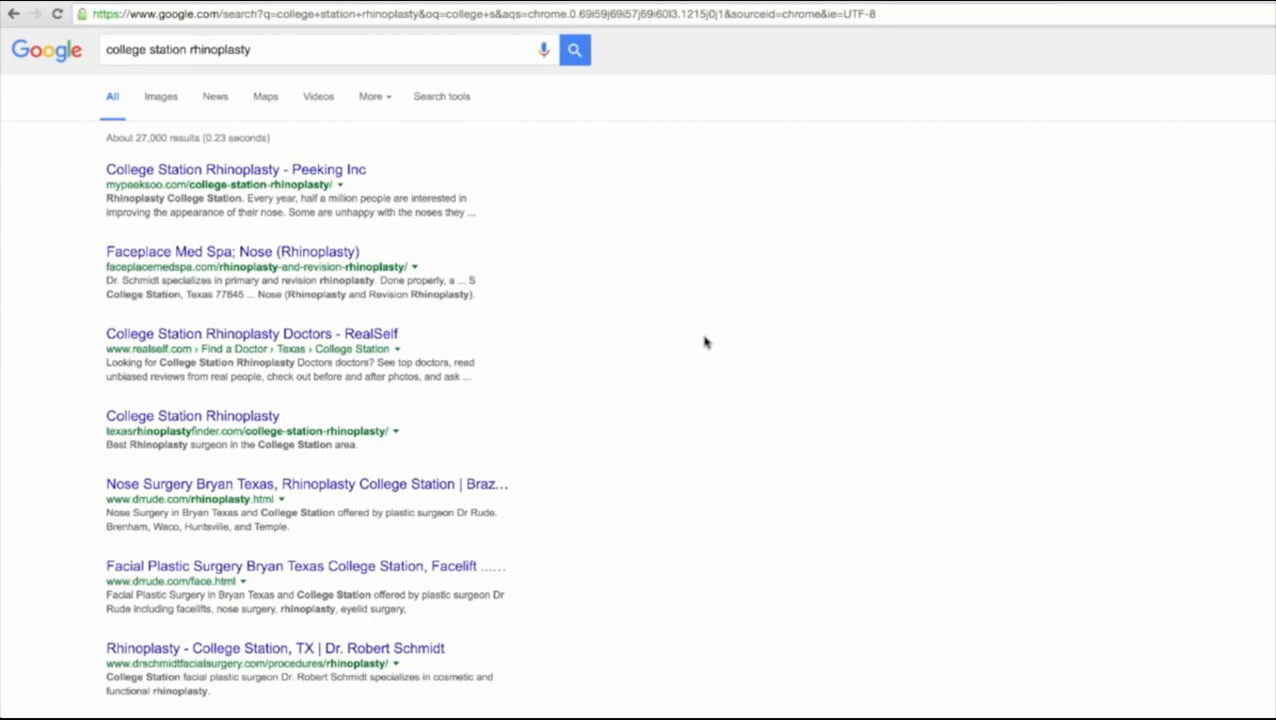
mouse_move(716, 354)
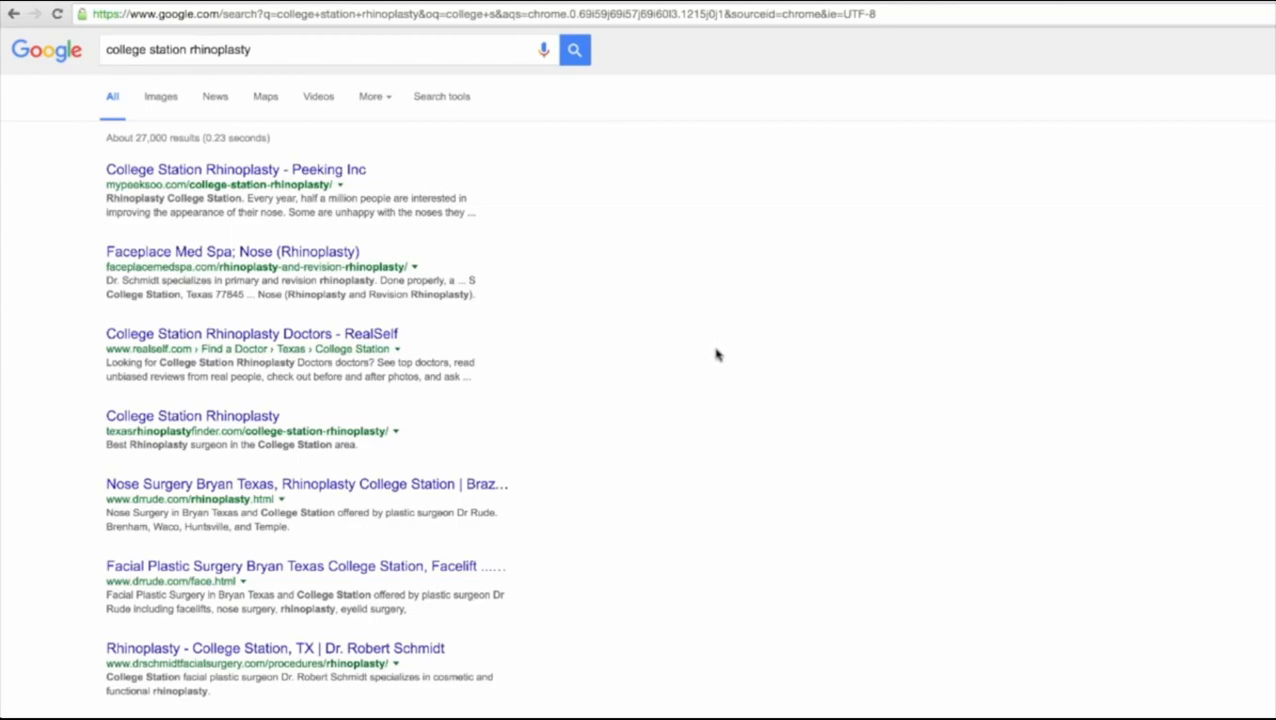
mouse_move(722, 356)
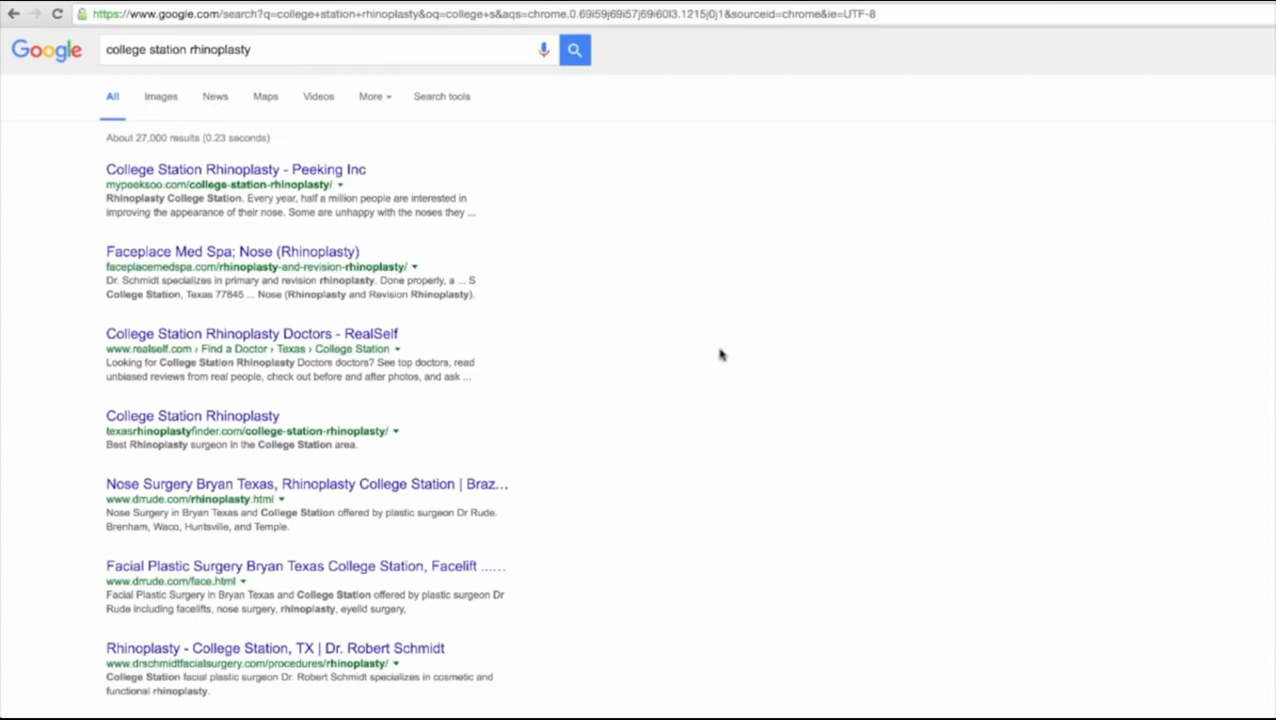
mouse_move(580, 324)
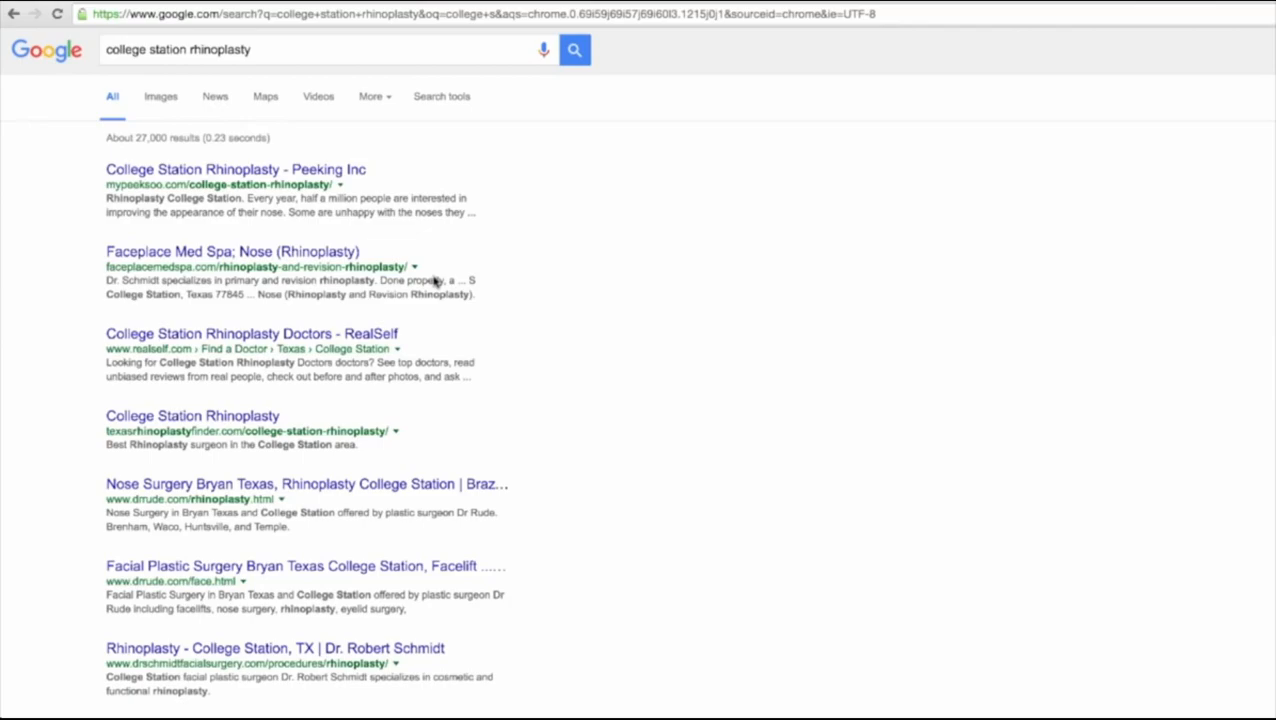
mouse_move(440, 270)
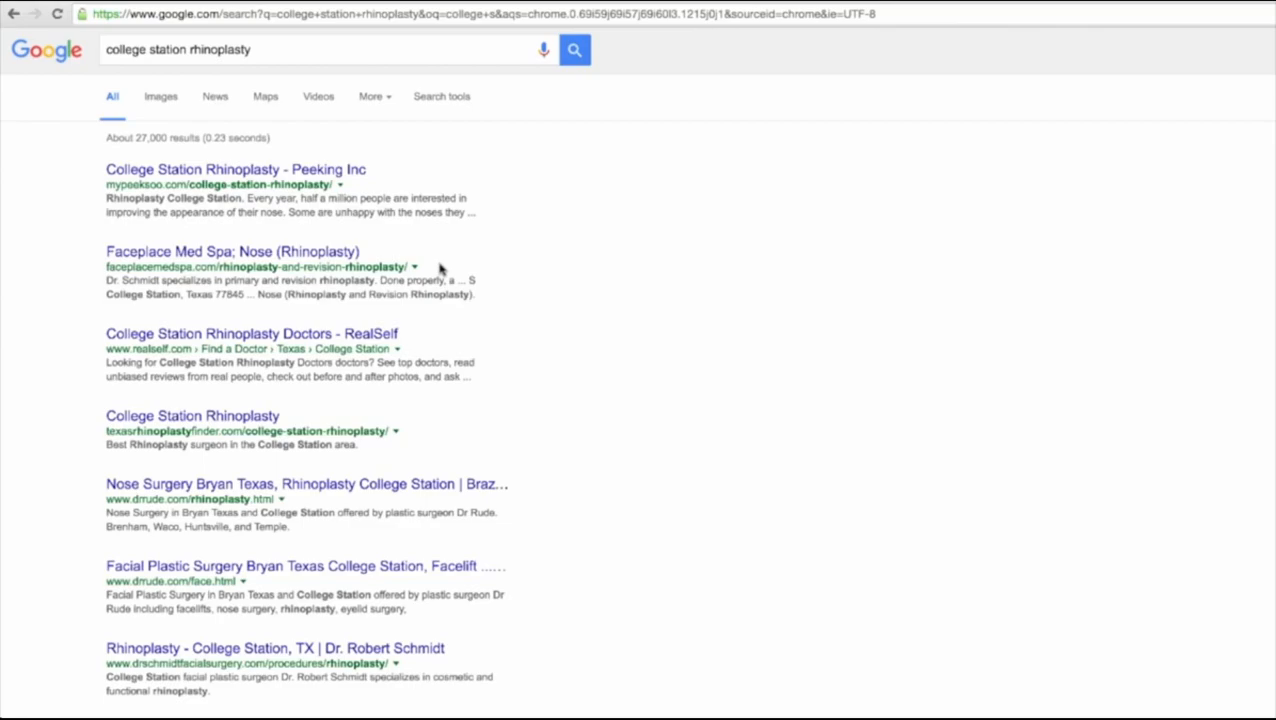
mouse_move(438, 272)
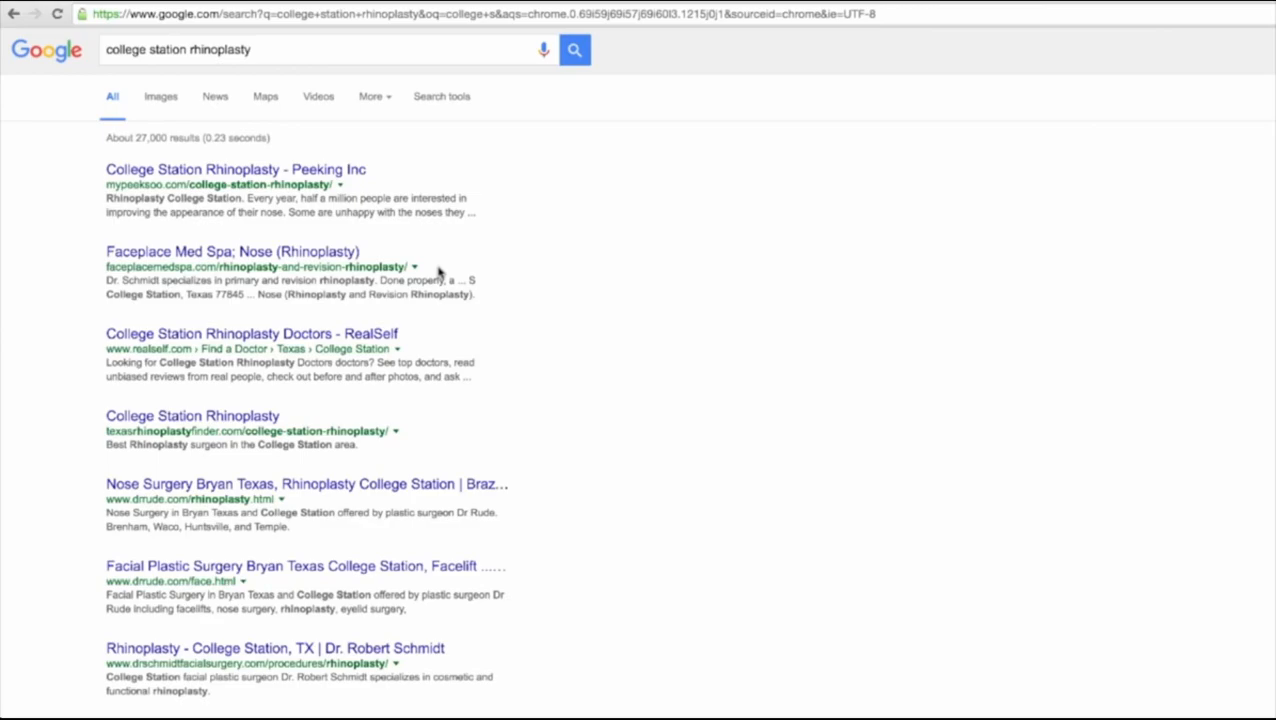
mouse_move(434, 272)
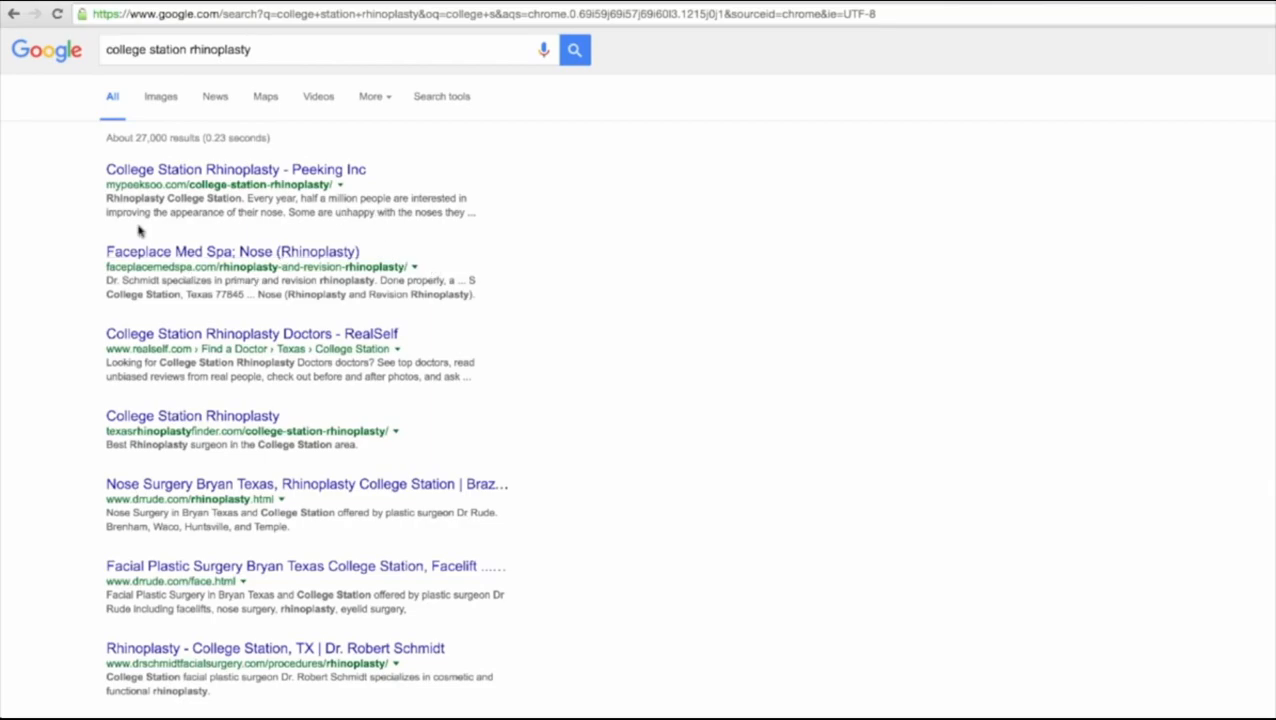
mouse_move(304, 218)
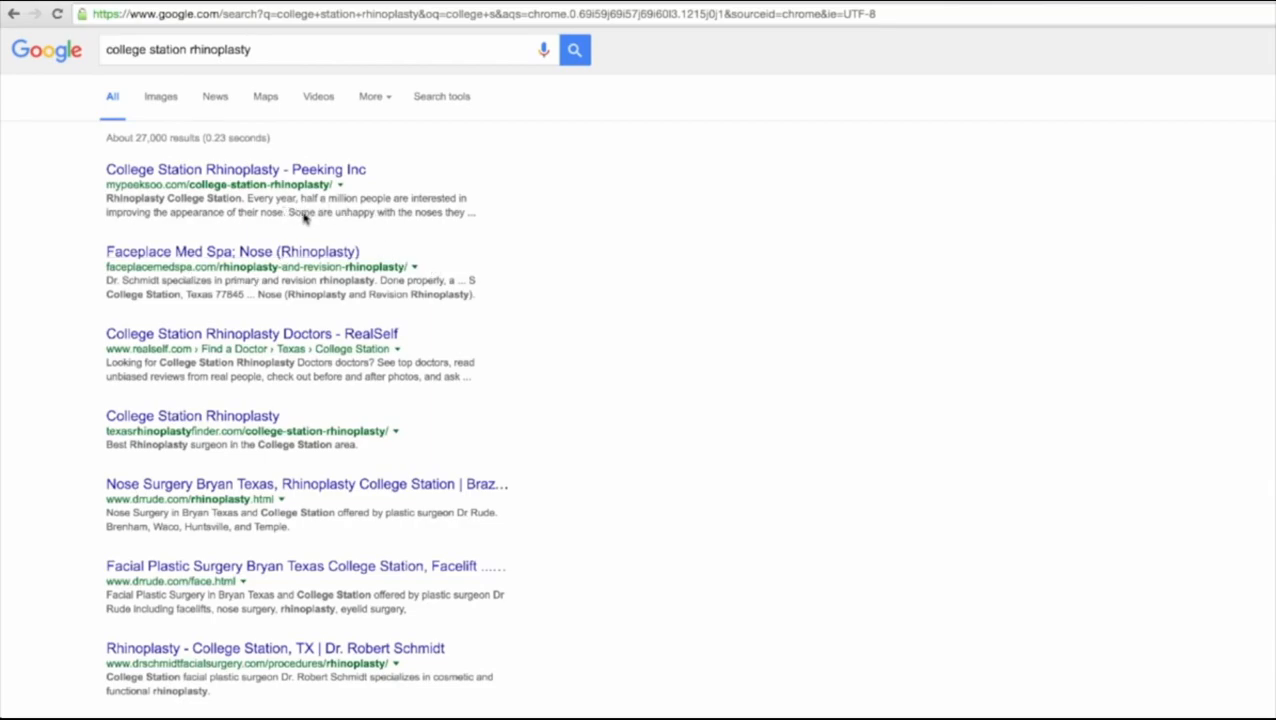
mouse_move(288, 232)
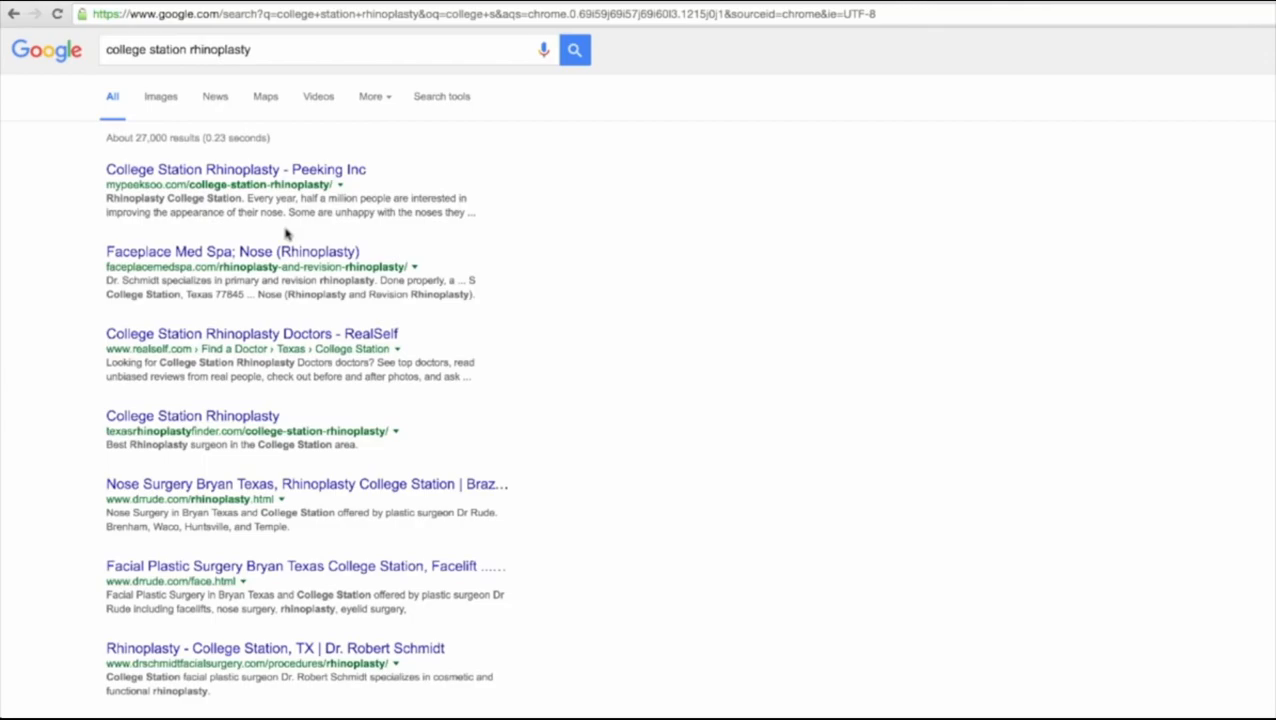
mouse_move(288, 228)
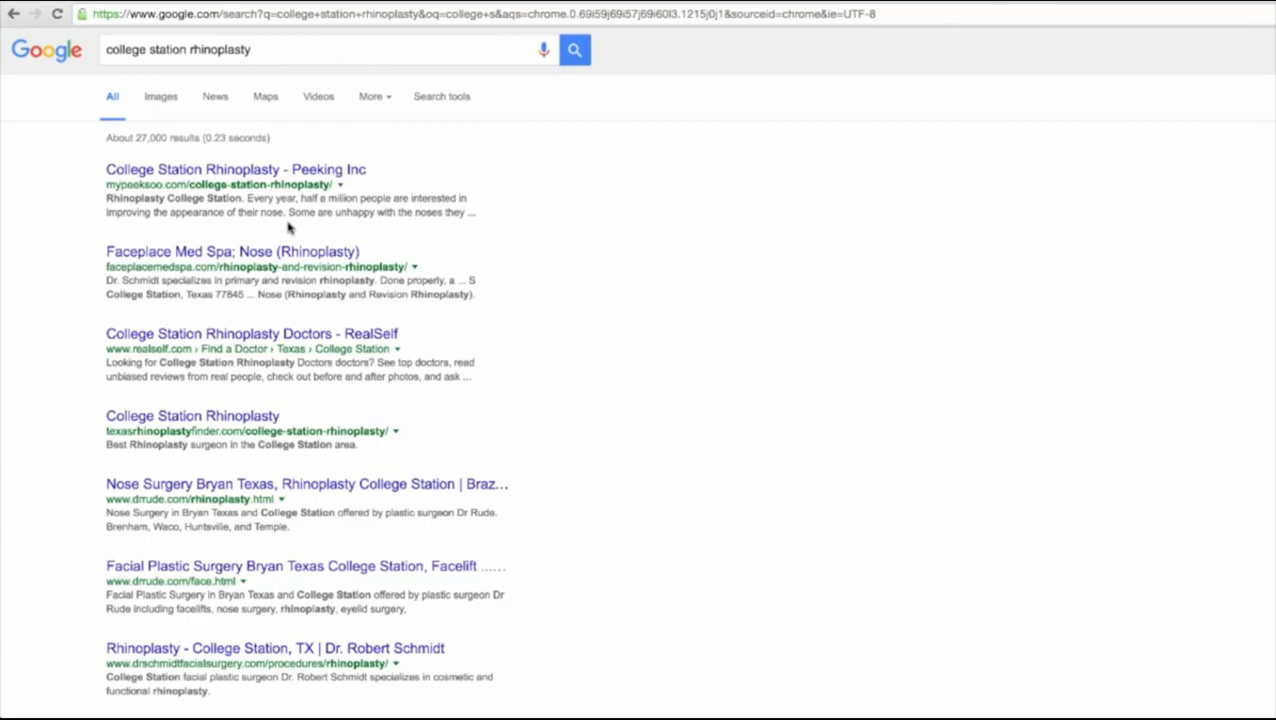
mouse_move(272, 200)
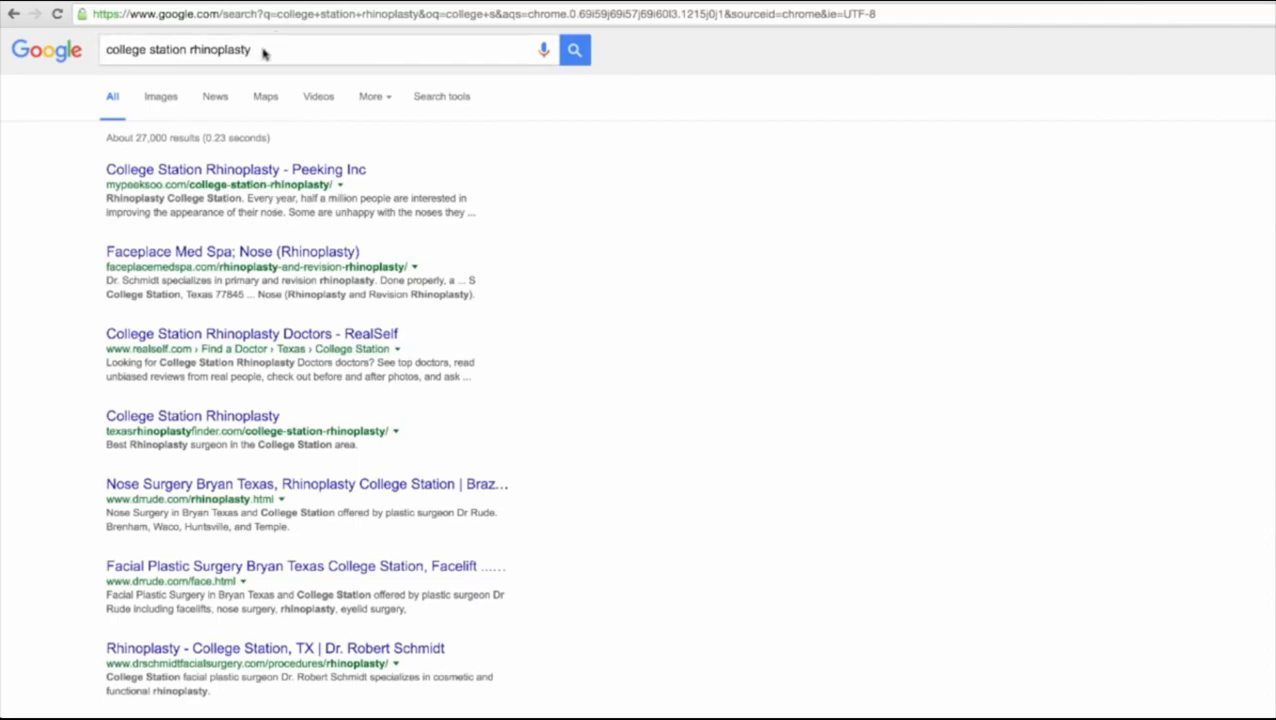
- Search Google for 'frisco rhinoplasty', then for 'college station rhinoplasty'
type("frisco rhinoplasty")
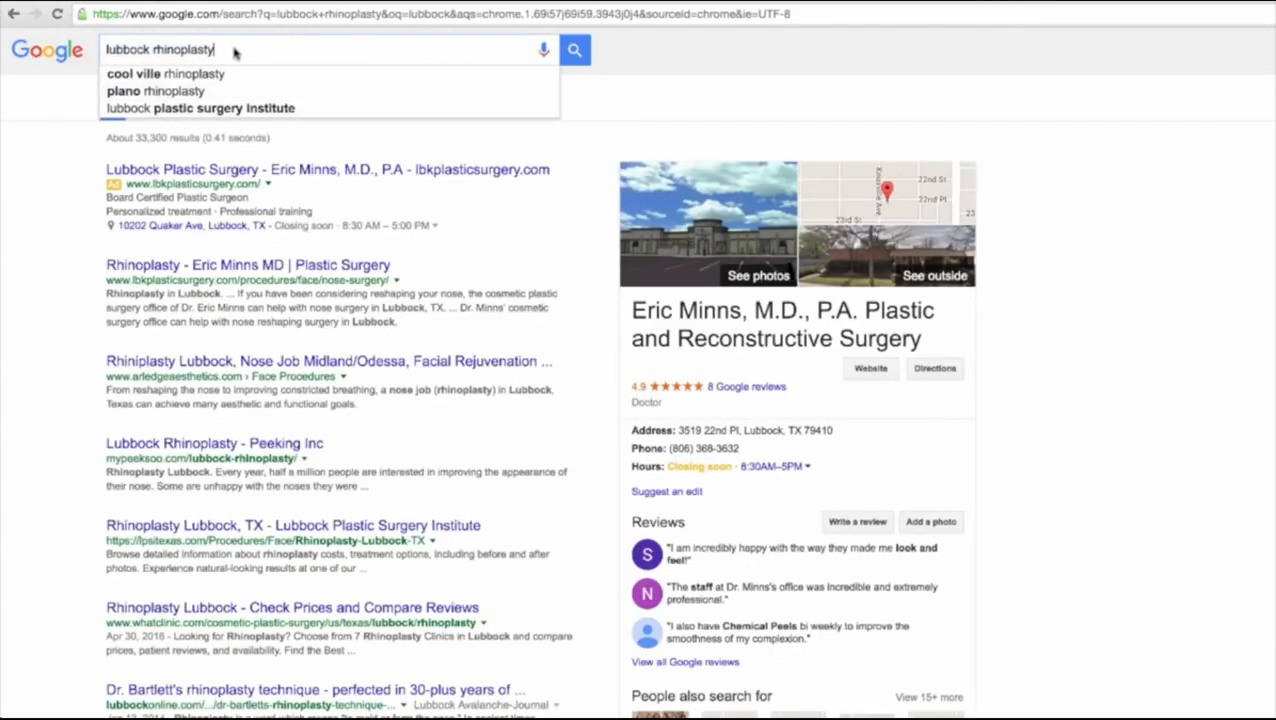
type("college station rhinoplasty")
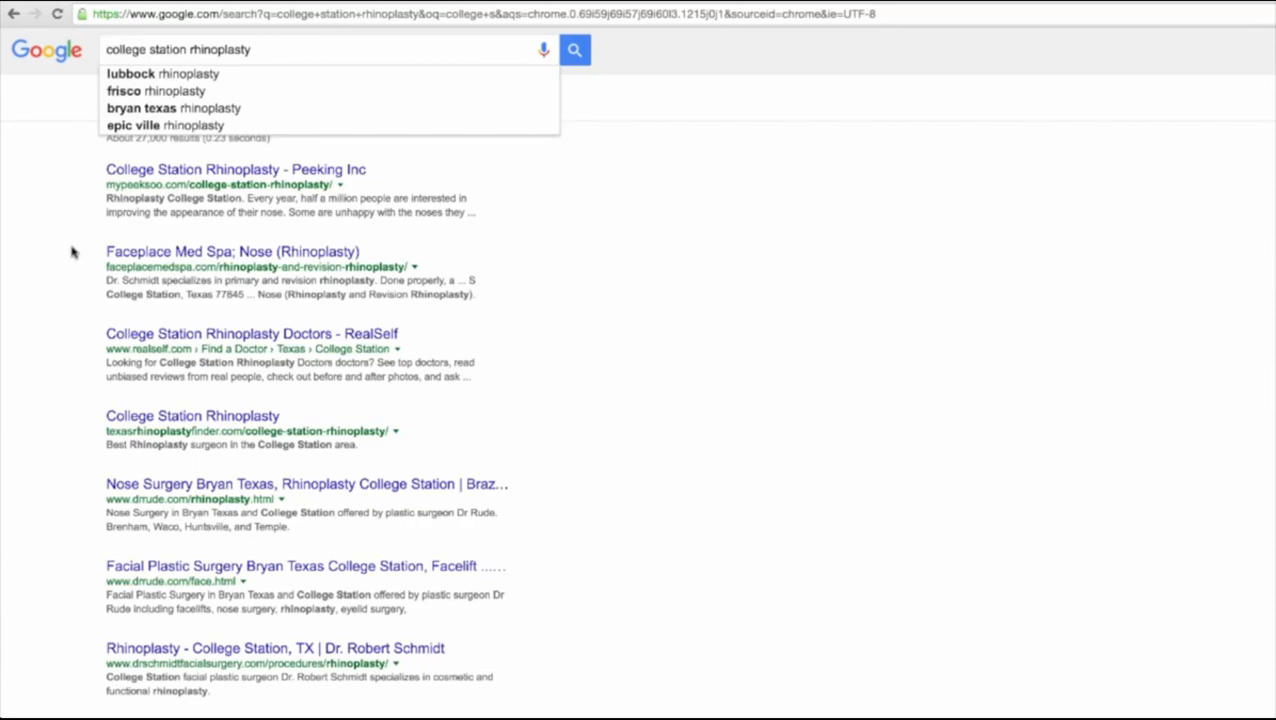
mouse_move(52, 232)
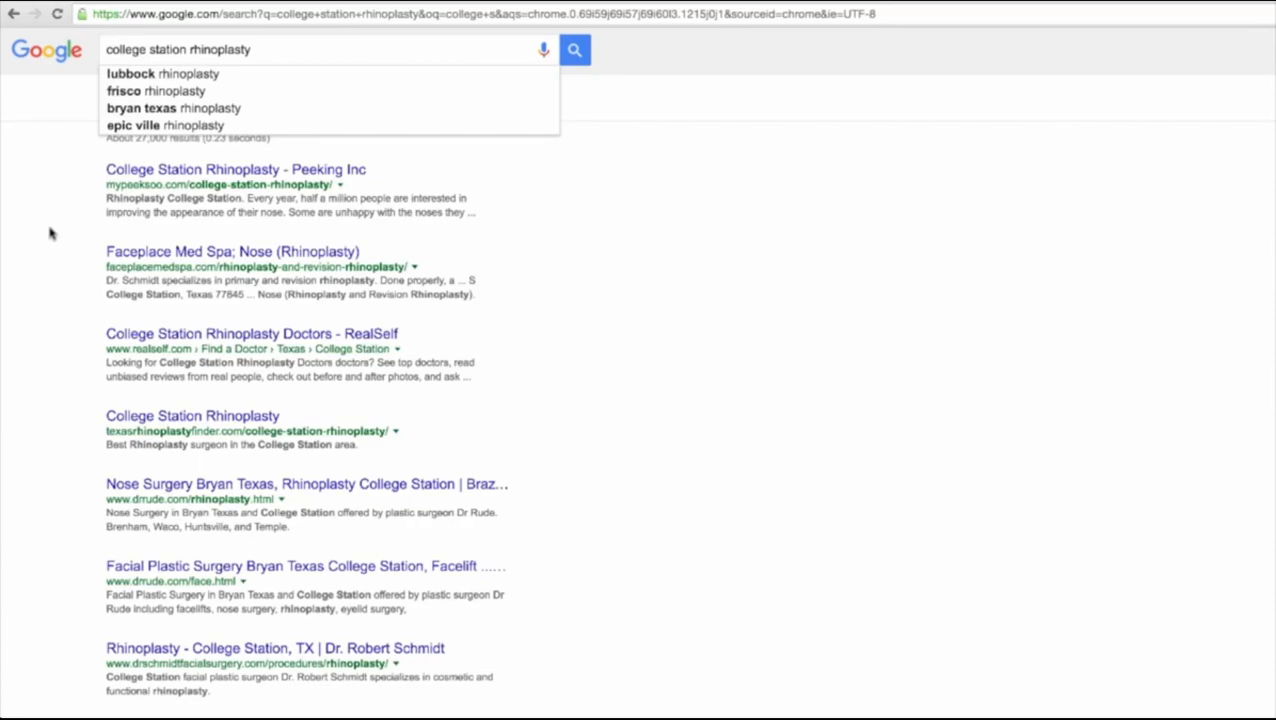
mouse_move(128, 242)
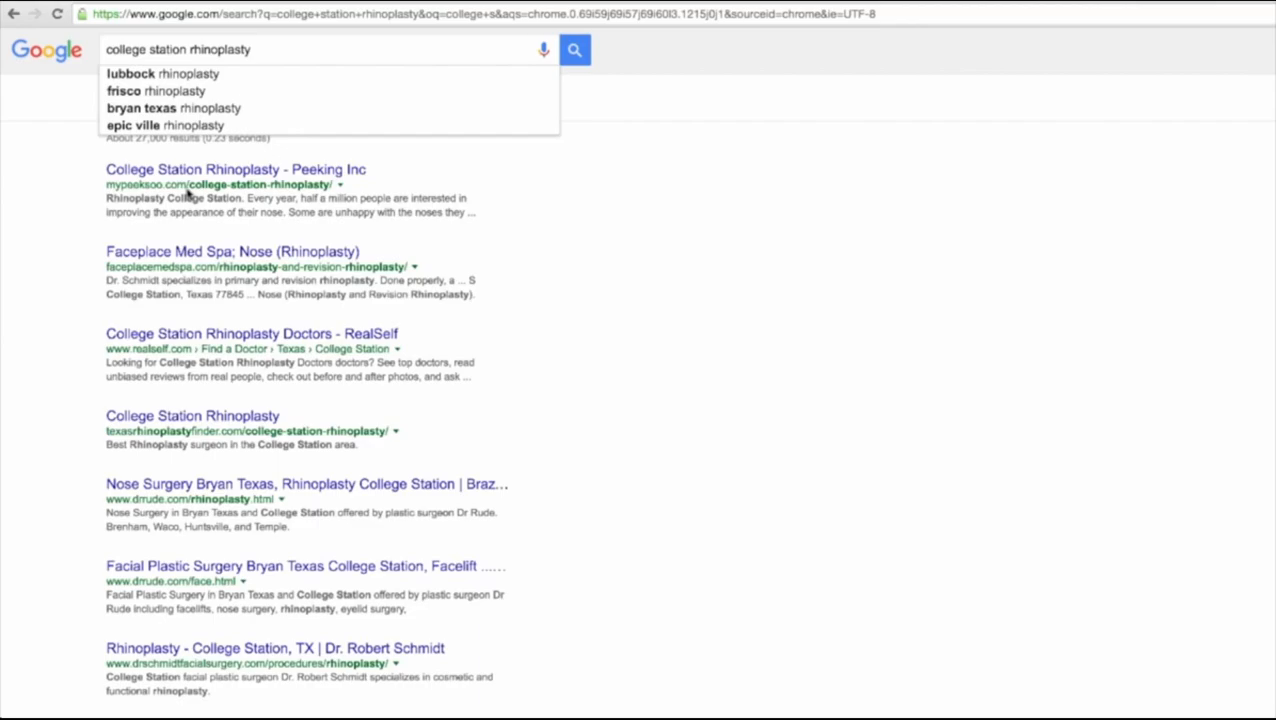
double_click(132, 184)
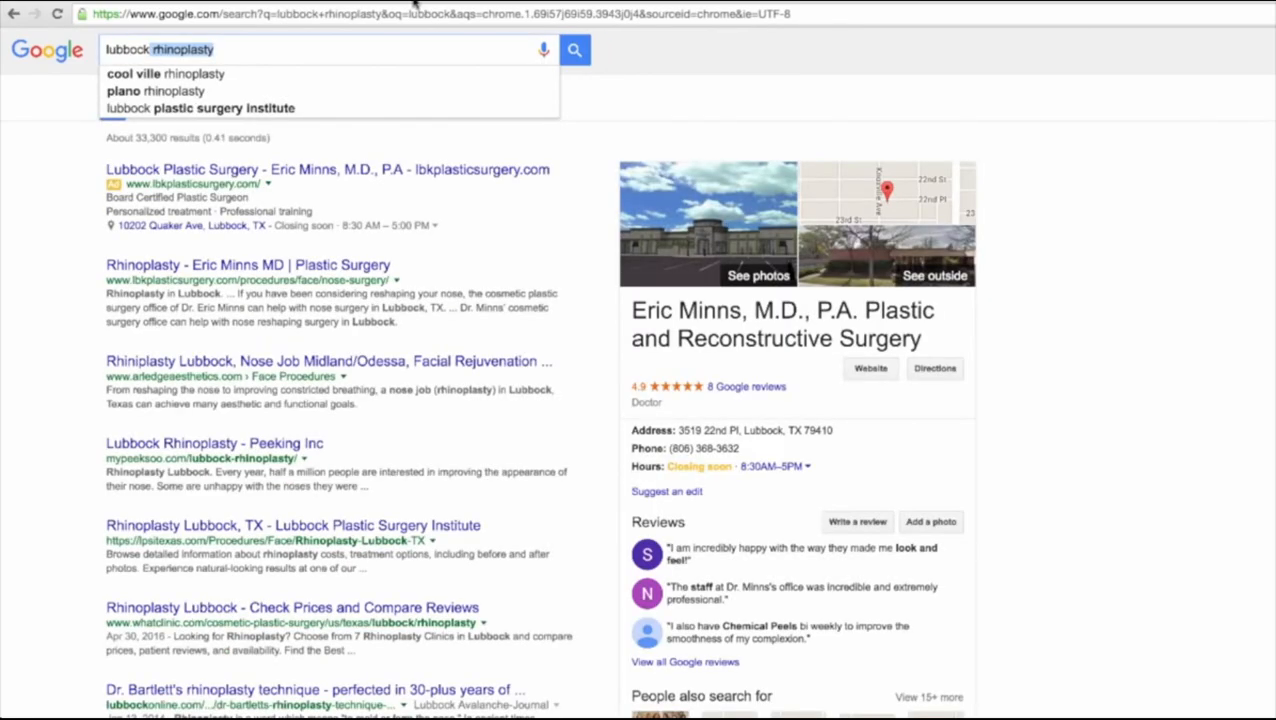
mouse_move(144, 476)
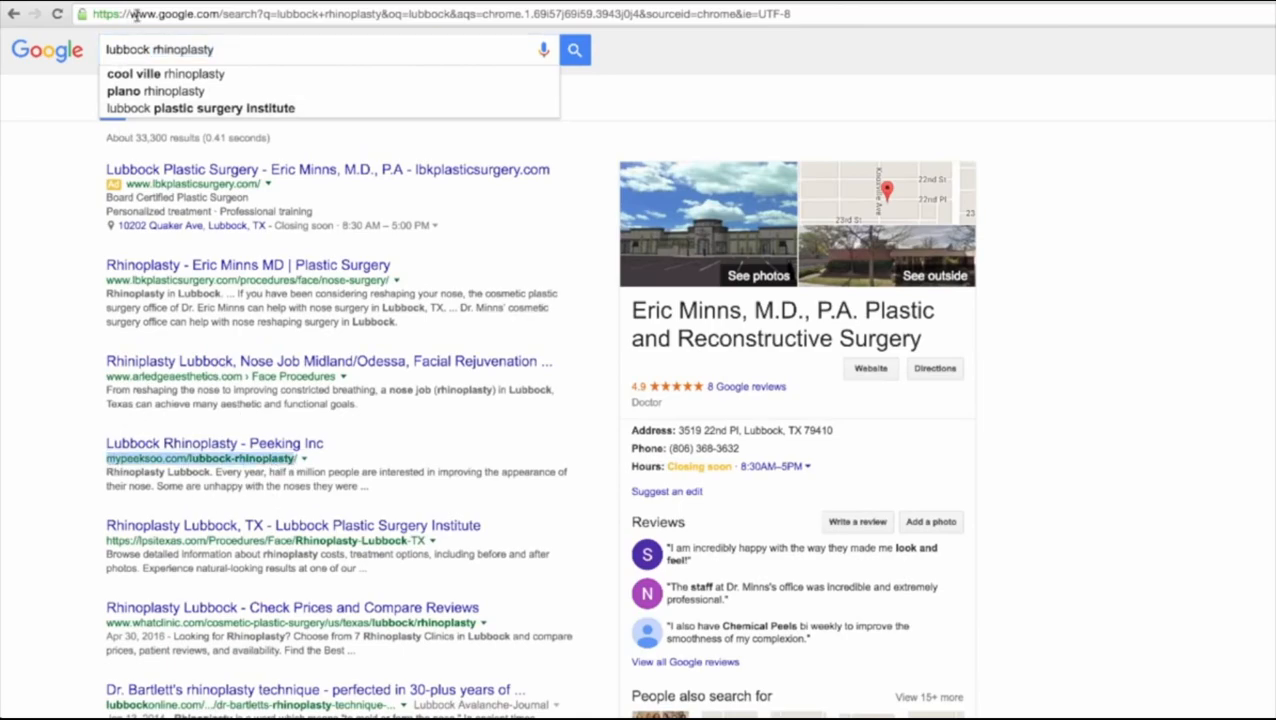
type("college station rhinoplasty")
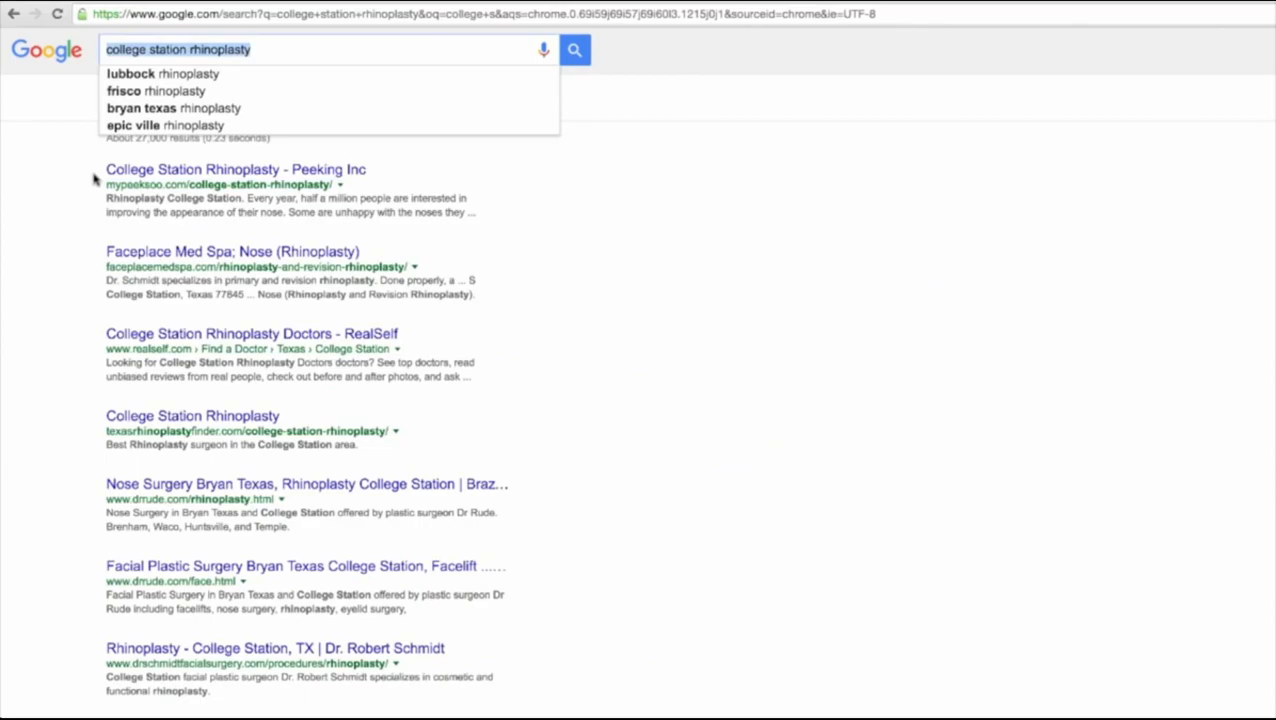
mouse_move(100, 182)
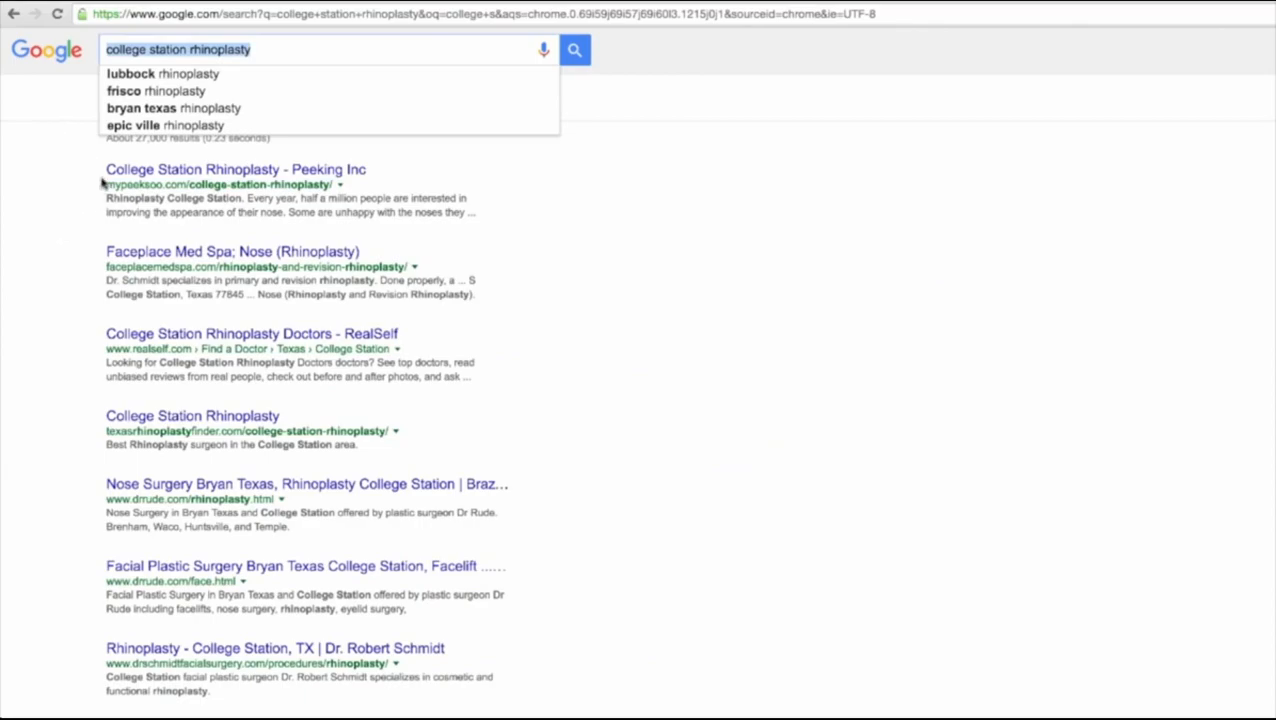
mouse_move(140, 222)
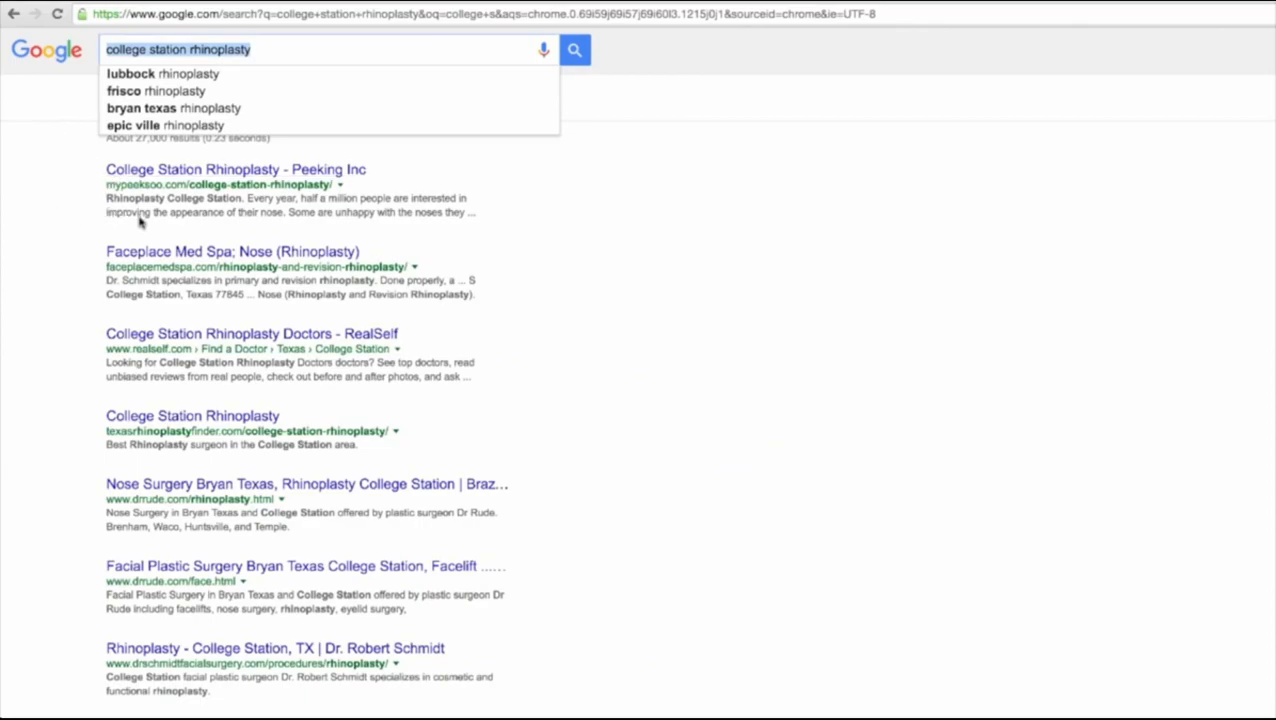
mouse_move(364, 206)
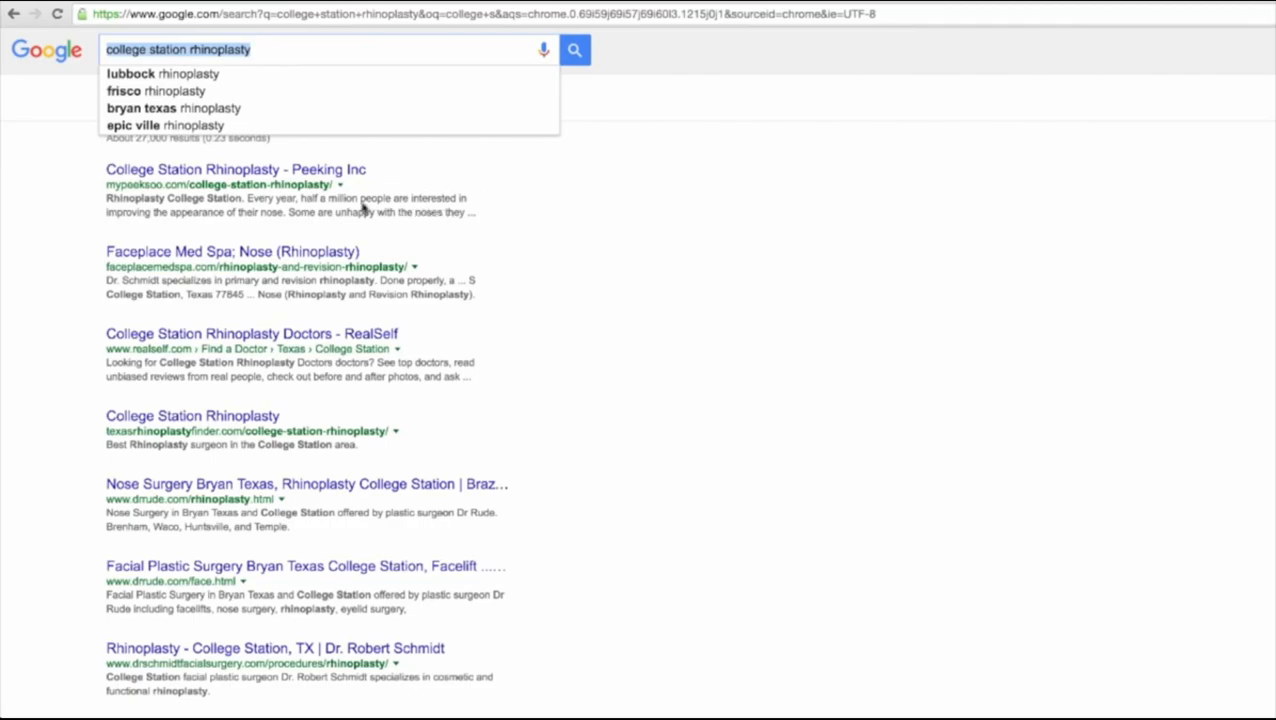
mouse_move(284, 140)
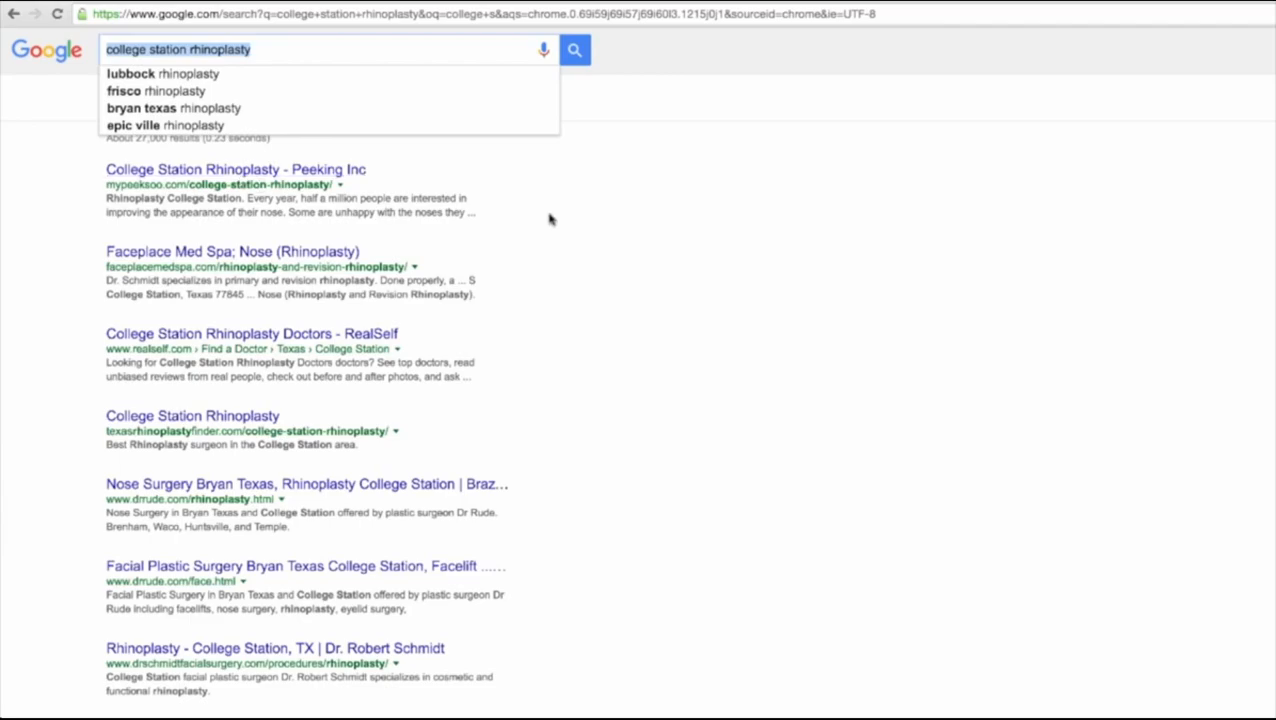
- Visit the top-ranked Peeking Inc College Station Rhinoplasty page, select its article text, and return to the results
left_click(236, 168)
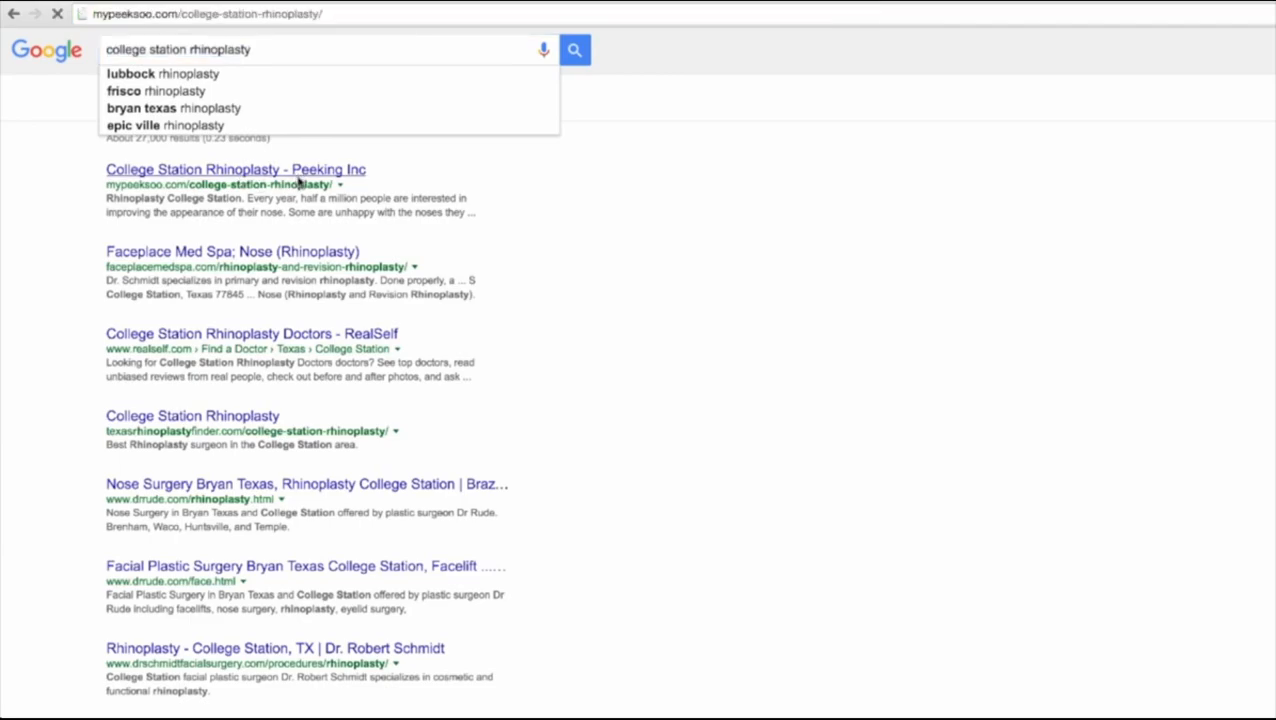
left_click(236, 168)
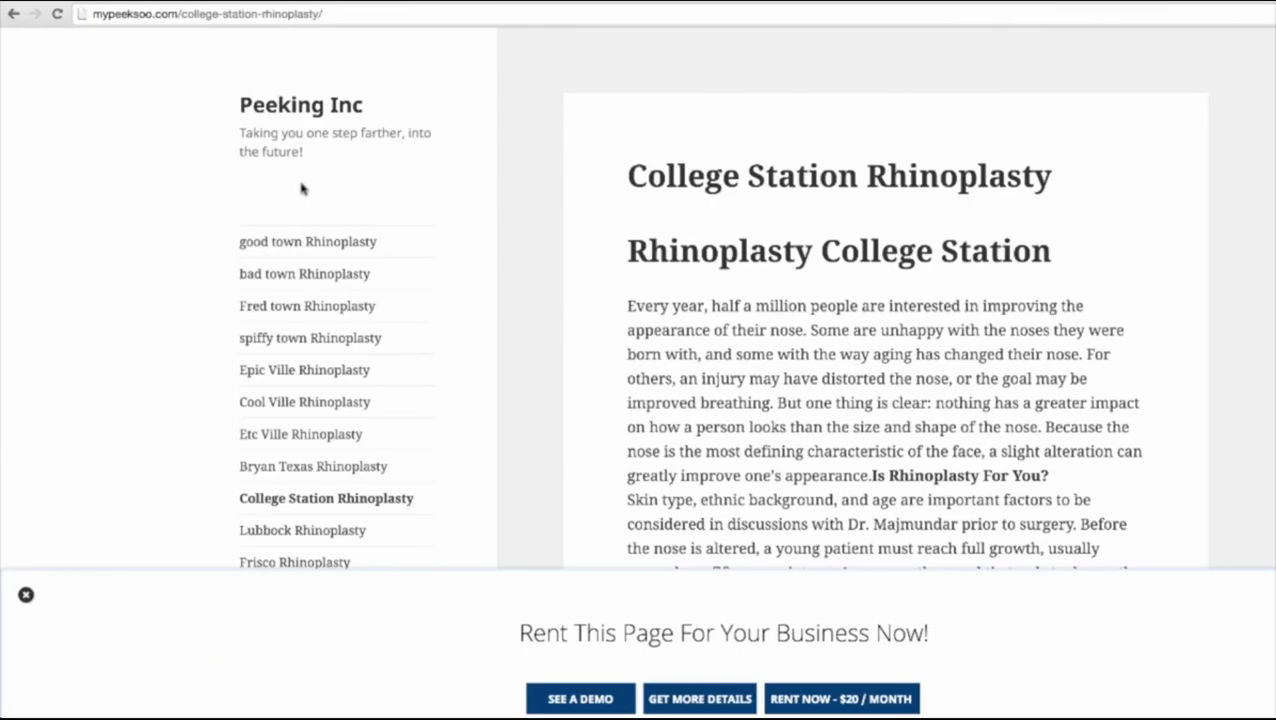
left_click_drag(628, 176, 990, 336)
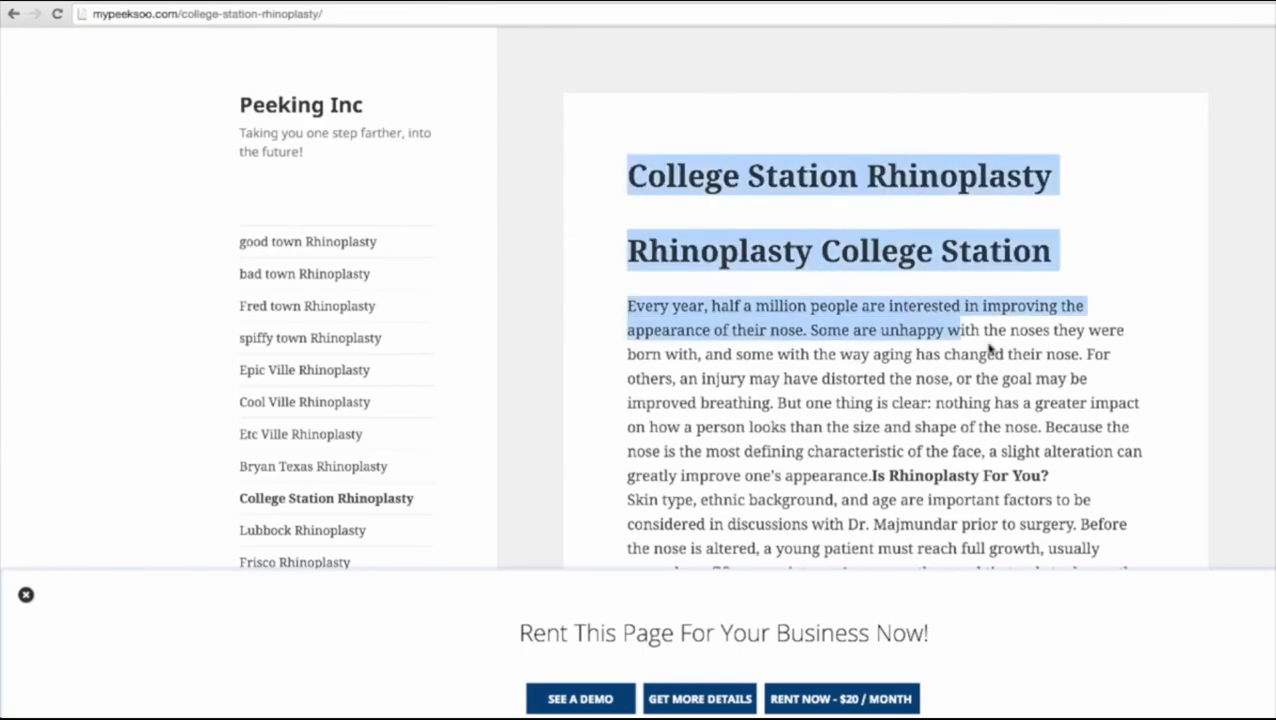
scroll("down", 3)
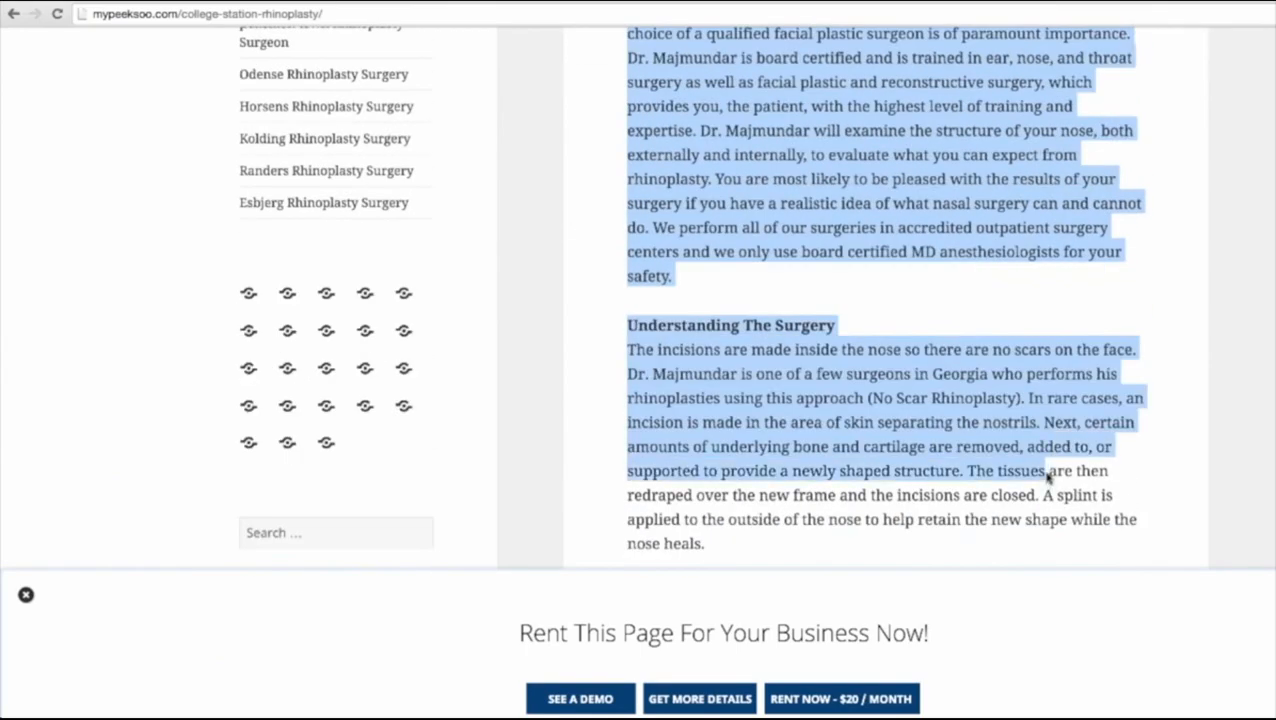
scroll("down", 3)
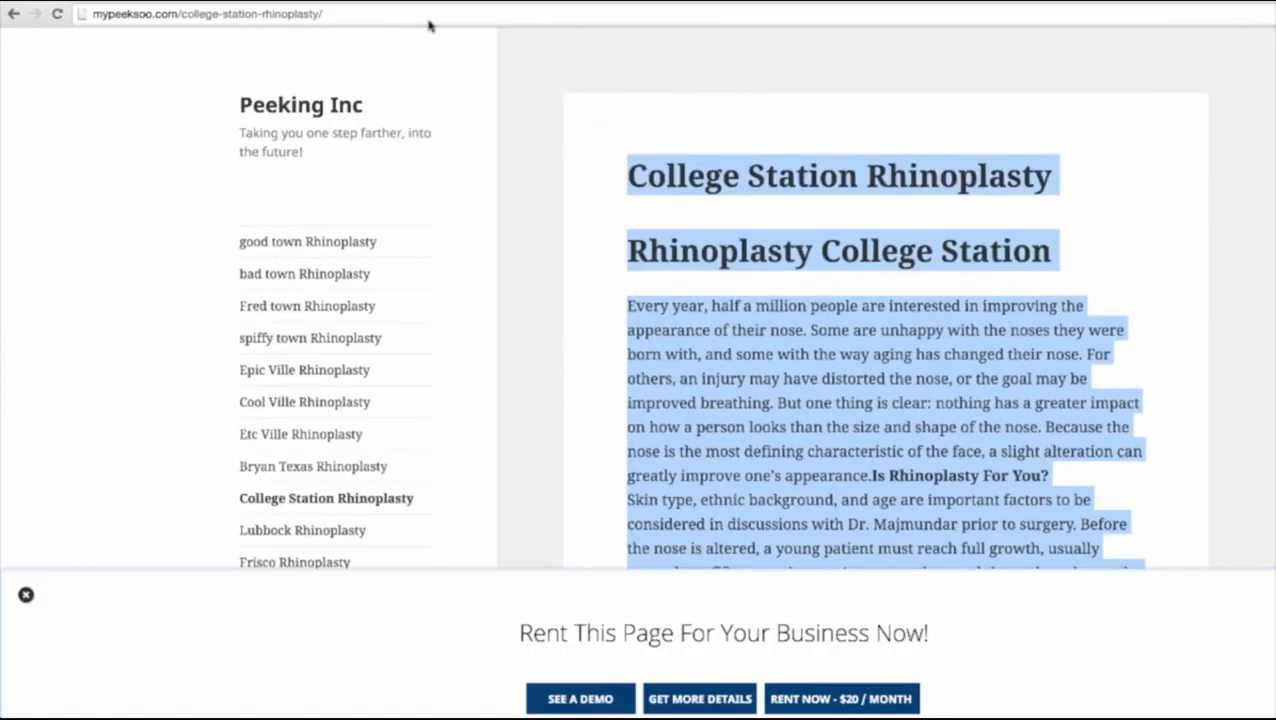
left_click(14, 12)
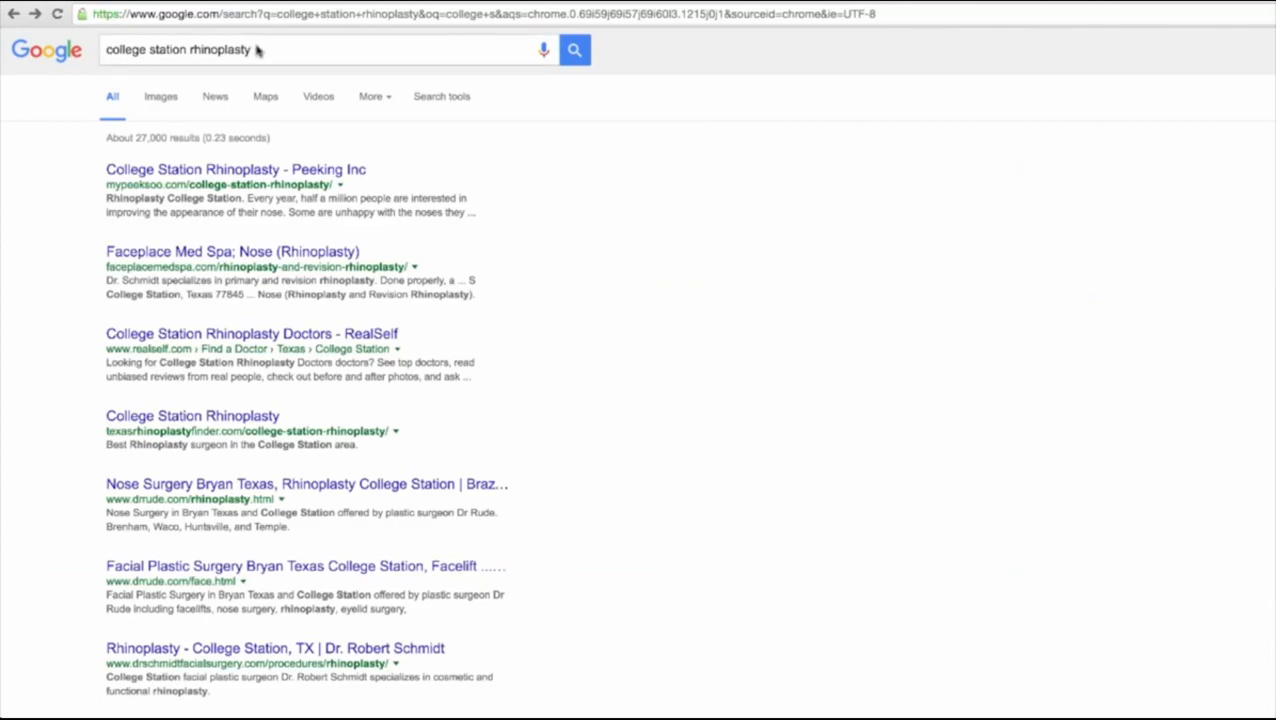
- Search 'rhinoplasty articles', then go back to the college station rhinoplasty results with Peeking Inc first
type("riho")
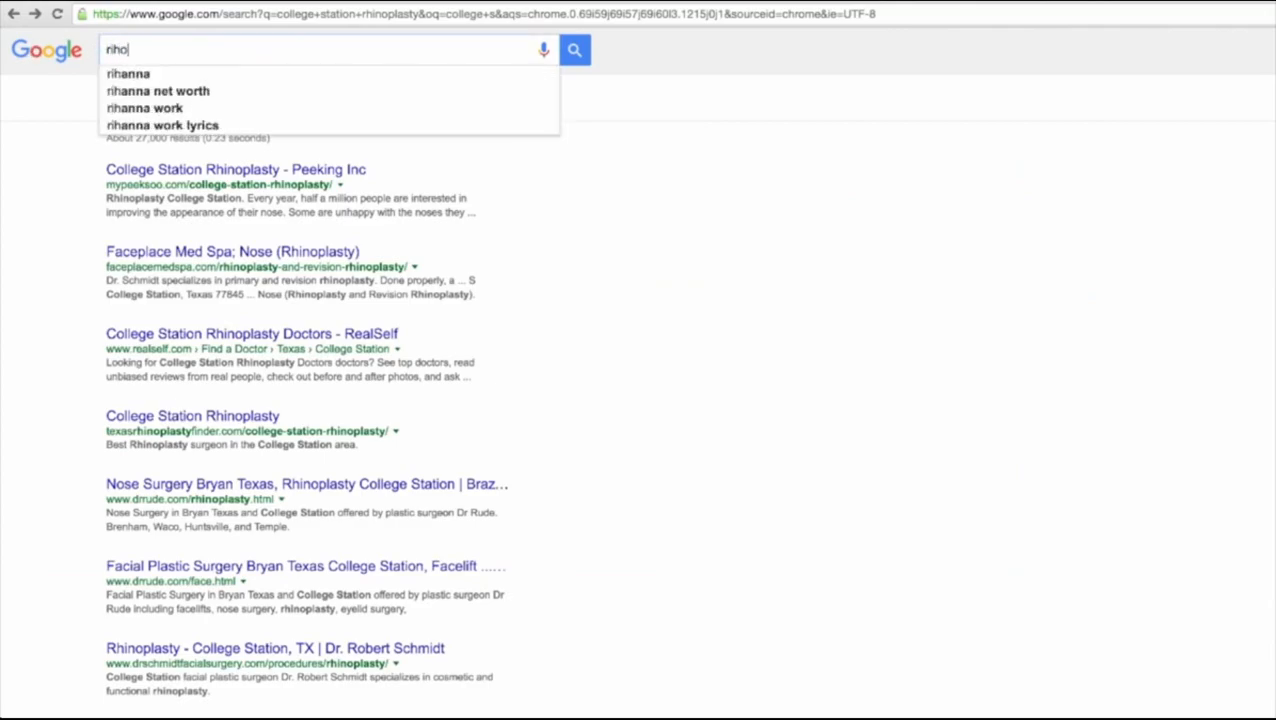
type("rhinoplasty")
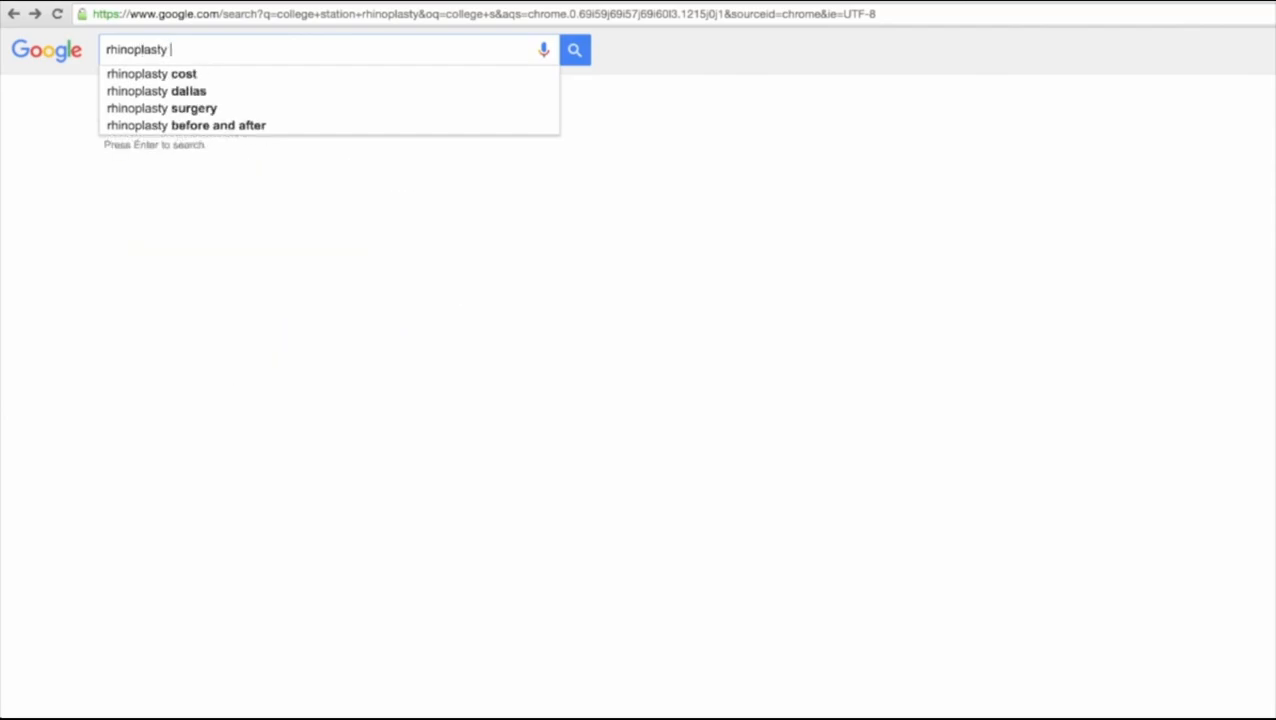
type("articles")
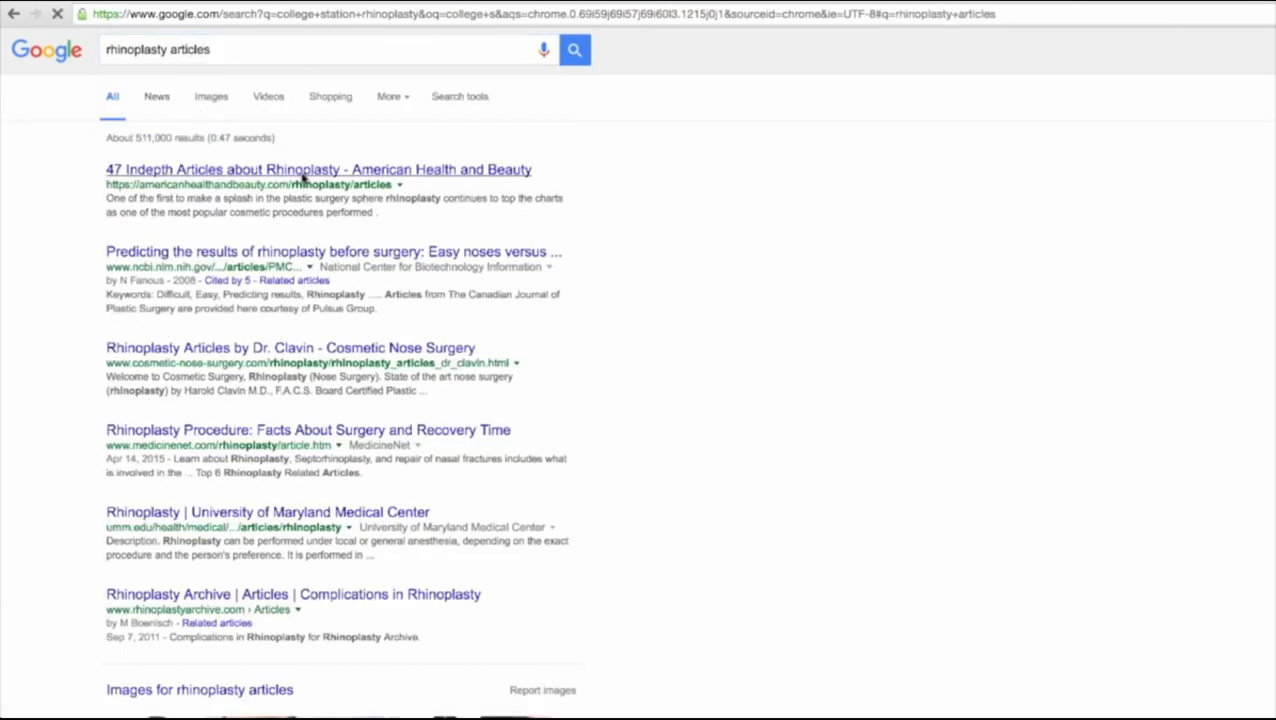
left_click(318, 168)
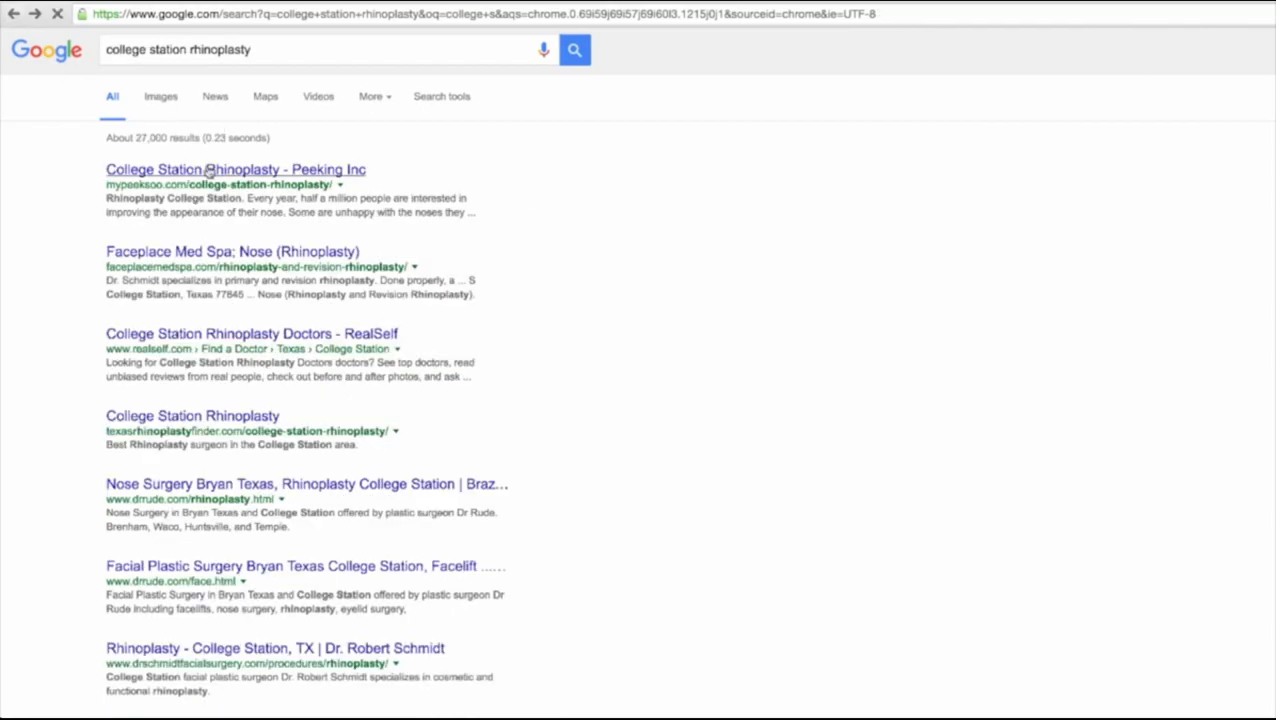
- Open the top Peeking Inc College Station Rhinoplasty result and scroll through its article and city page links
left_click(236, 168)
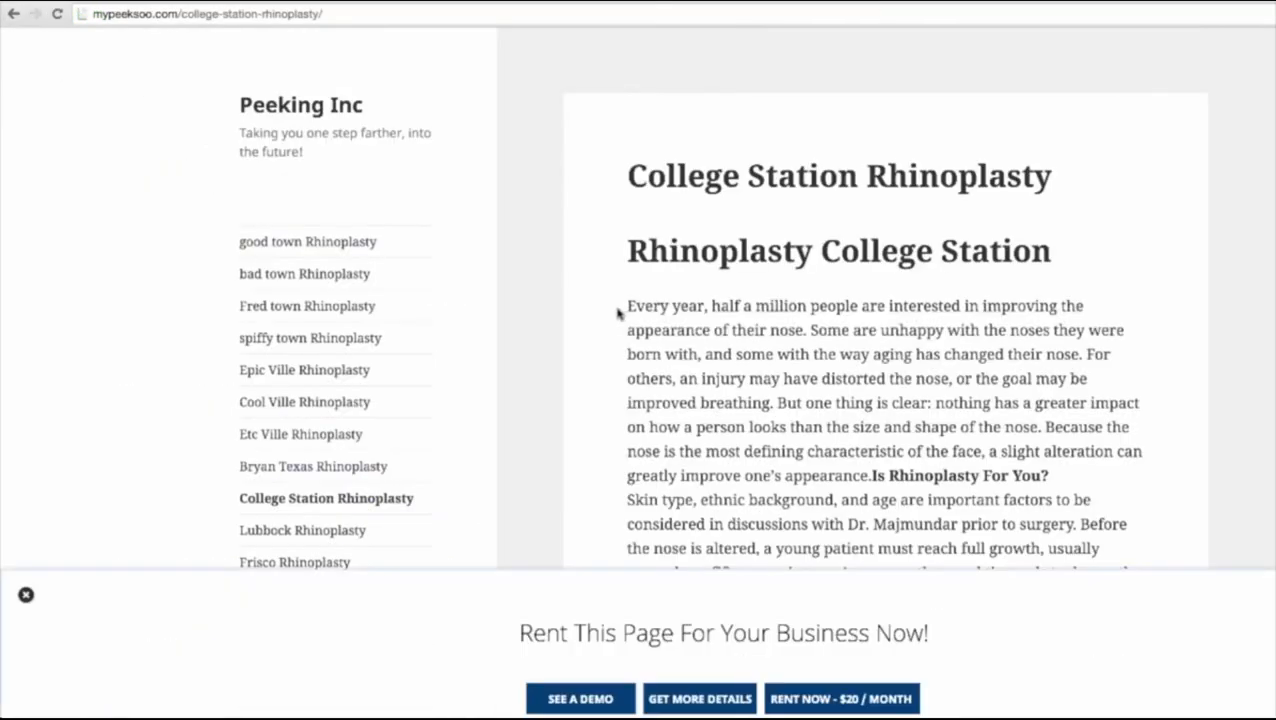
mouse_move(336, 36)
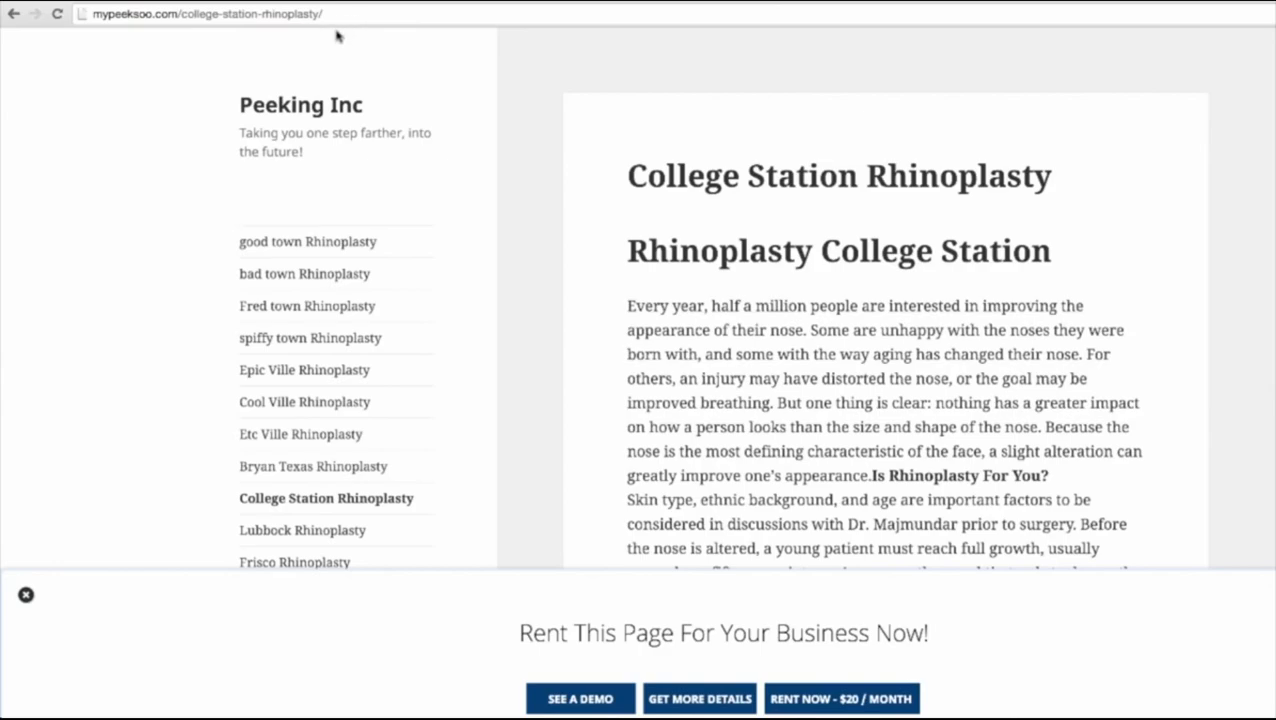
mouse_move(386, 36)
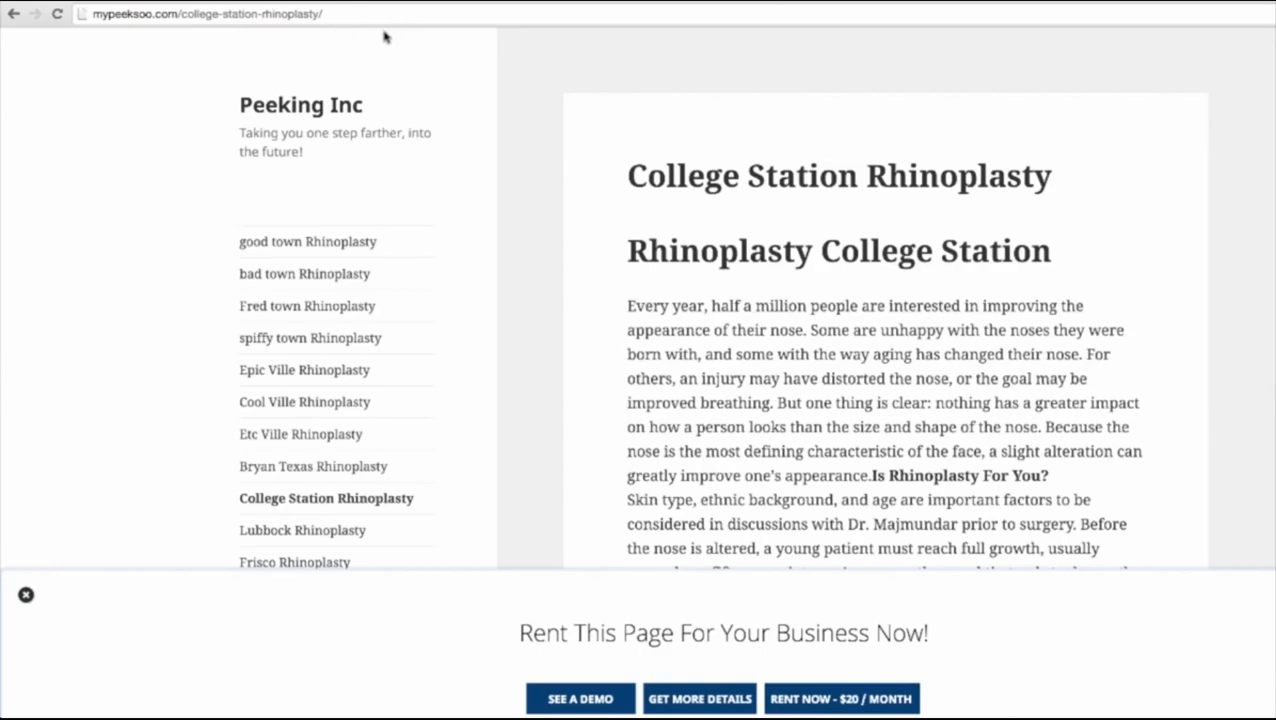
mouse_move(1128, 70)
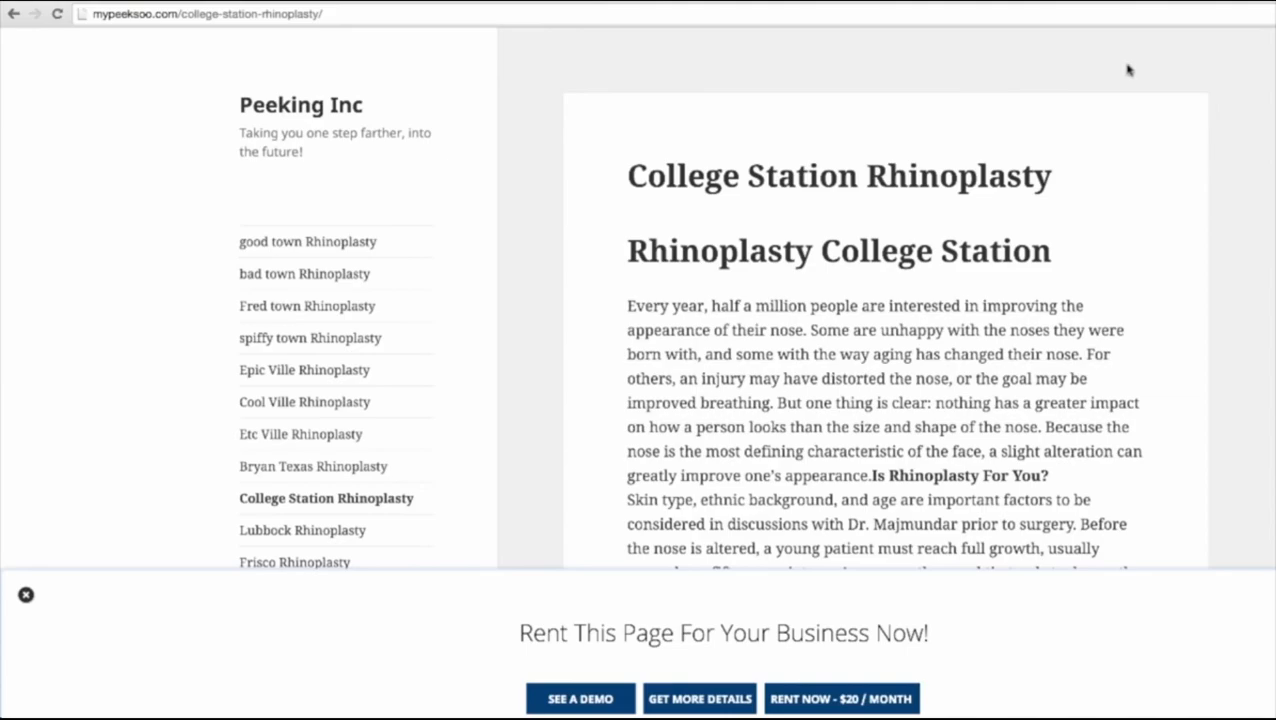
mouse_move(626, 108)
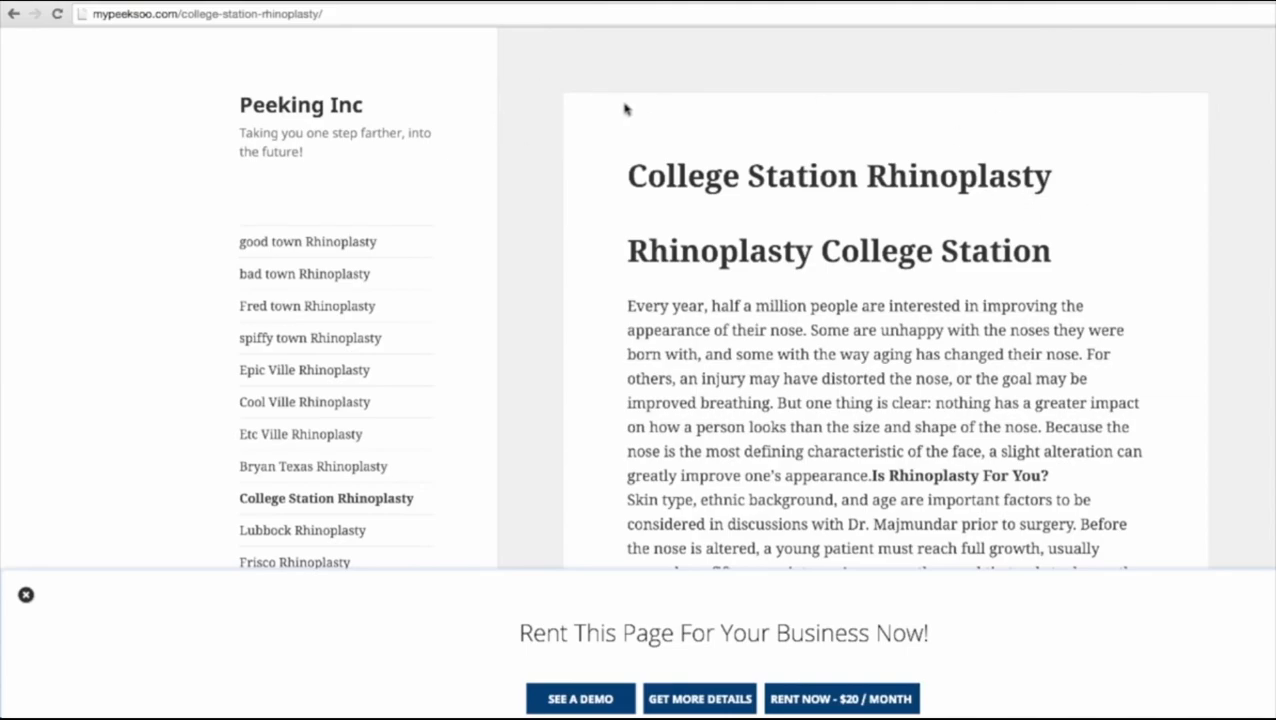
mouse_move(188, 124)
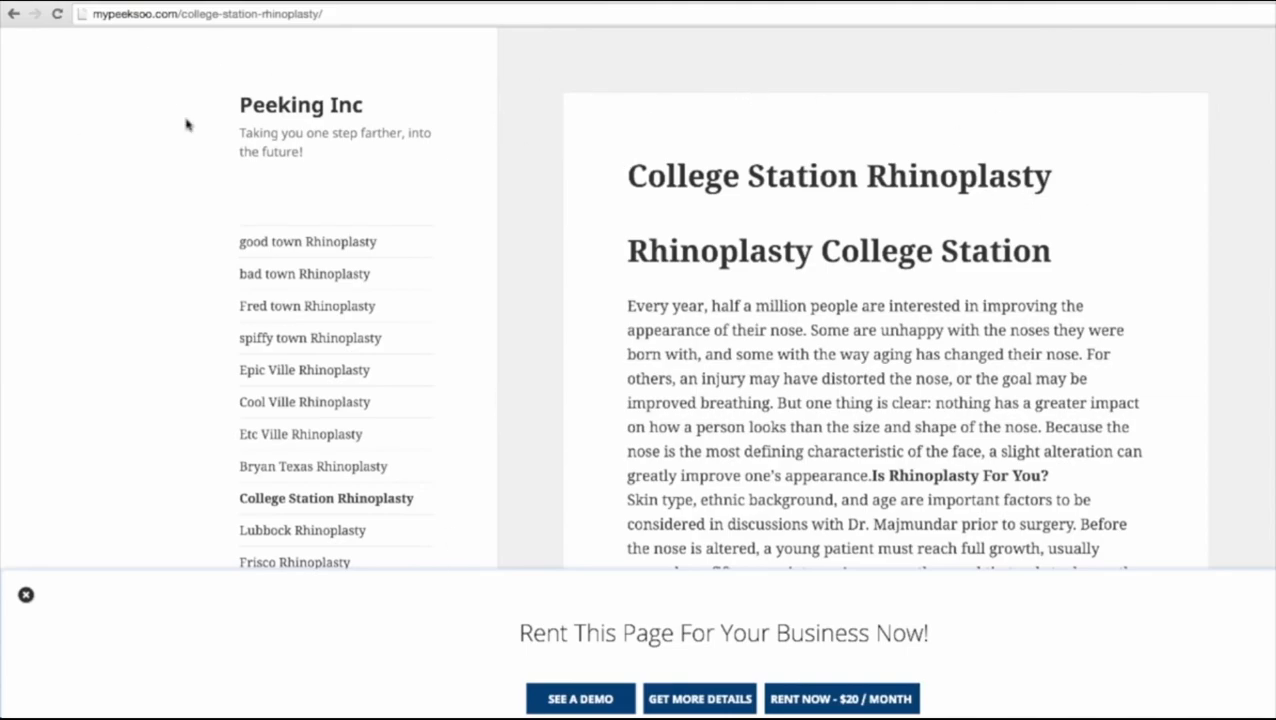
mouse_move(224, 94)
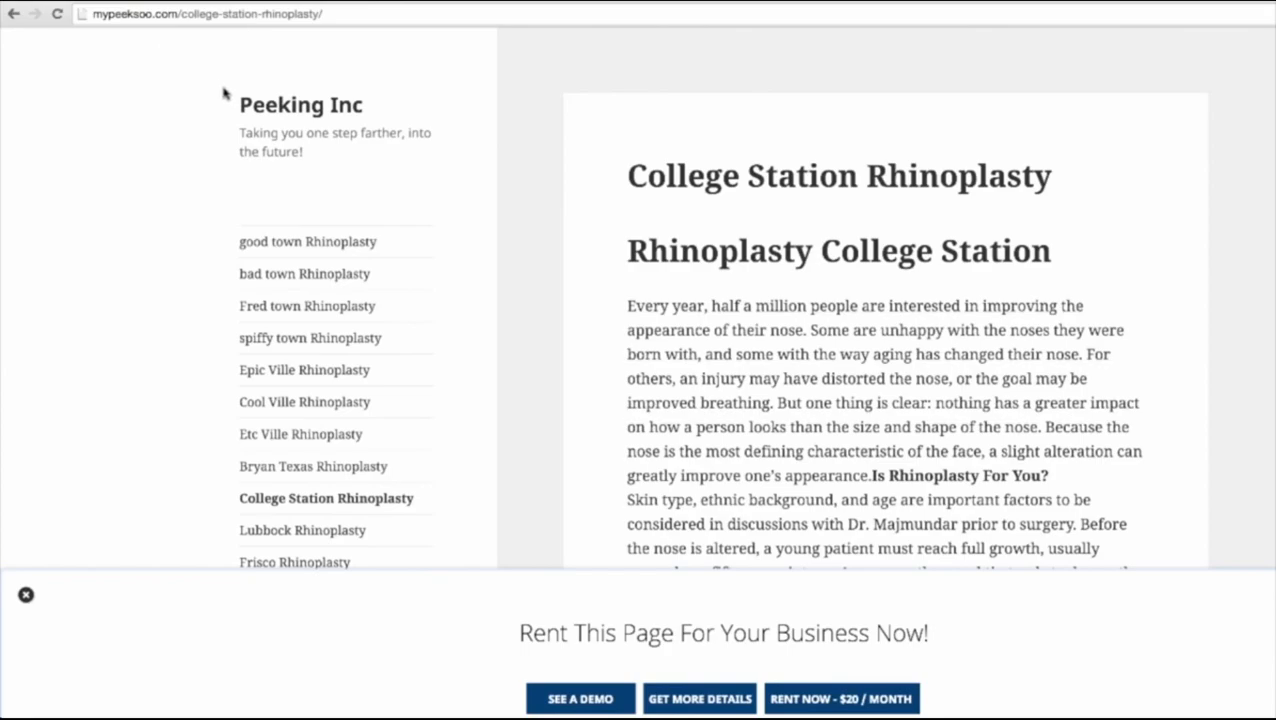
mouse_move(222, 104)
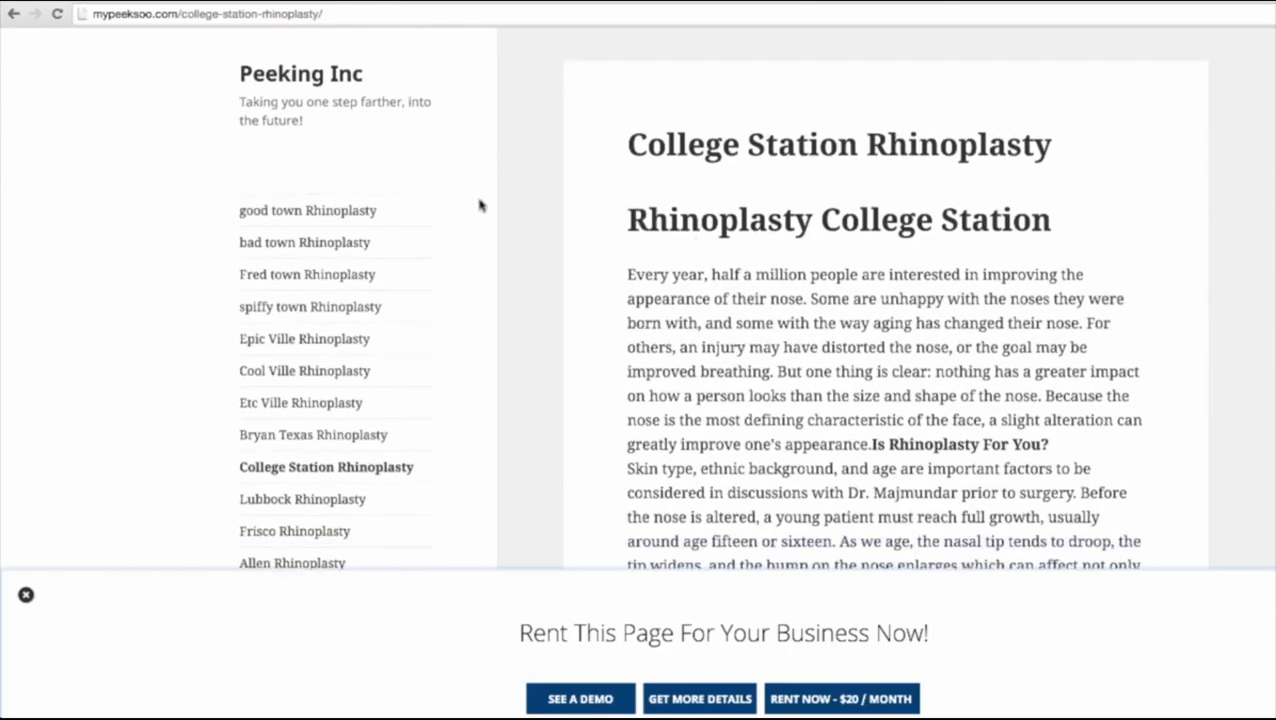
scroll("down", 3)
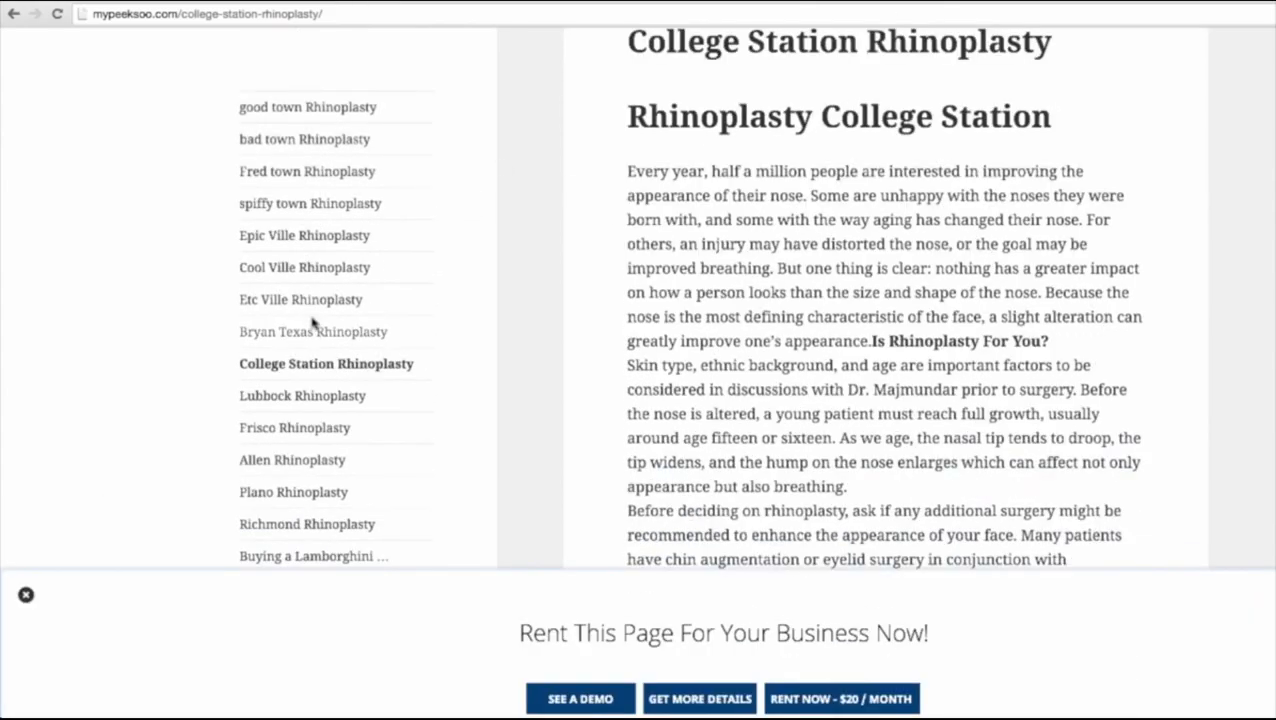
mouse_move(332, 248)
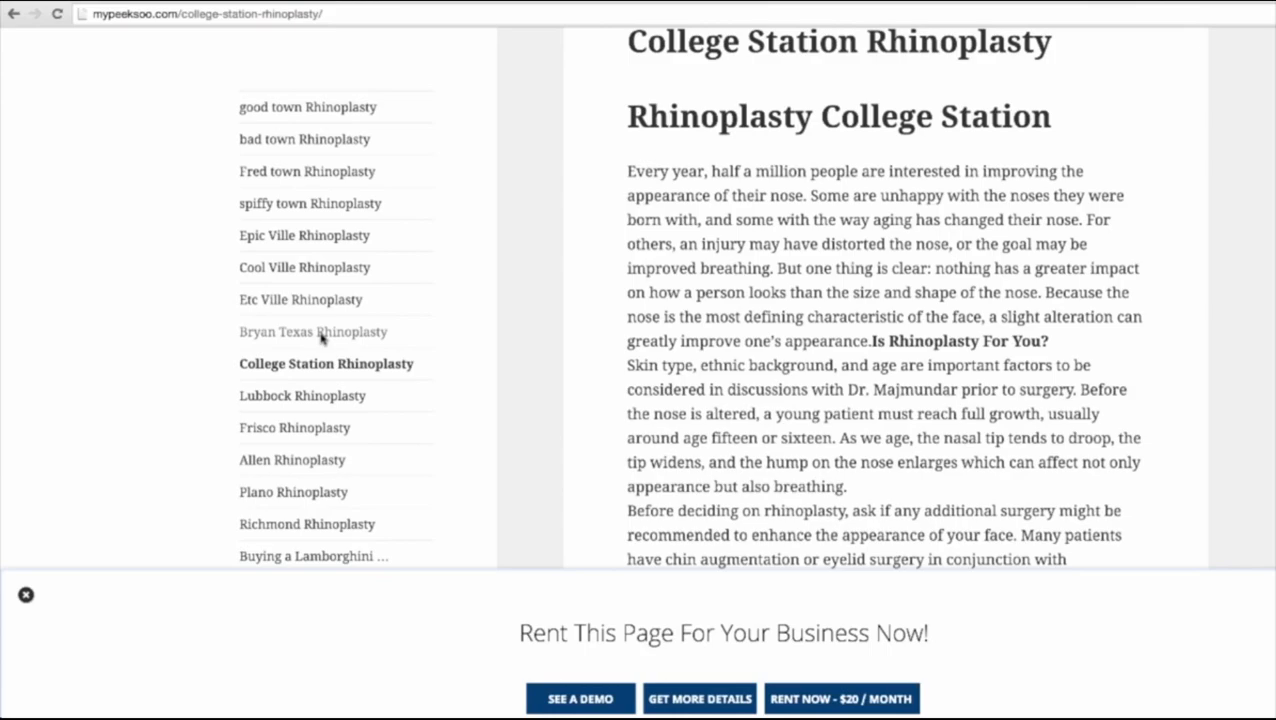
mouse_move(512, 268)
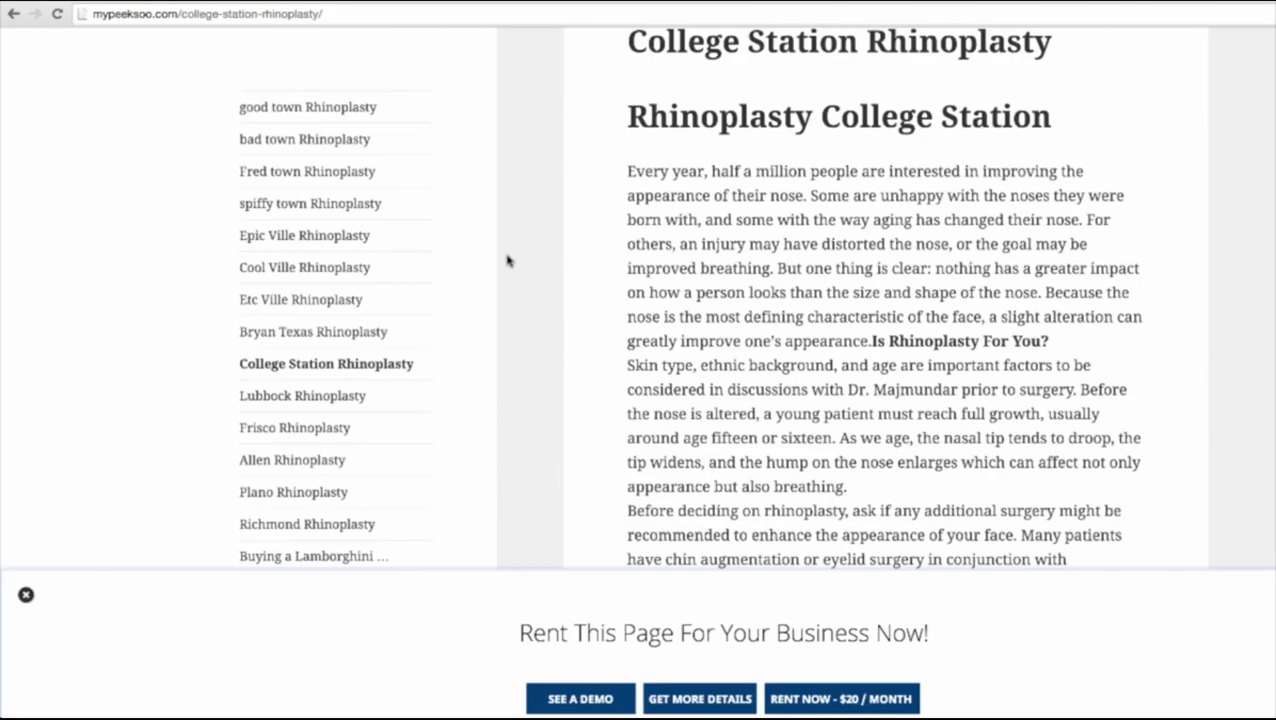
mouse_move(364, 88)
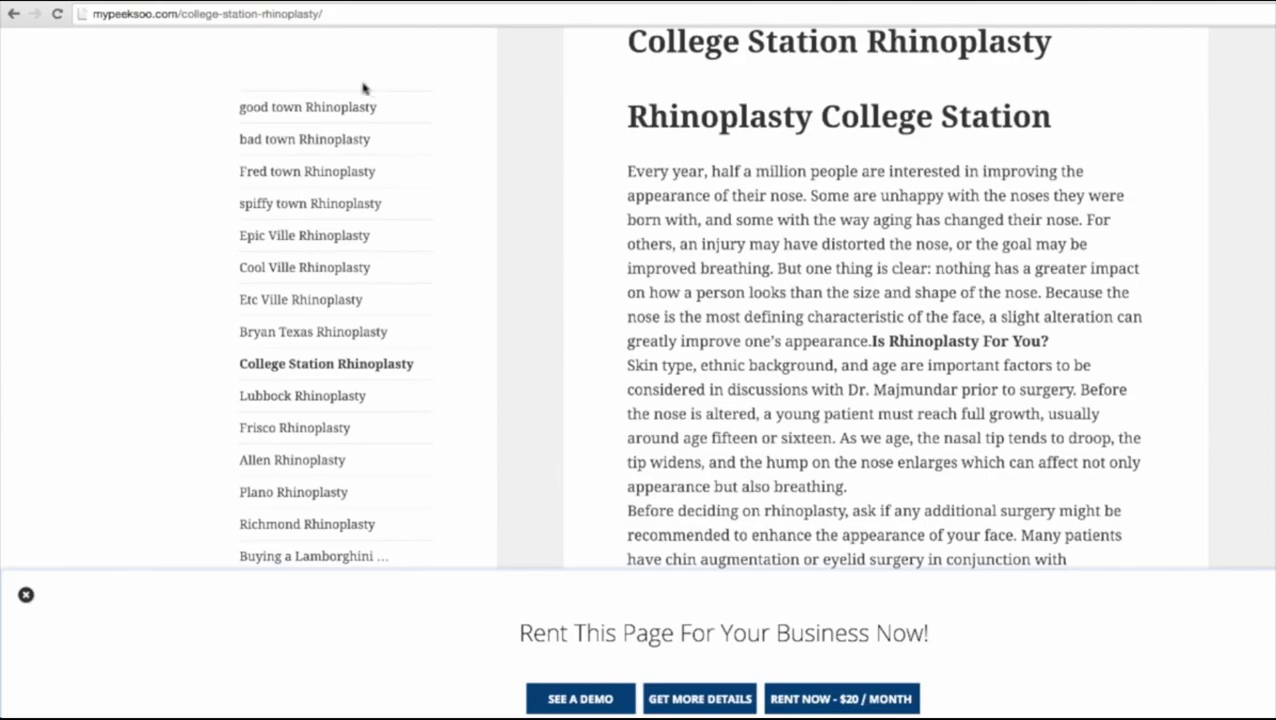
mouse_move(308, 378)
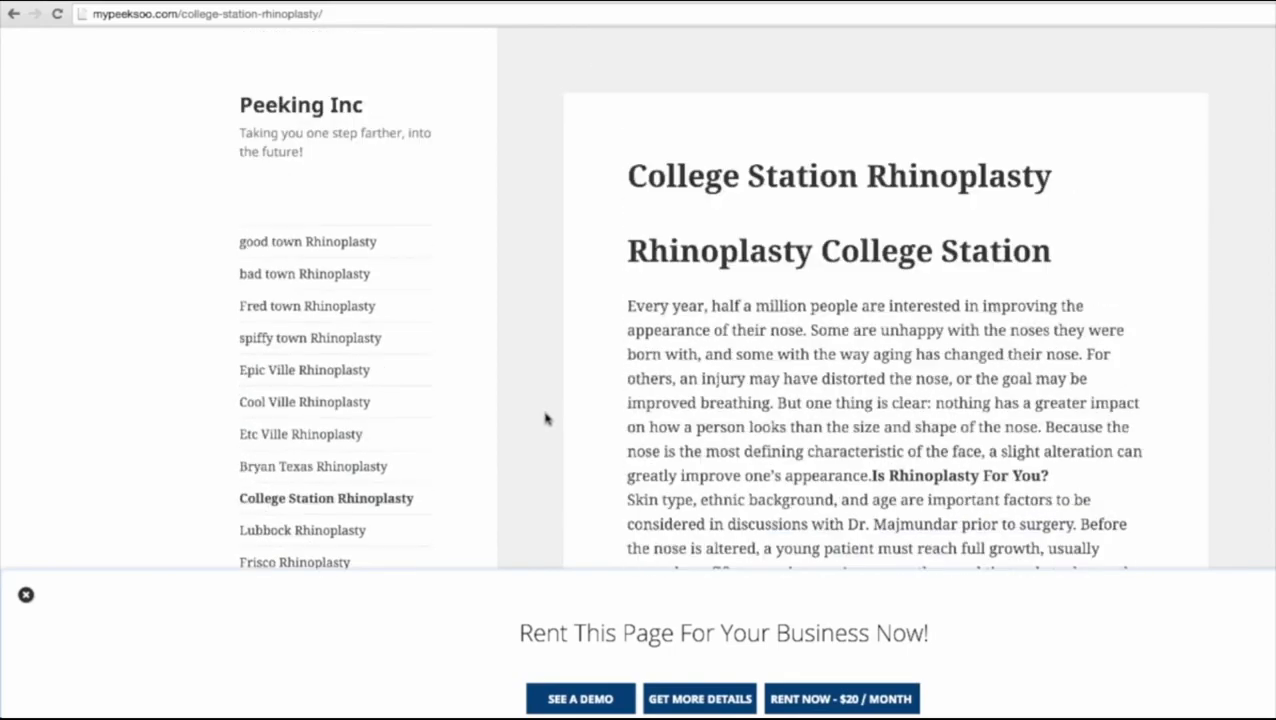
scroll("down", 3)
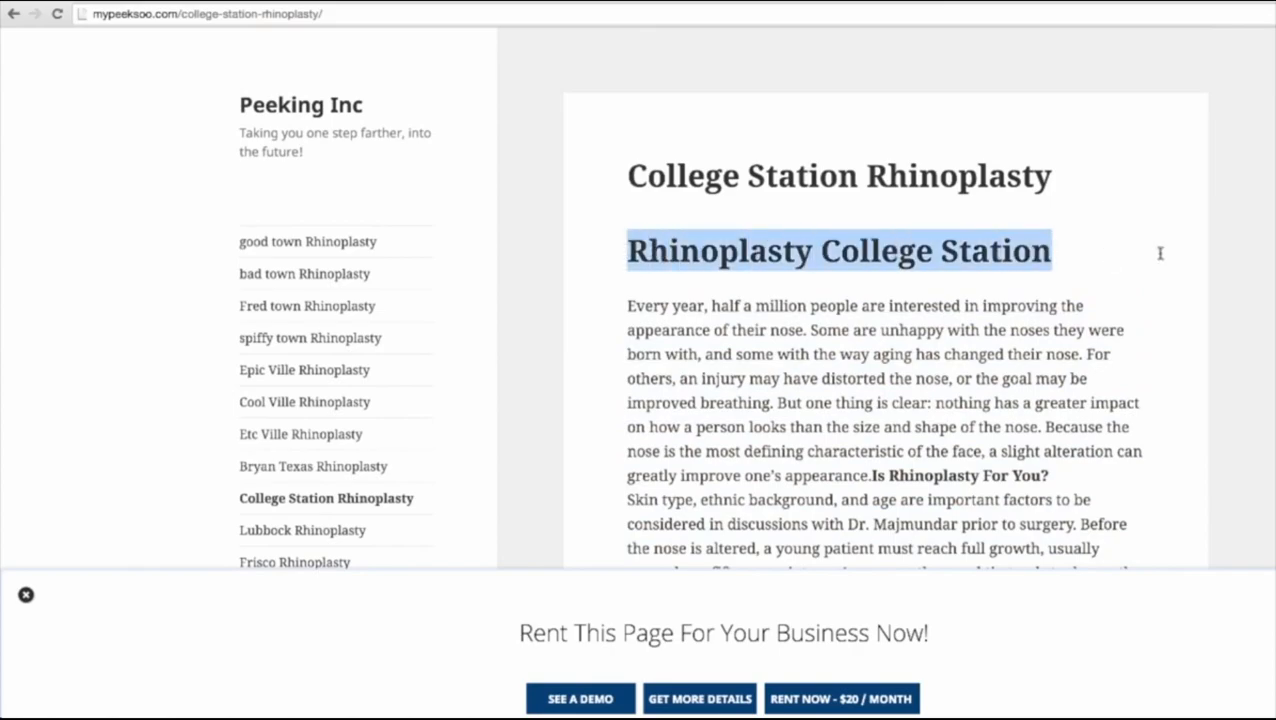
mouse_move(744, 152)
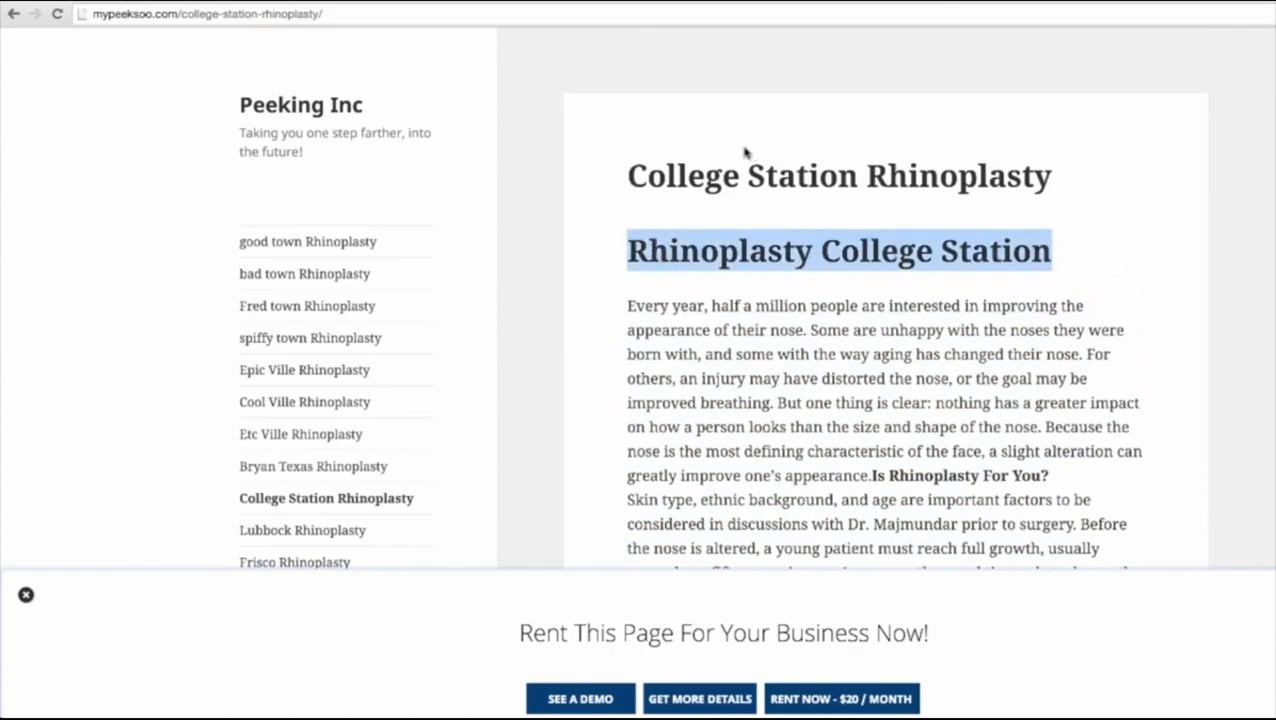
- Point out the keyword in the page address and highlight the 'Is Rhinoplasty For You?' subheading
left_click(244, 14)
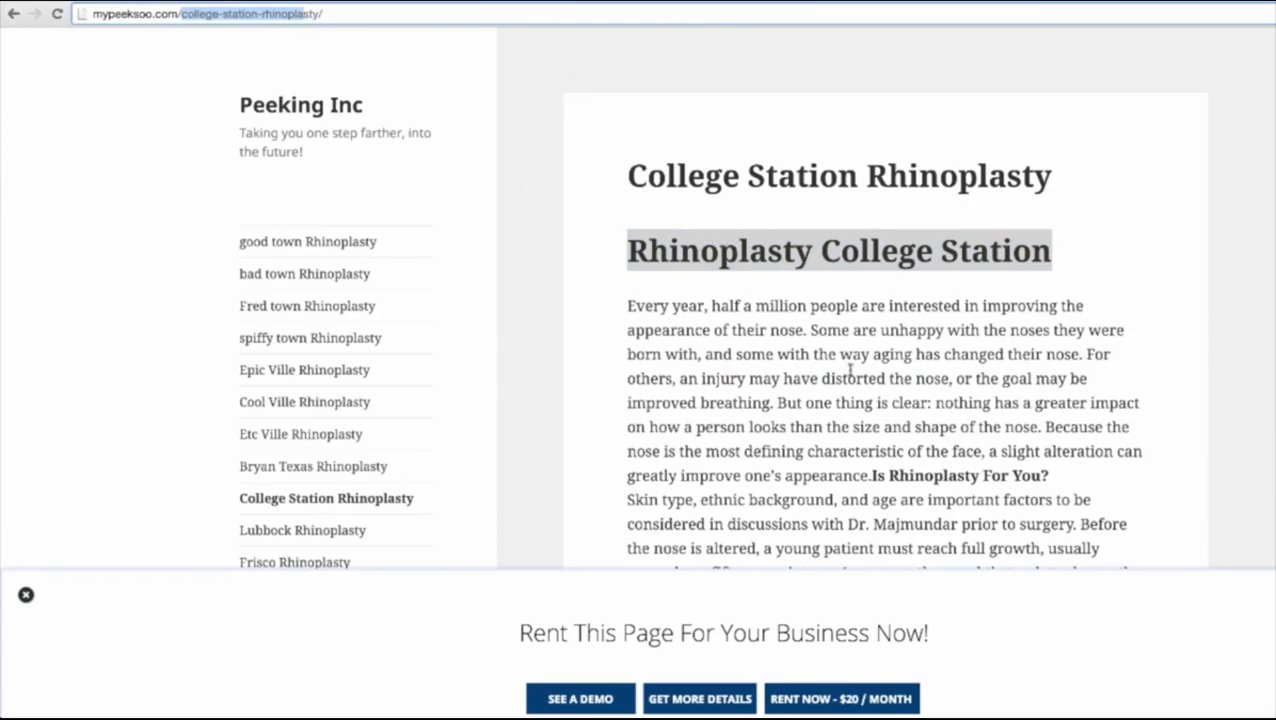
left_click_drag(872, 476, 1048, 500)
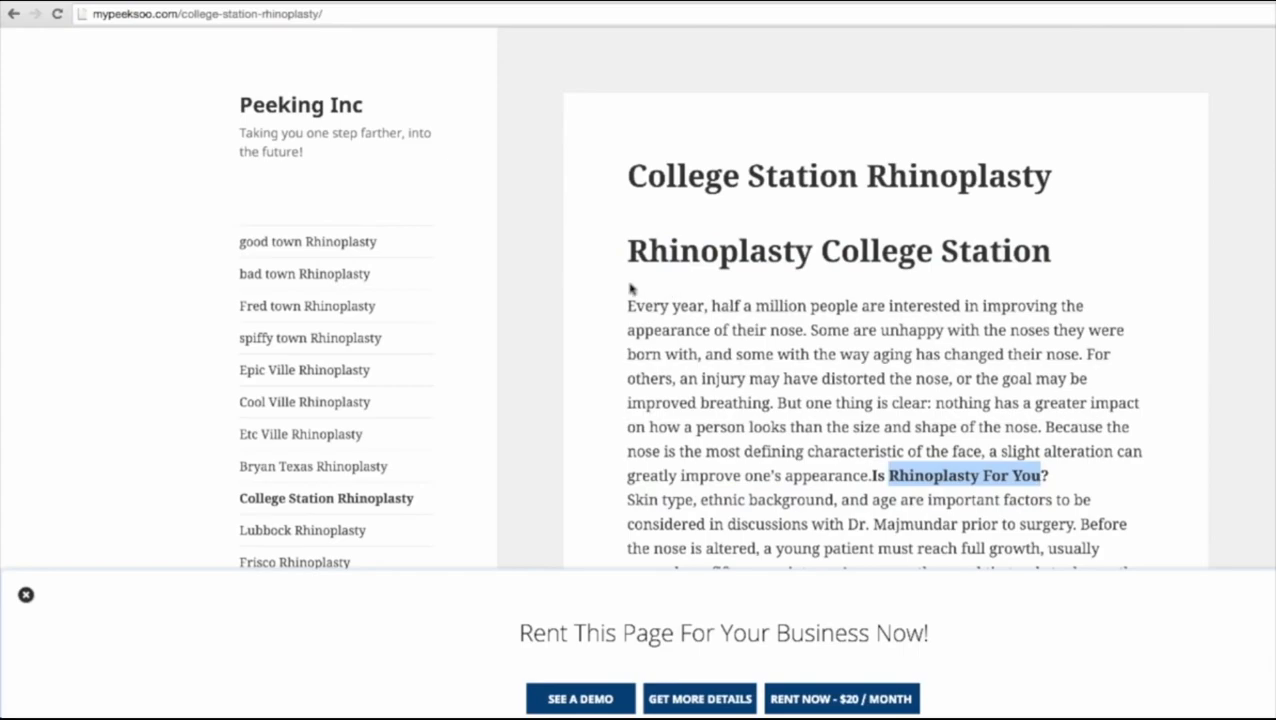
mouse_move(610, 258)
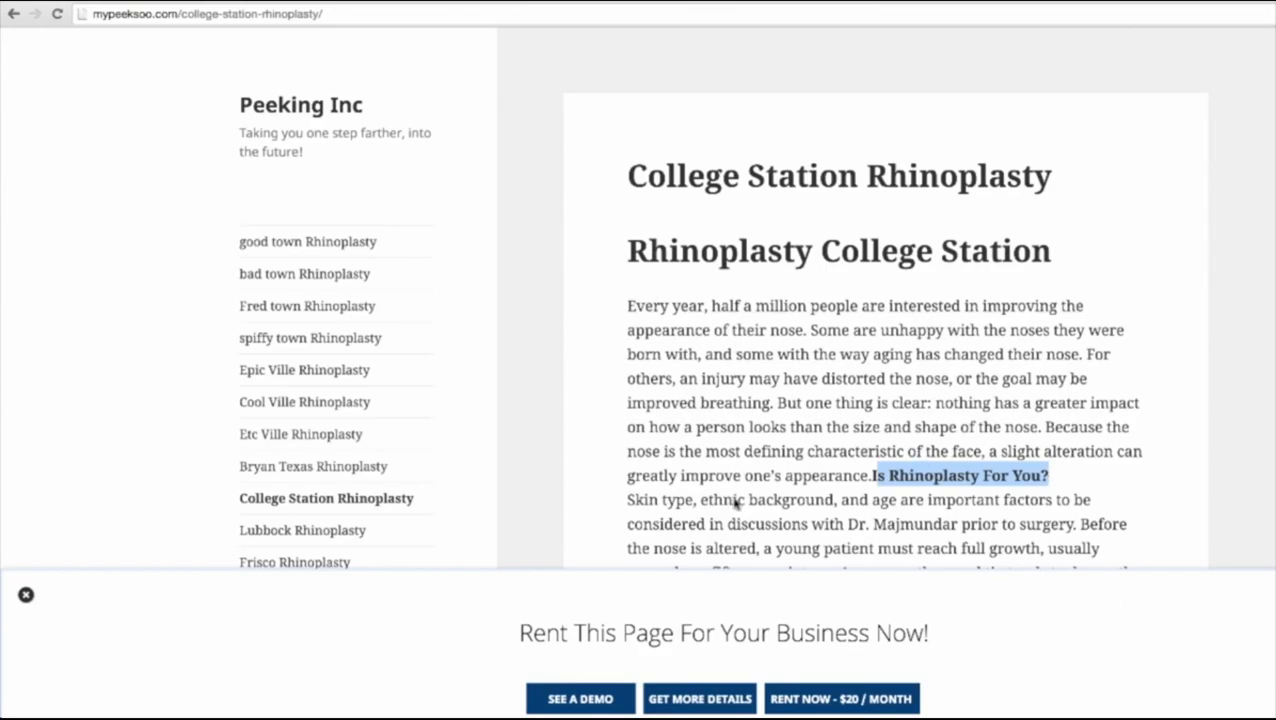
mouse_move(730, 486)
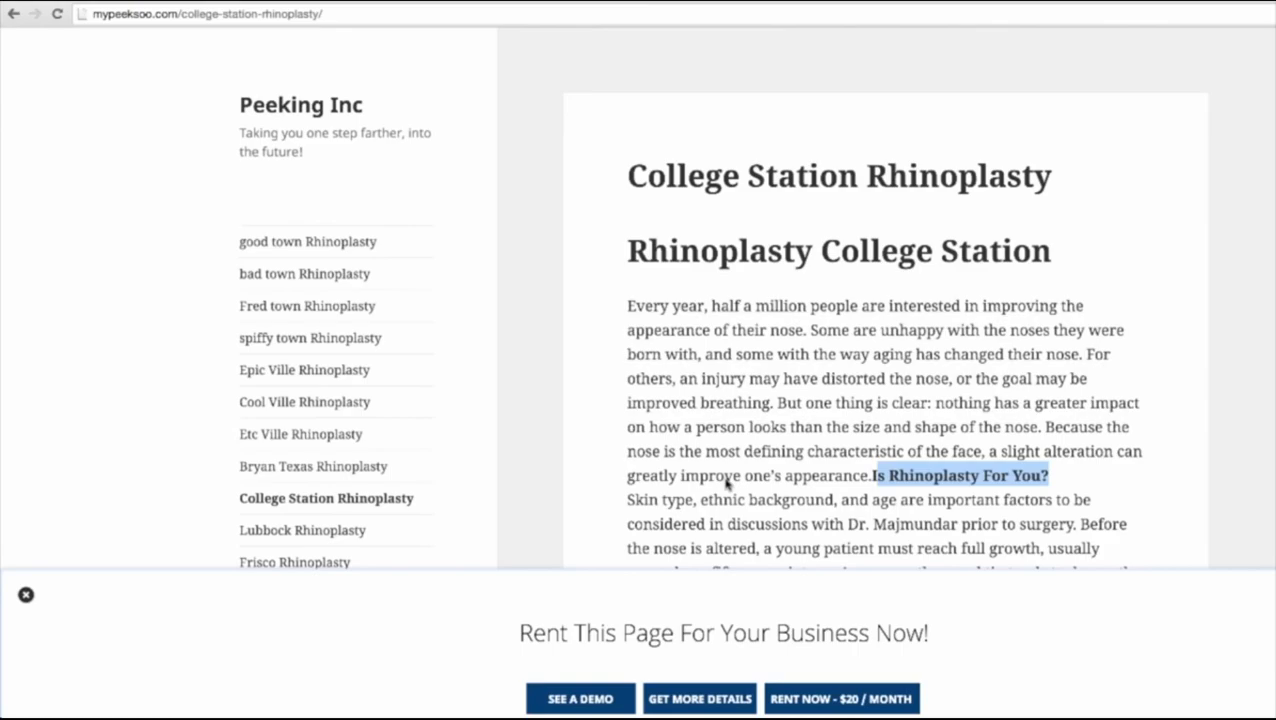
mouse_move(728, 480)
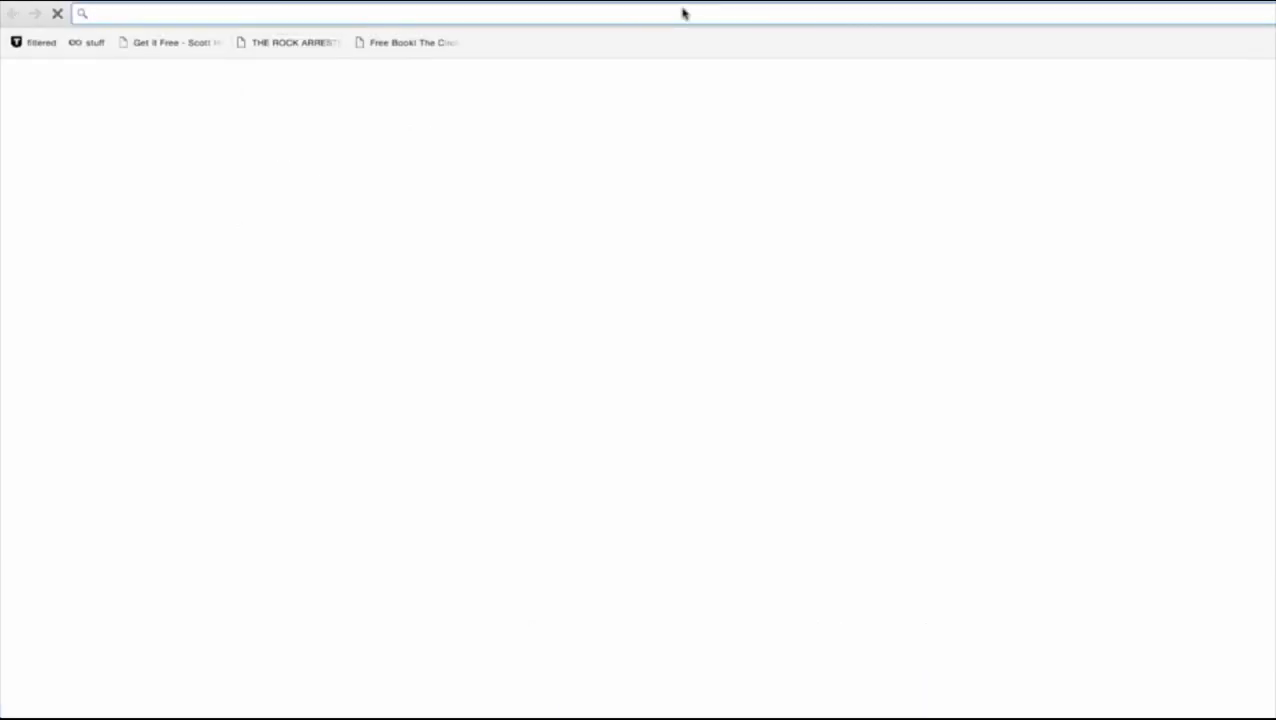
- Go to market.source-wave.com and browse the Buy Domains category under PBNs
type("market.source-wave.com")
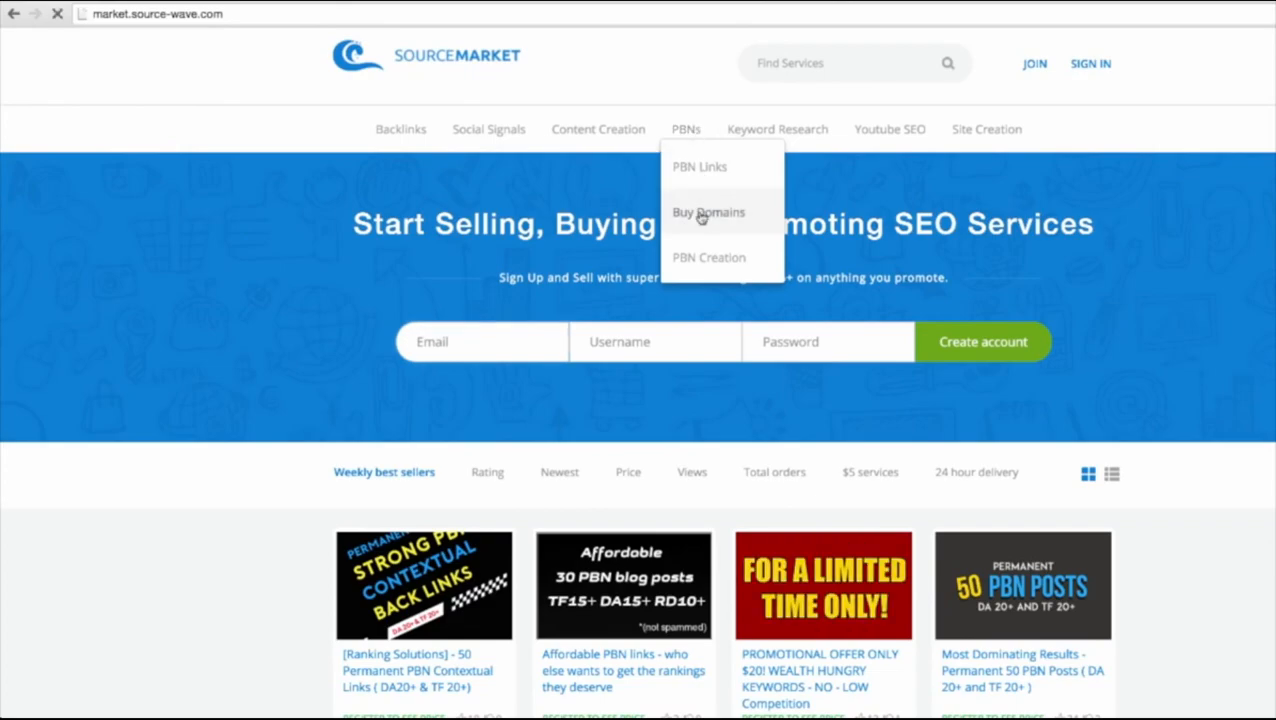
left_click(708, 212)
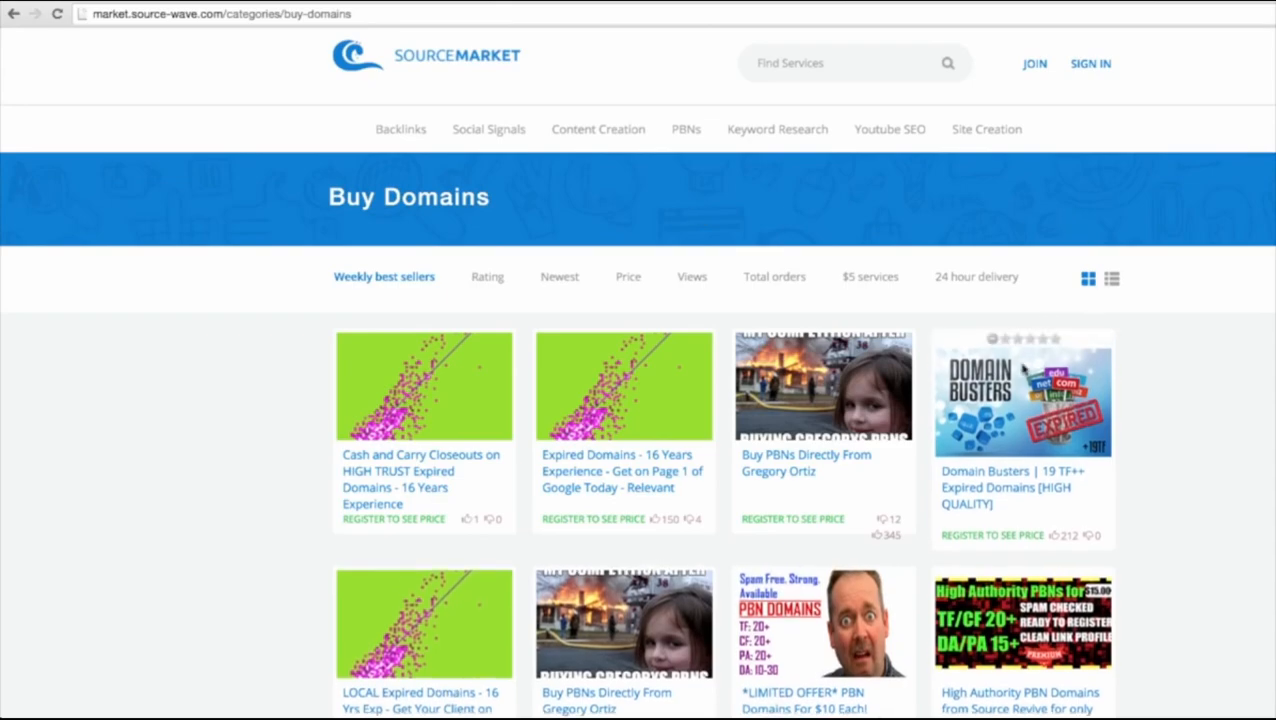
scroll("down", 3)
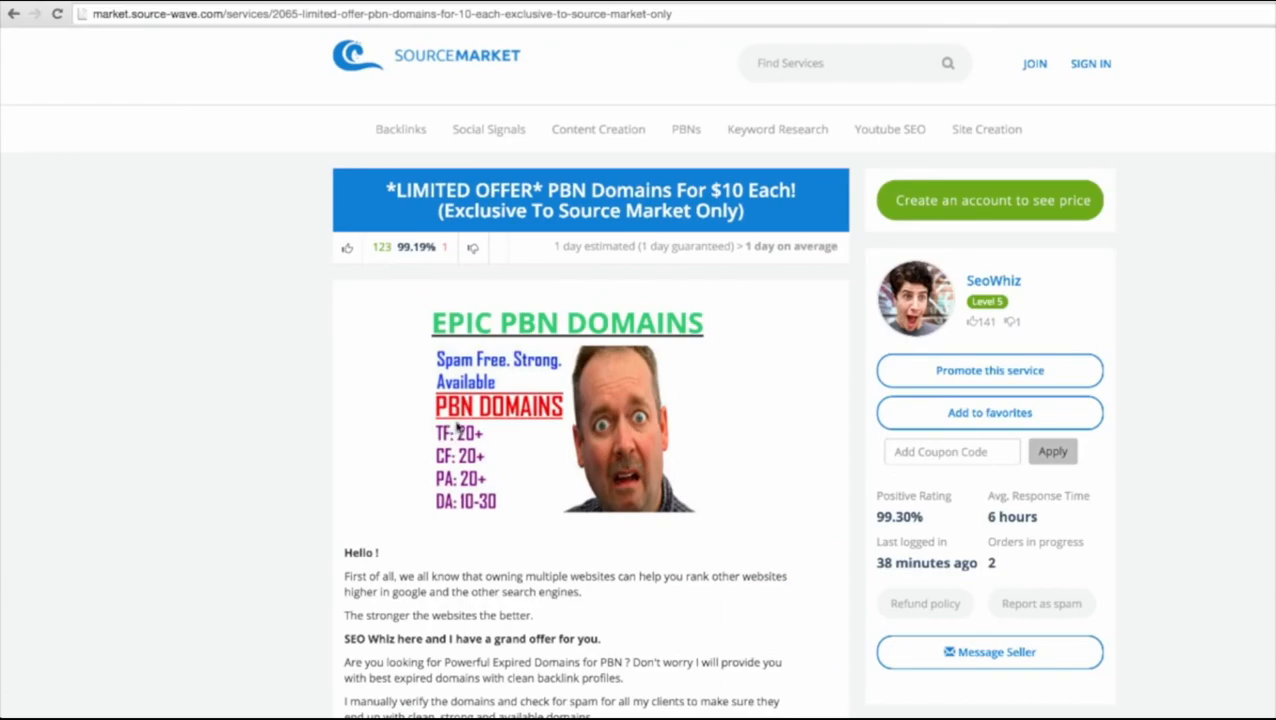
mouse_move(456, 428)
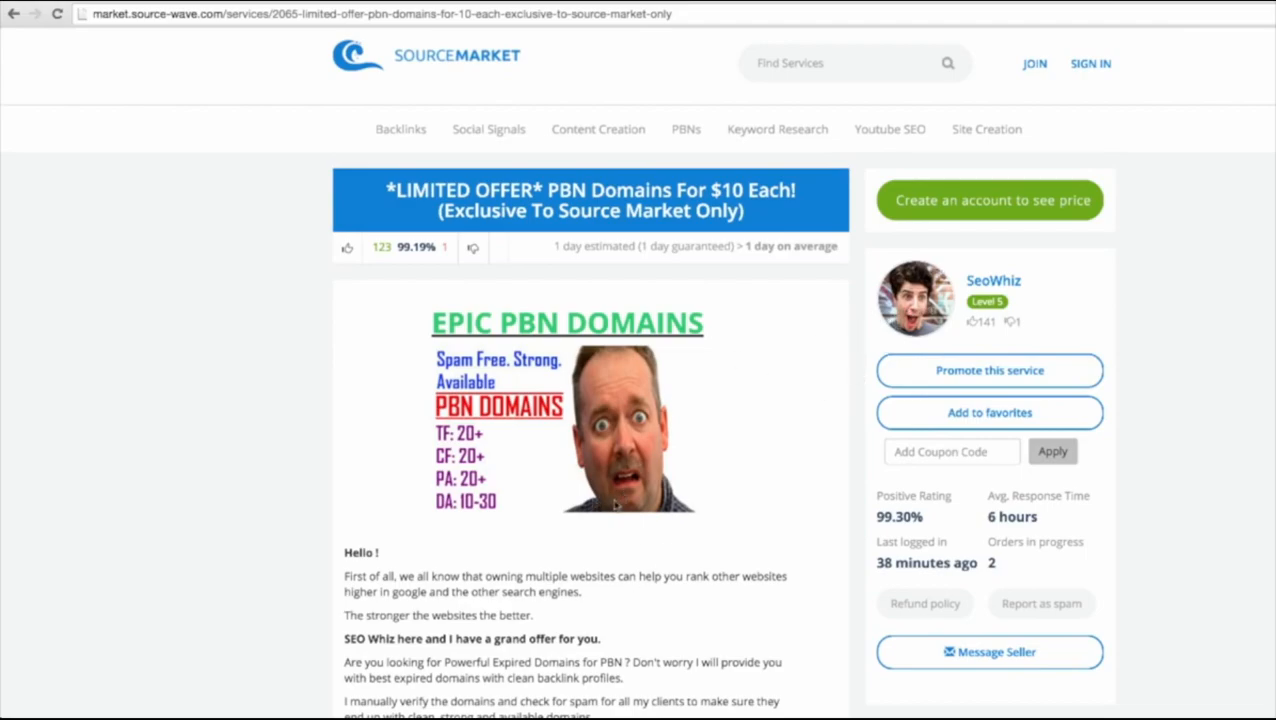
mouse_move(716, 338)
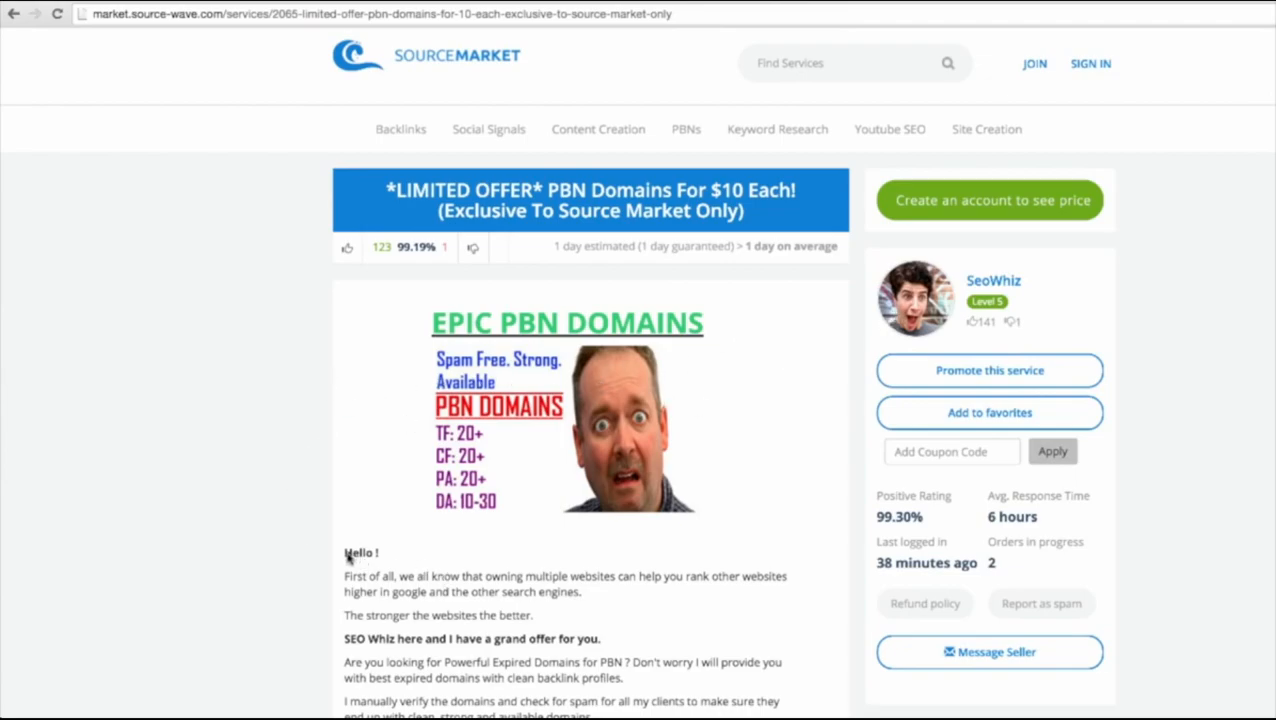
- Highlight the PBN domains seller's opening description, scroll the listing, and dismiss the startup disk full warning
left_click_drag(344, 552, 660, 592)
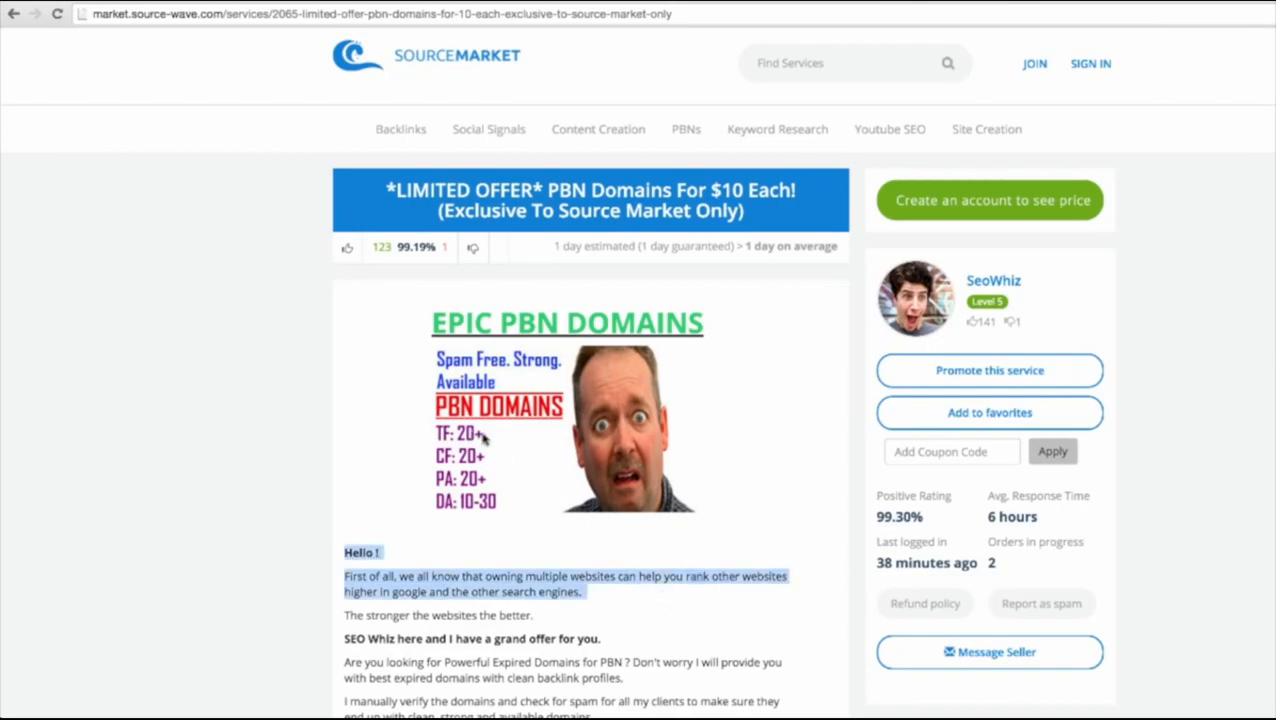
mouse_move(564, 452)
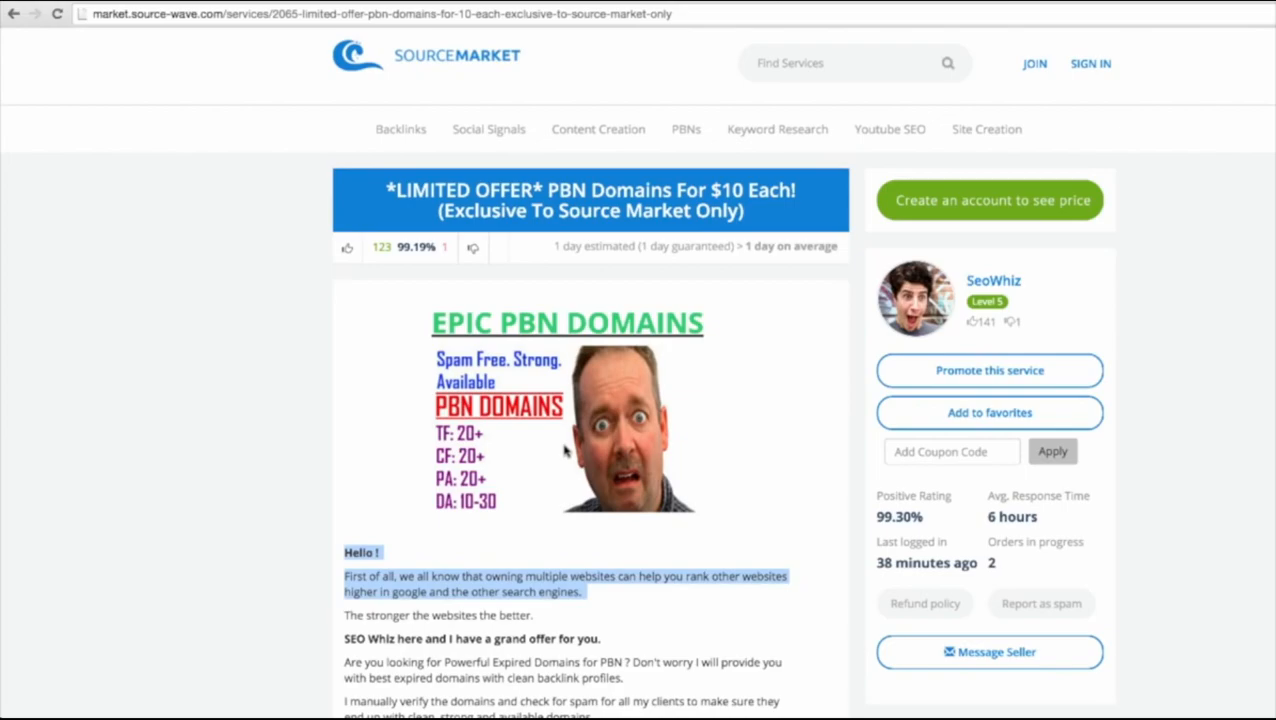
mouse_move(438, 444)
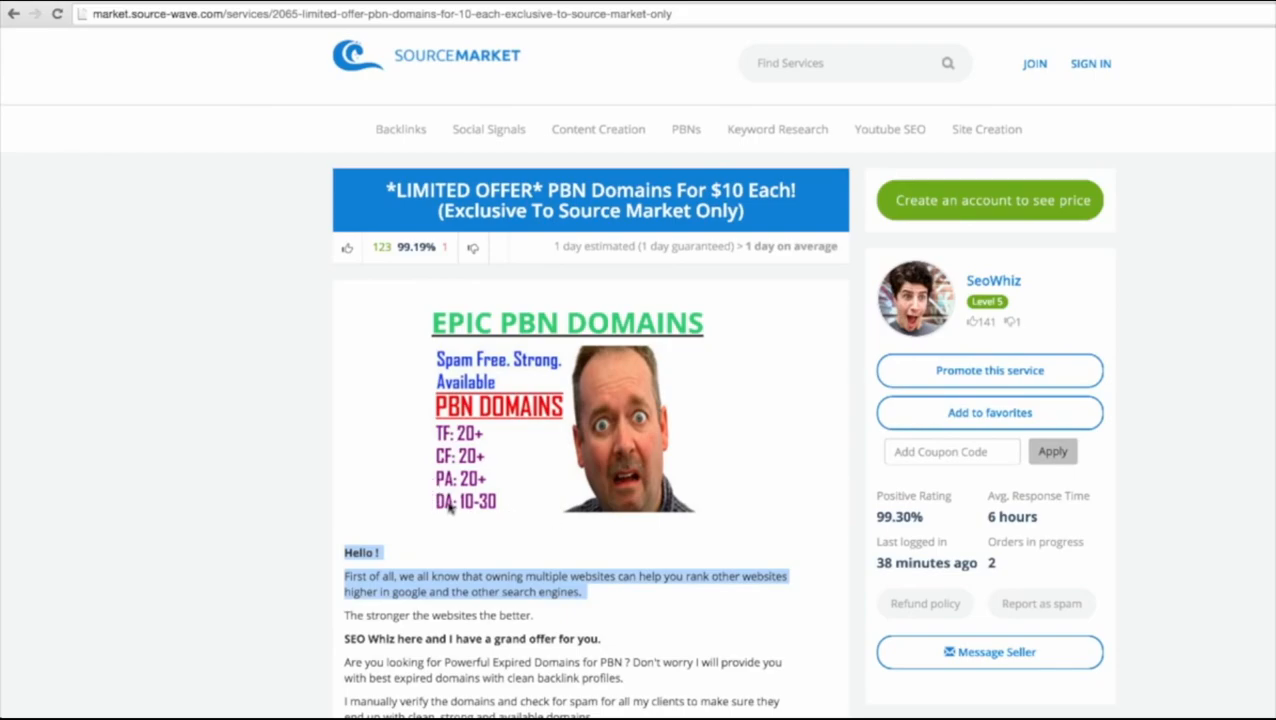
mouse_move(736, 512)
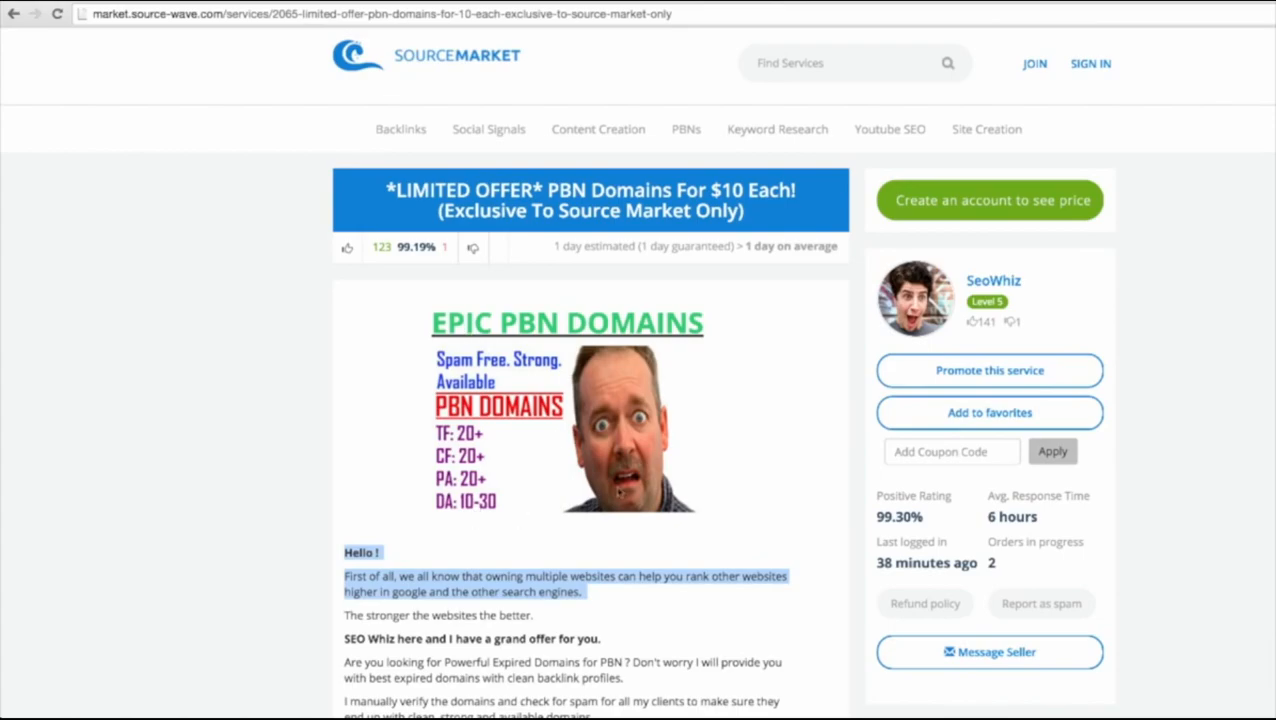
scroll("down", 3)
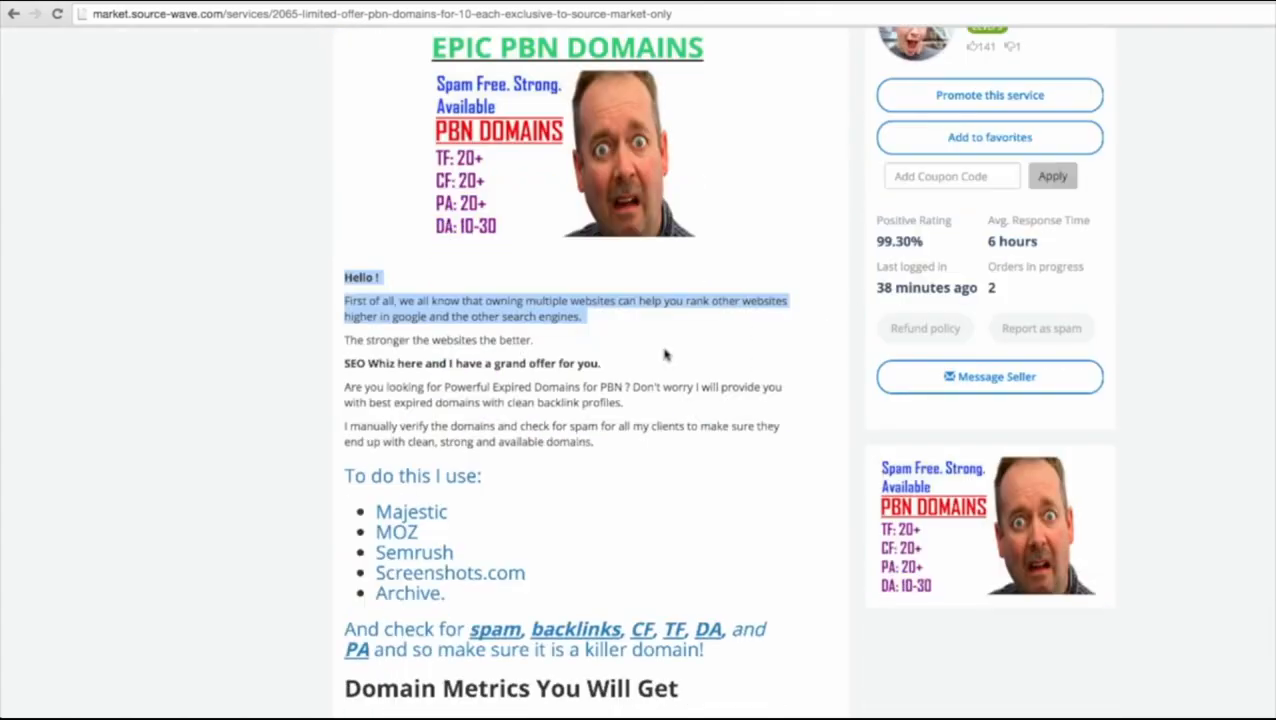
mouse_move(242, 344)
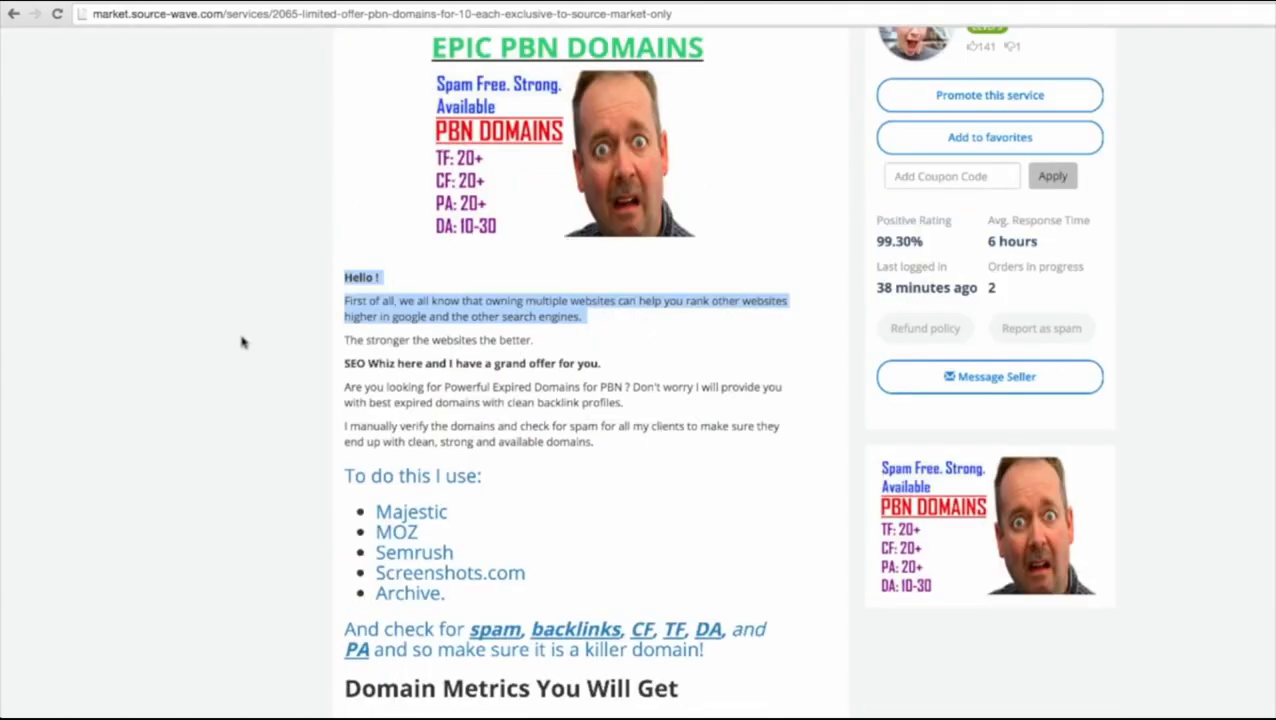
scroll("up", 3)
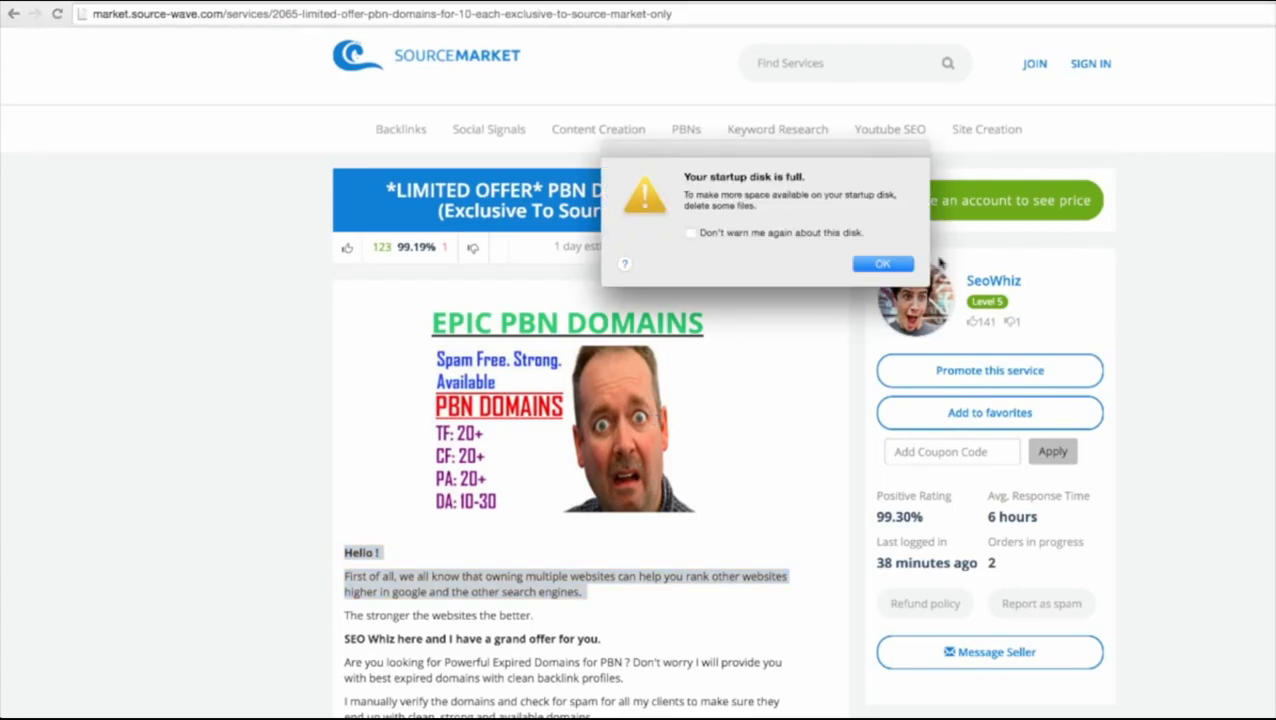
left_click(882, 264)
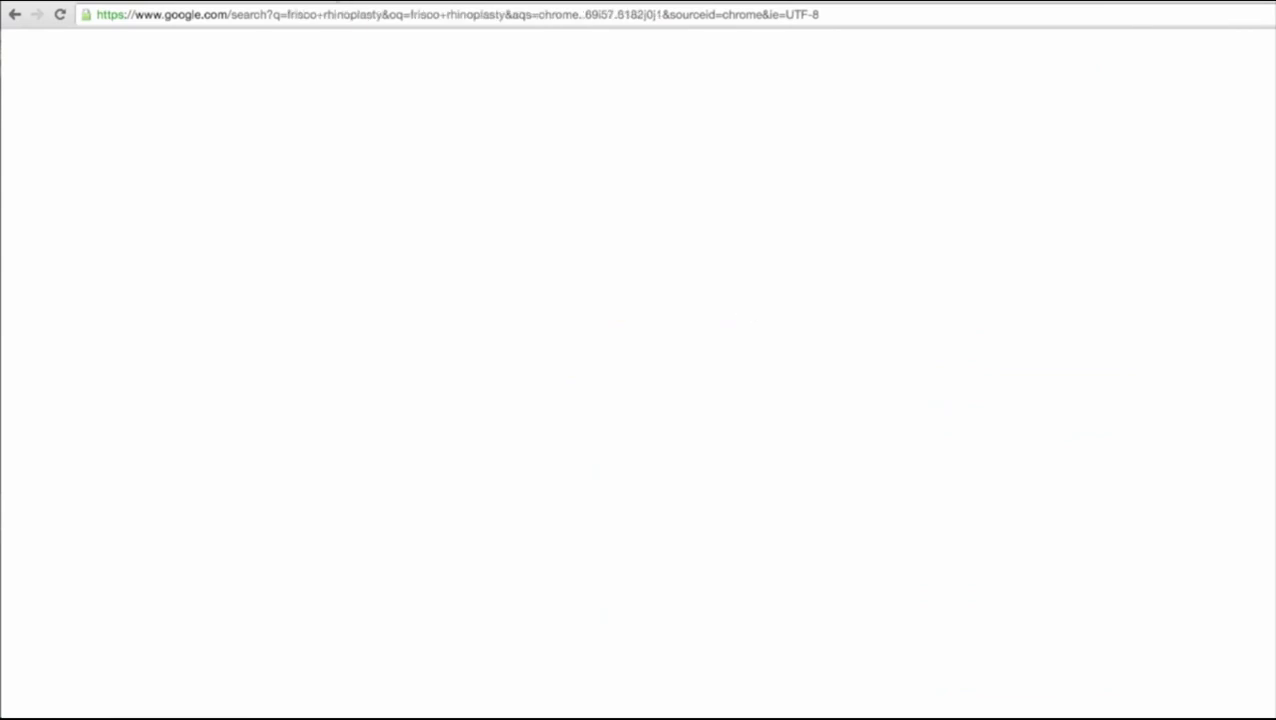
- Go back to Google and run a 'lubbock rhinoplasty' search before returning to the frisco rhinoplasty results
left_click(16, 14)
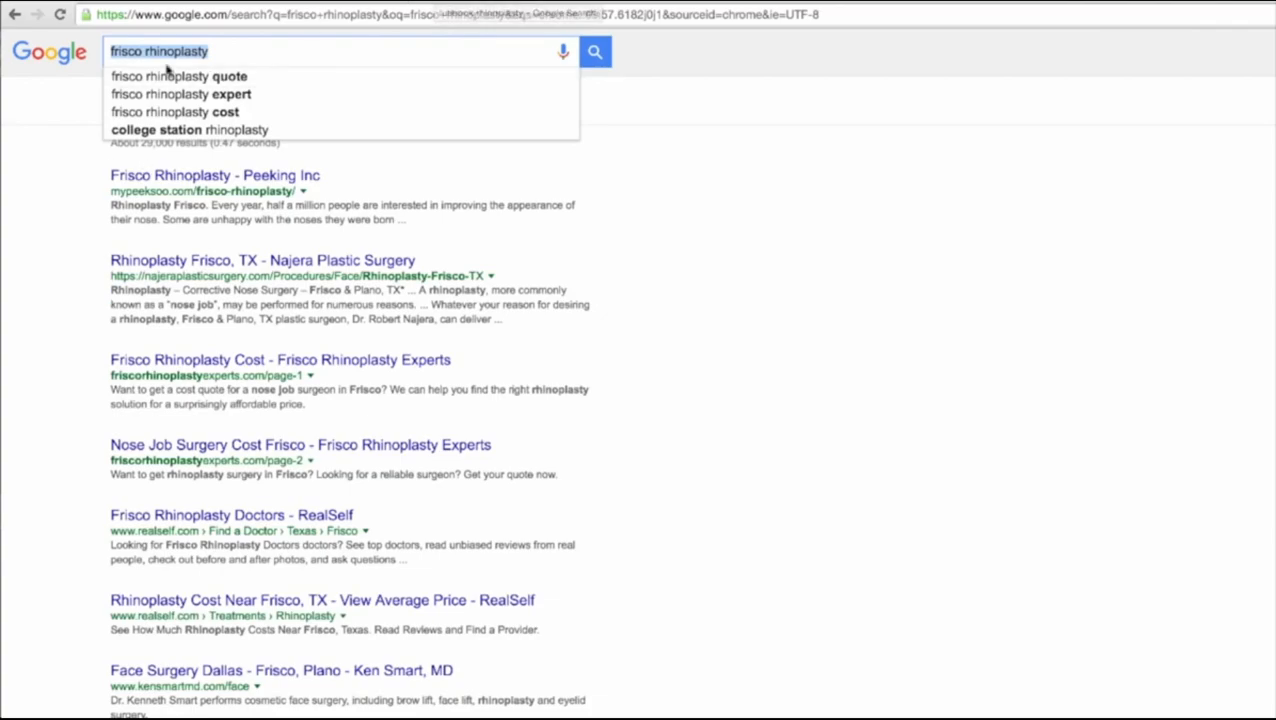
left_click(188, 128)
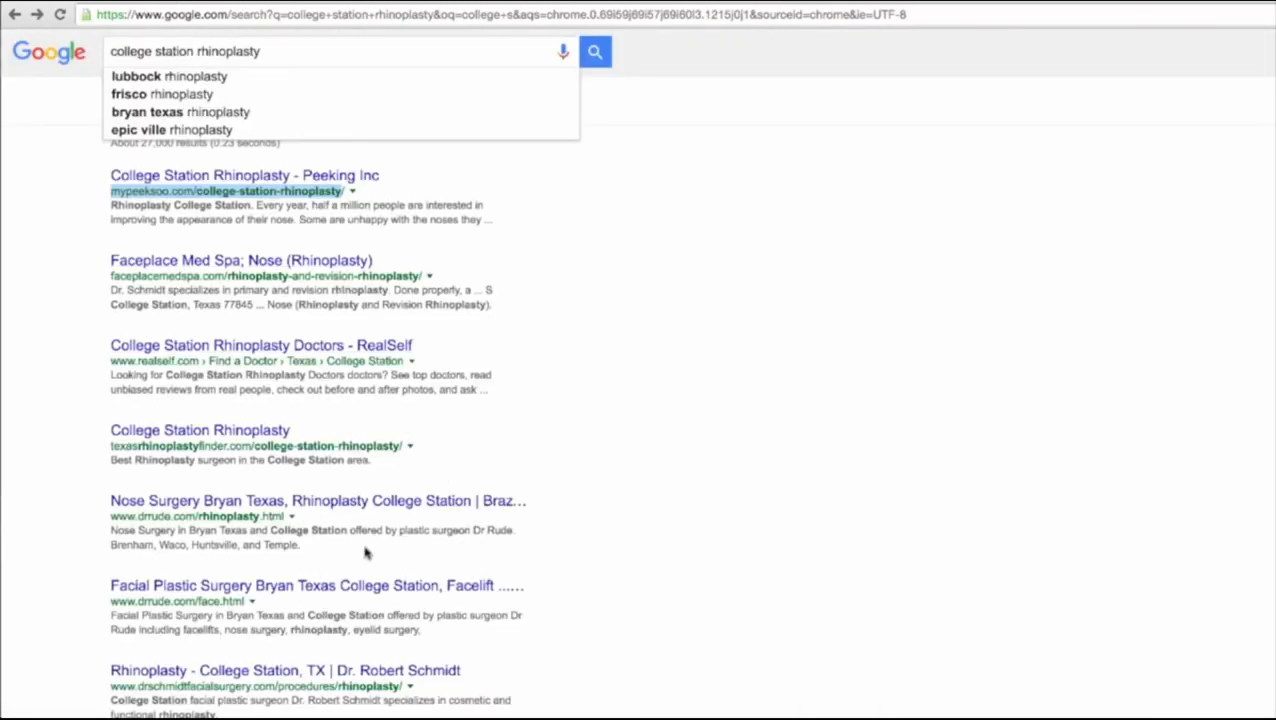
mouse_move(228, 280)
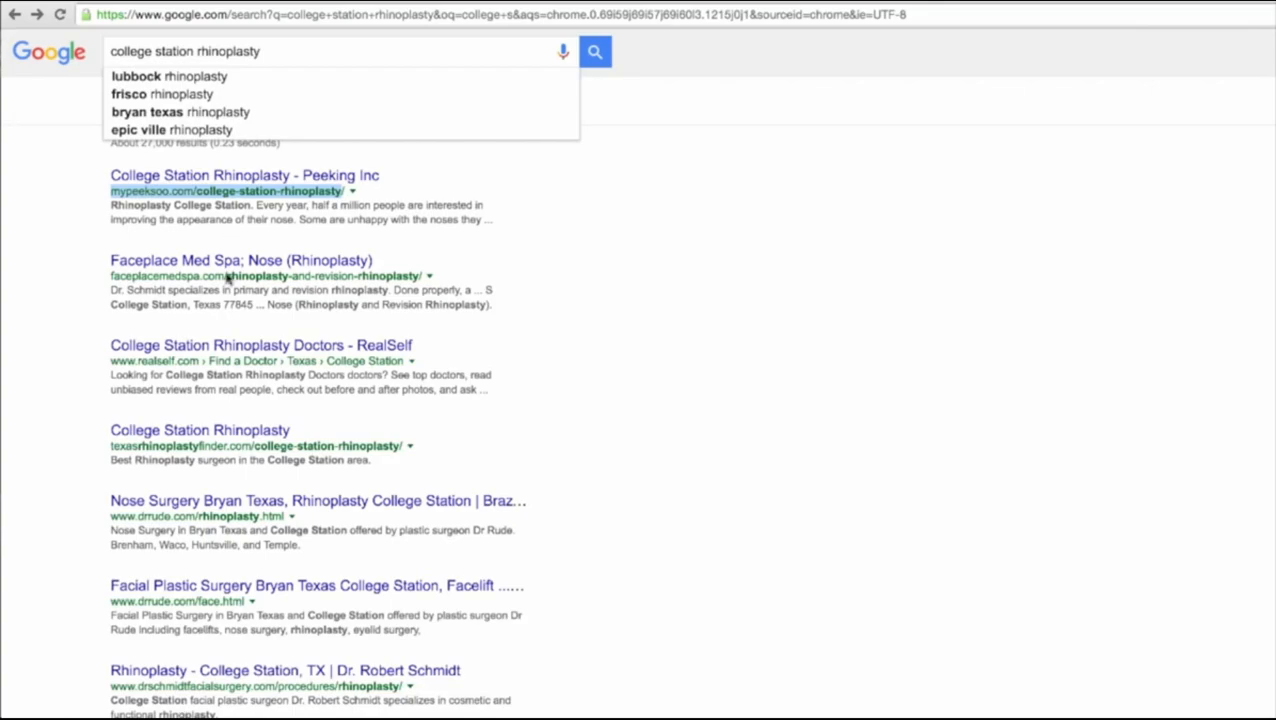
mouse_move(108, 216)
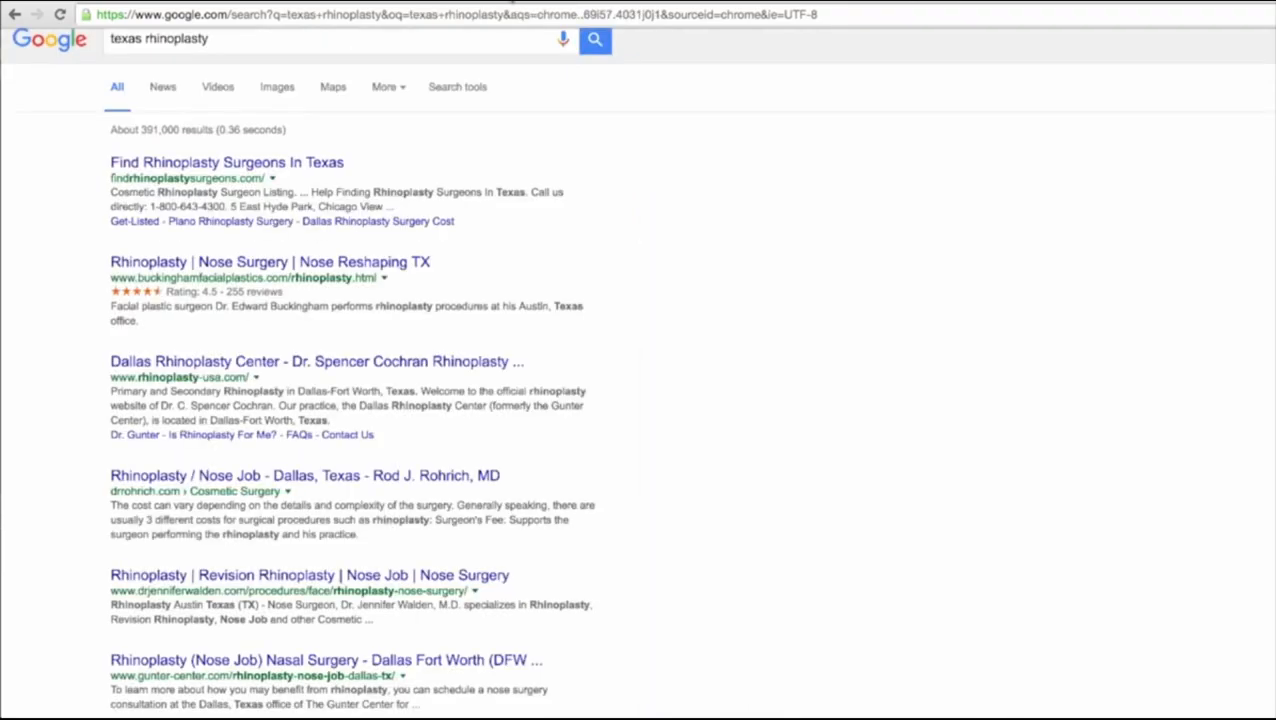
type("lubbock rhinoplasty")
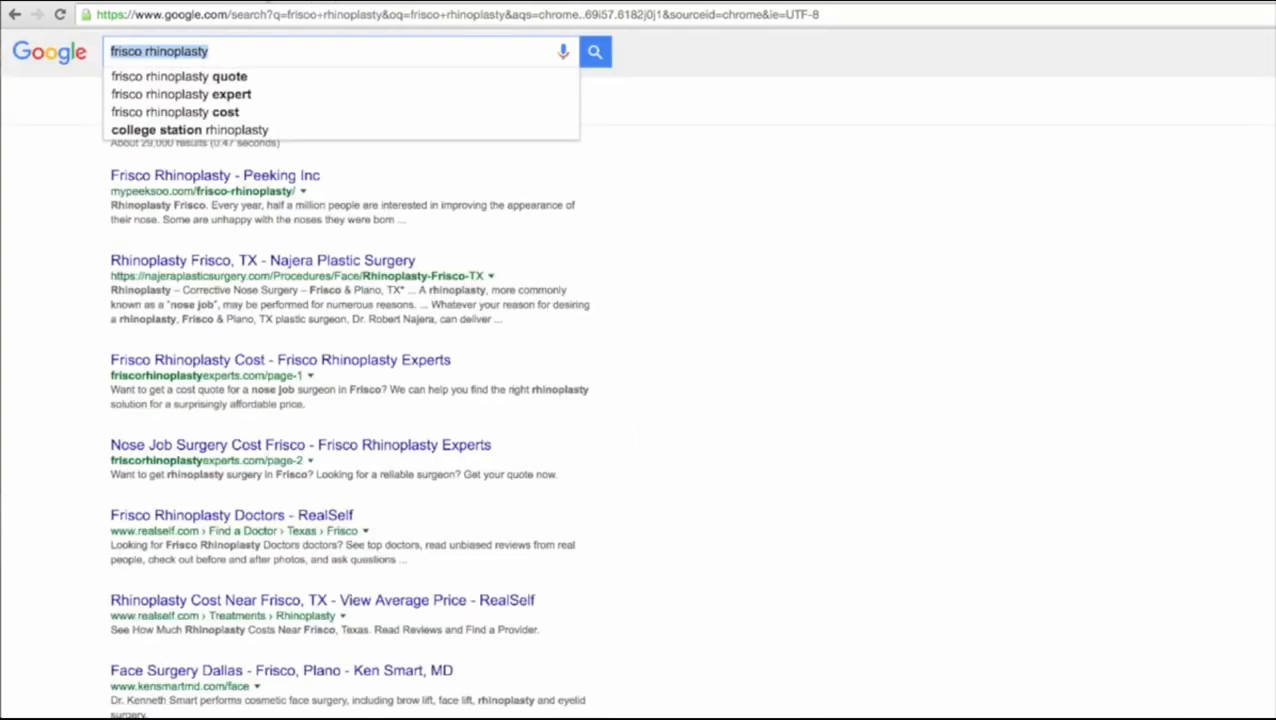
mouse_move(104, 216)
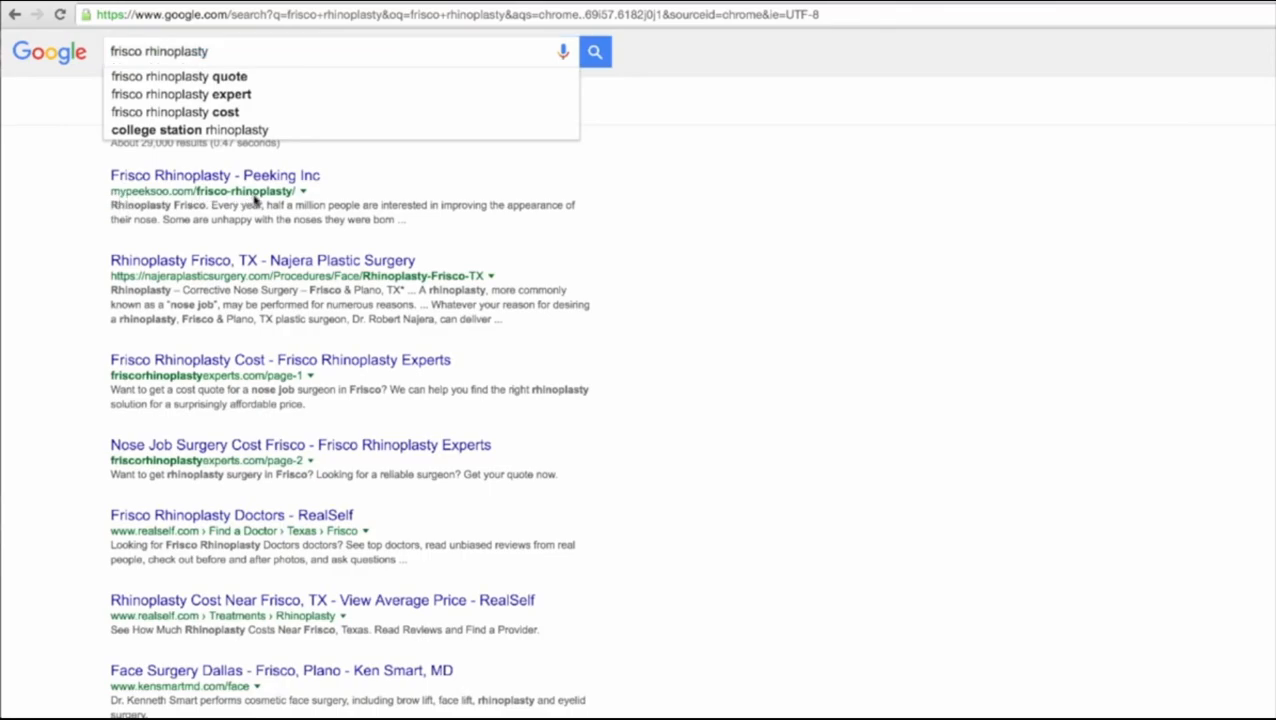
mouse_move(104, 196)
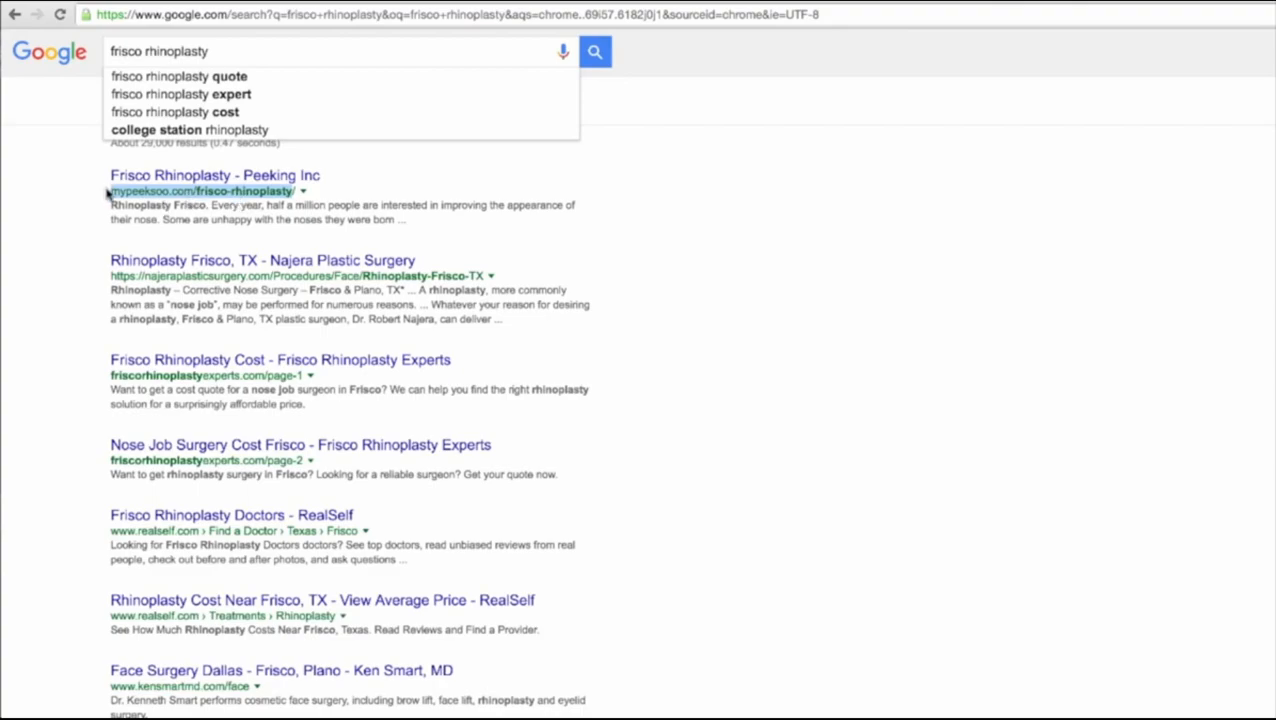
mouse_move(780, 444)
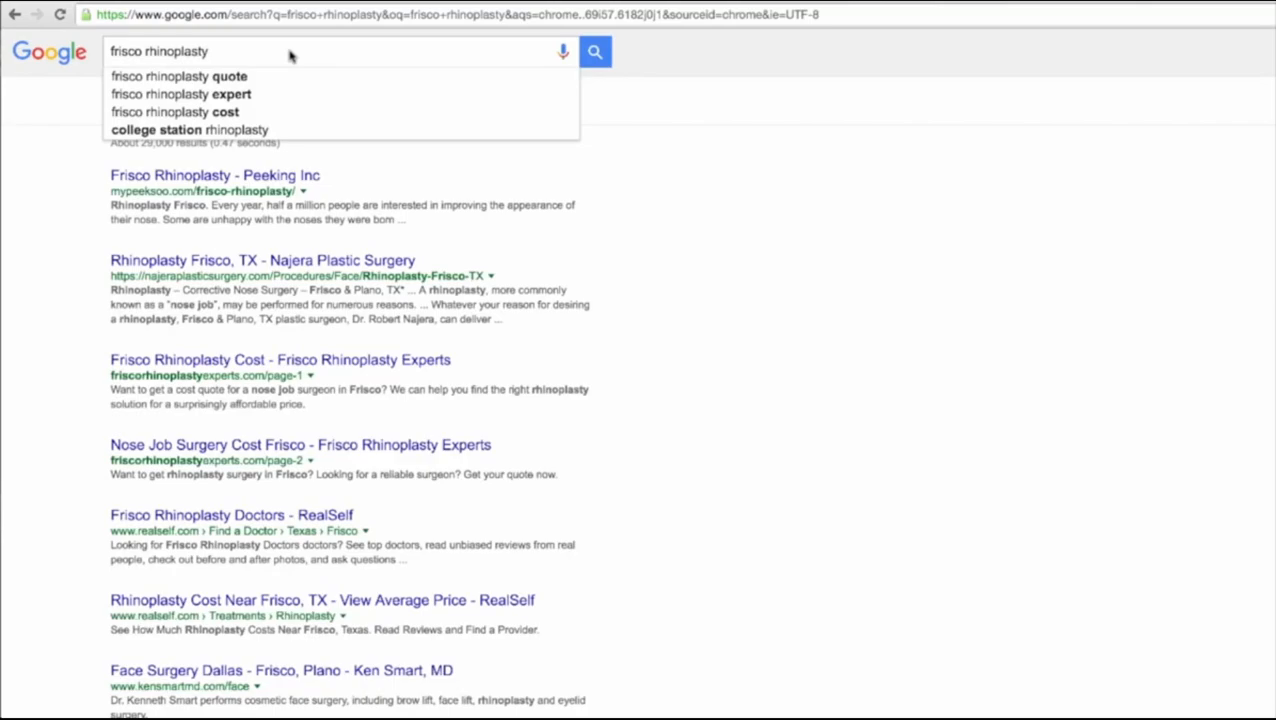
type("lubbock rhinoplasty")
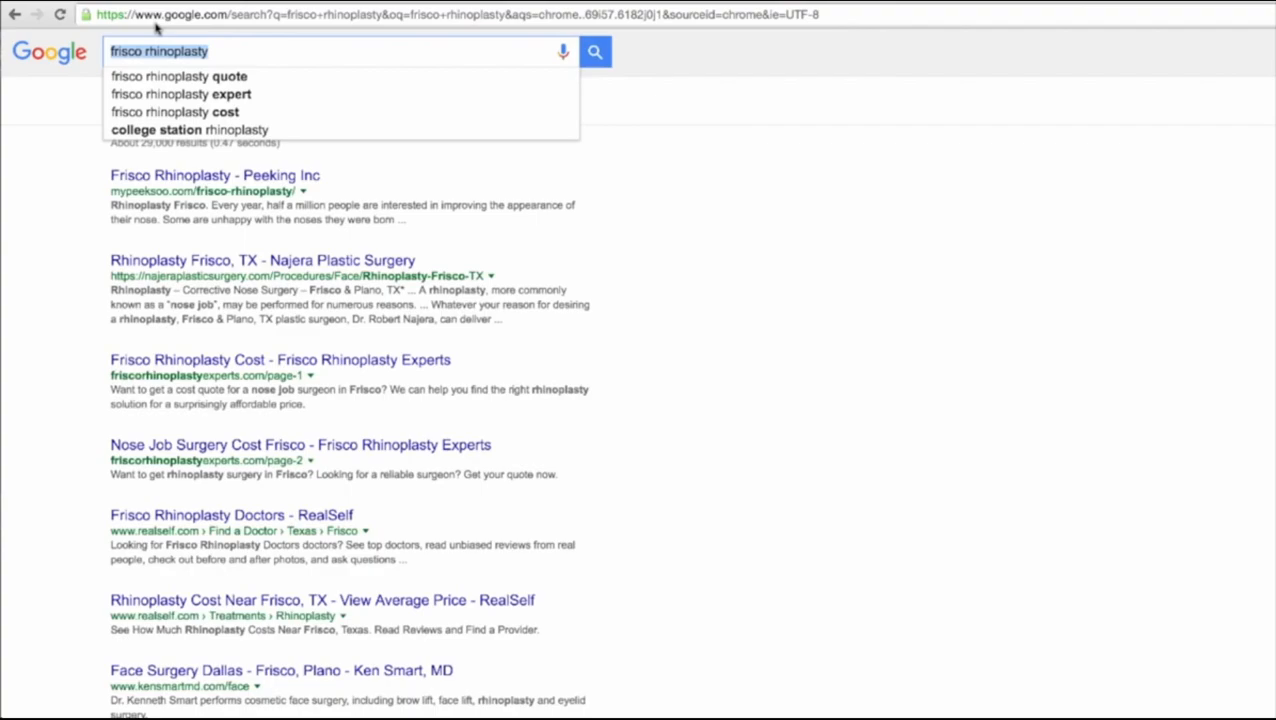
mouse_move(92, 196)
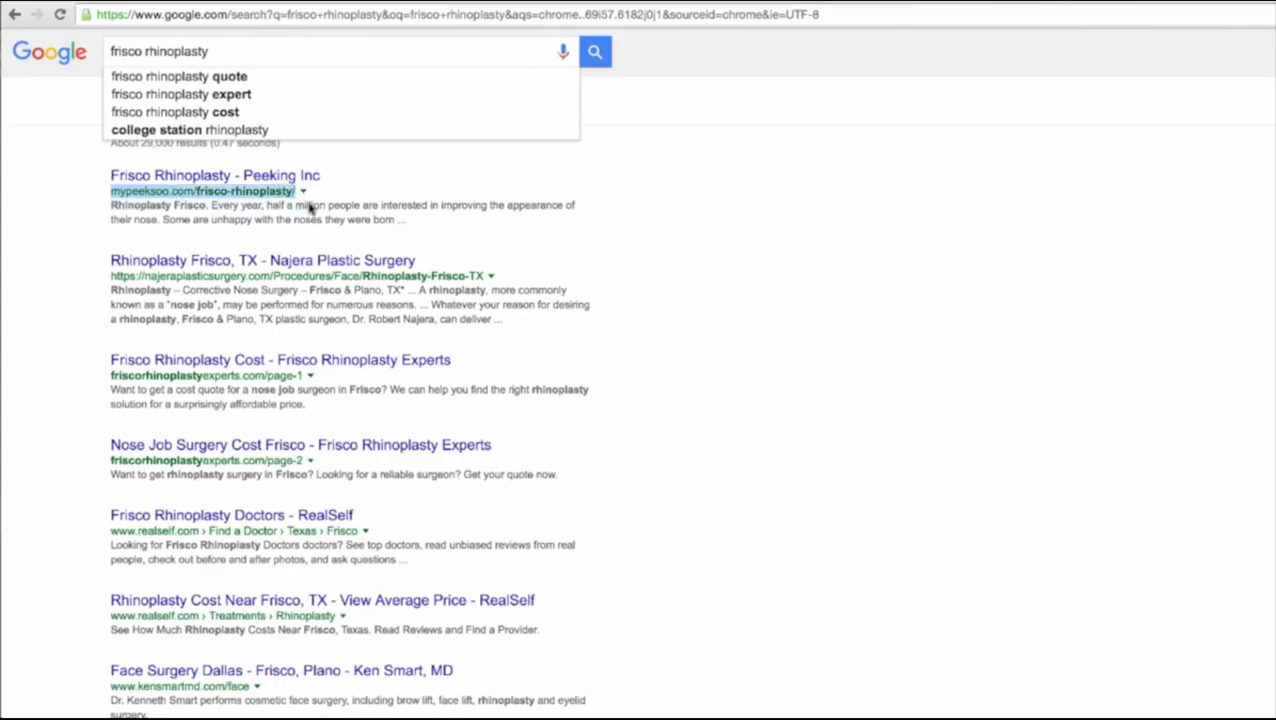
mouse_move(672, 232)
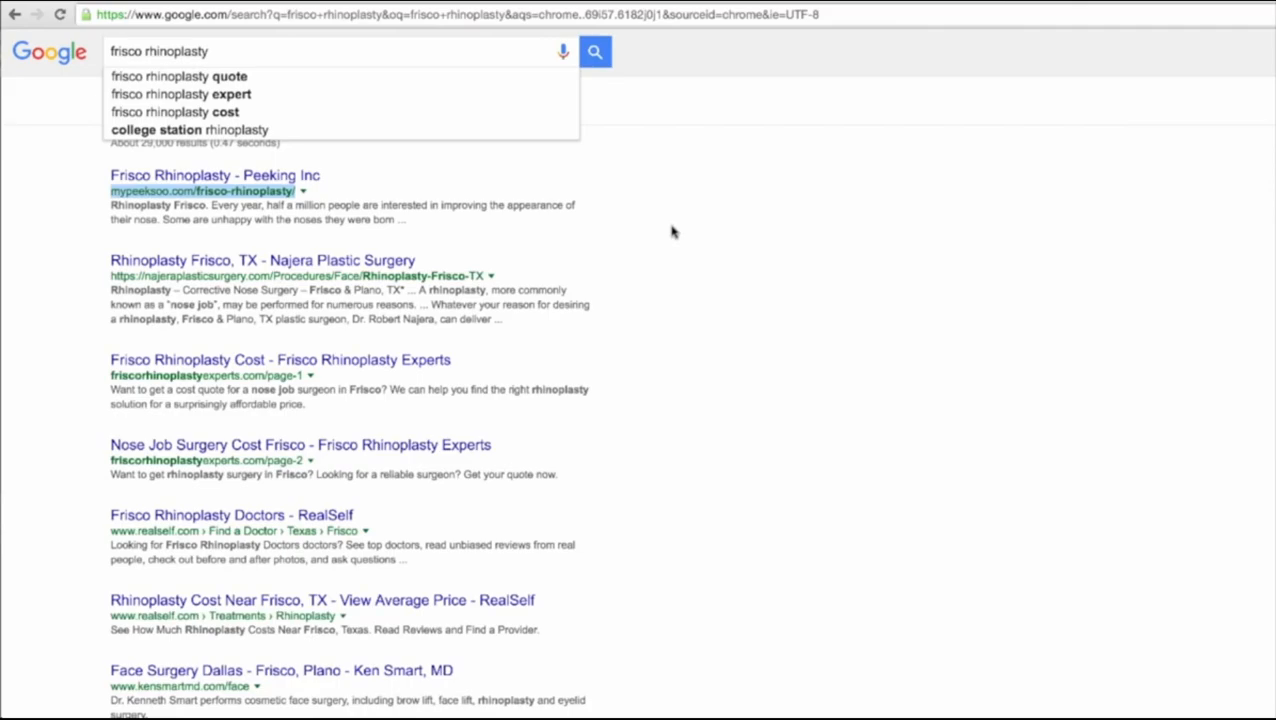
mouse_move(664, 228)
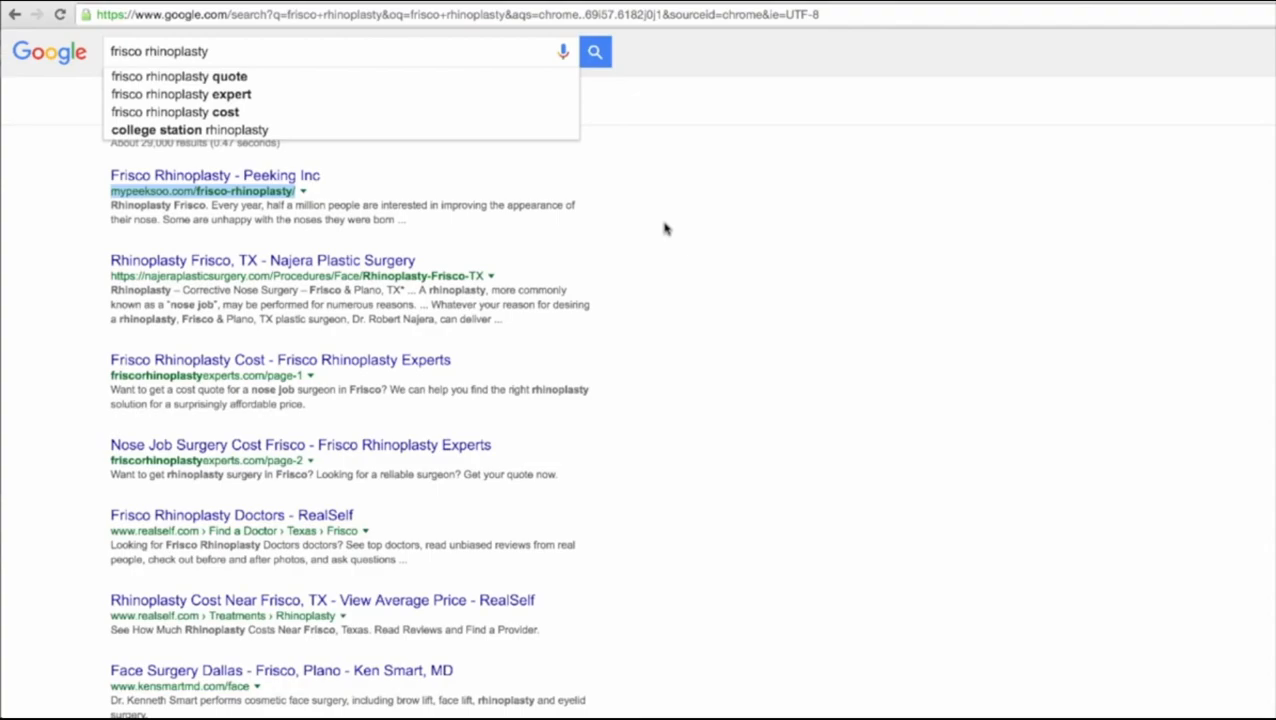
mouse_move(770, 8)
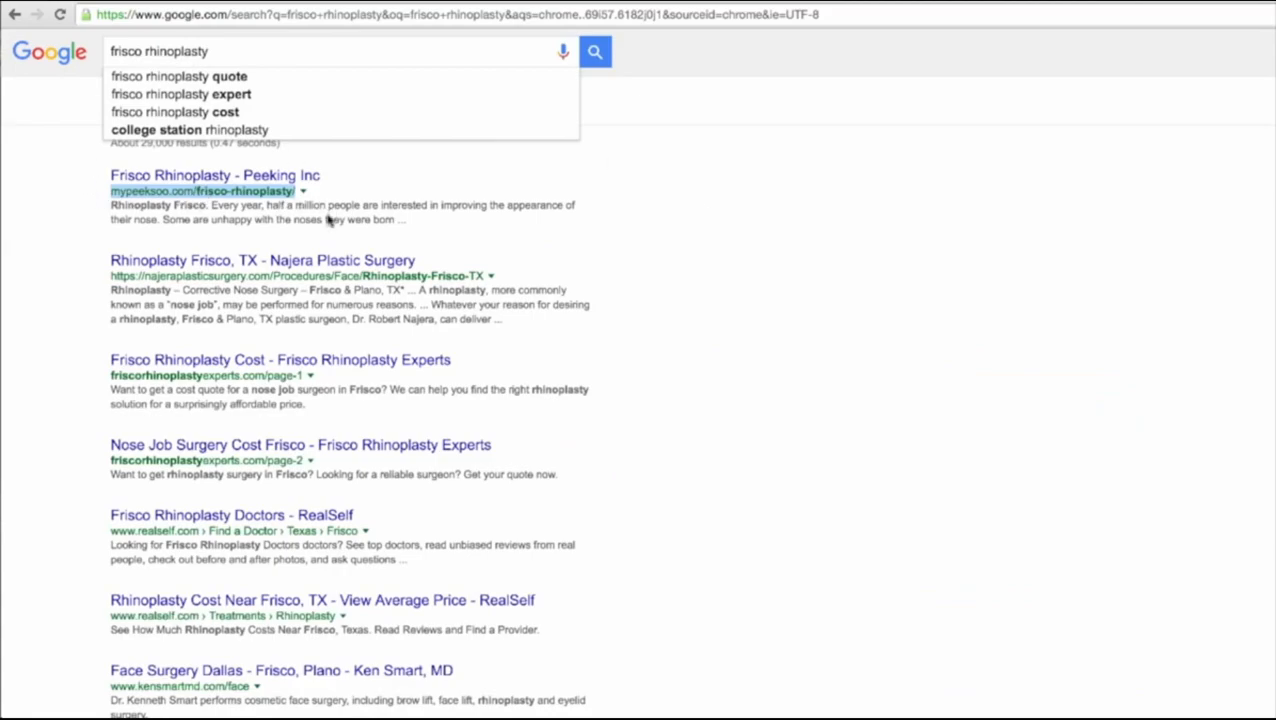
mouse_move(316, 216)
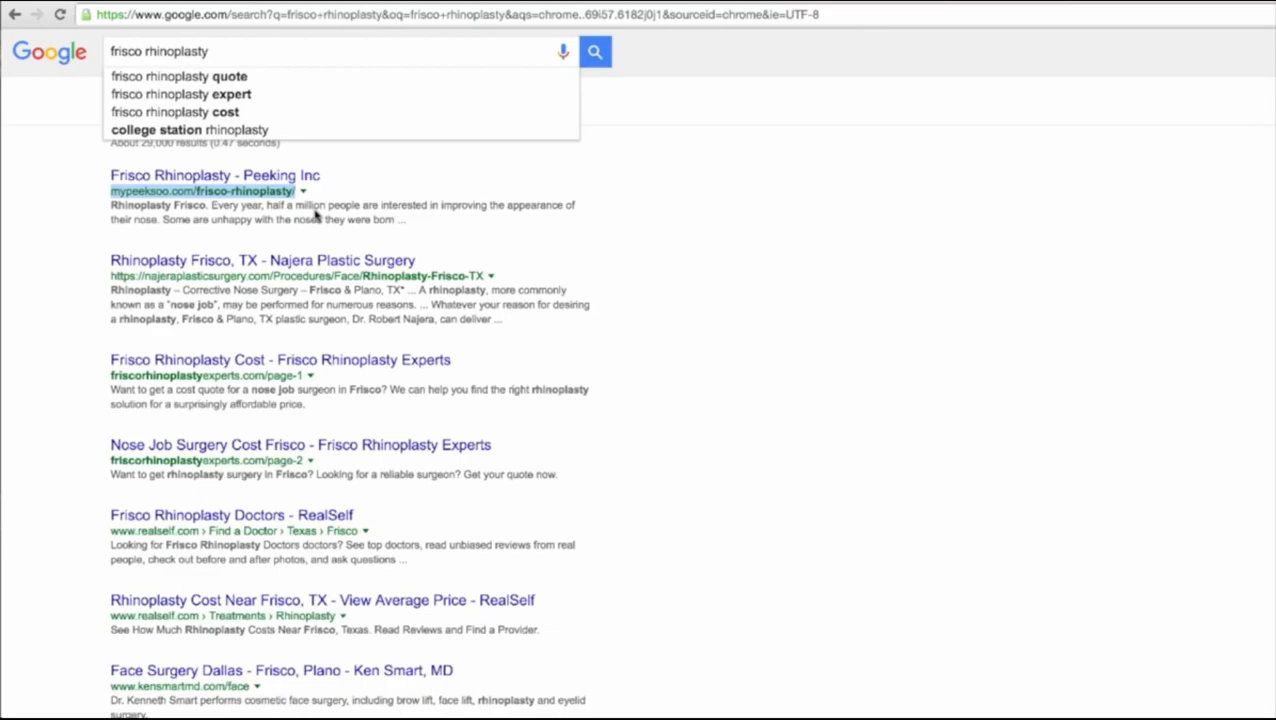
mouse_move(310, 216)
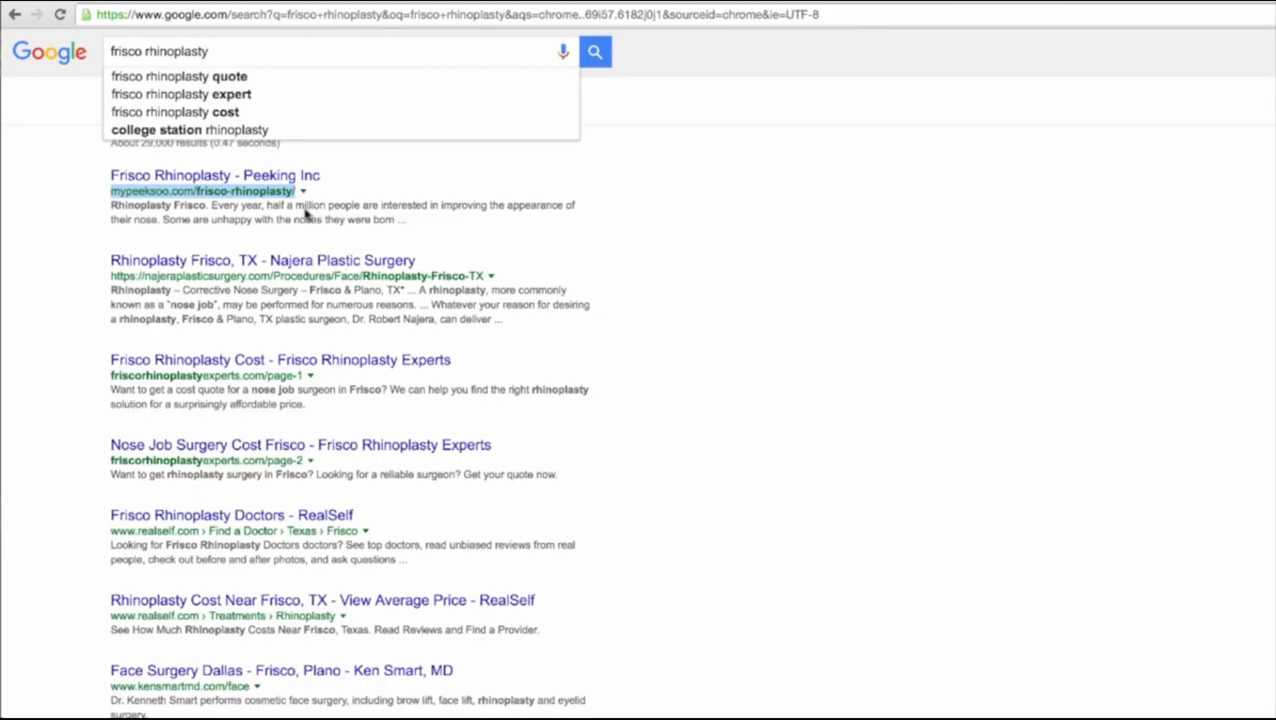
mouse_move(818, 52)
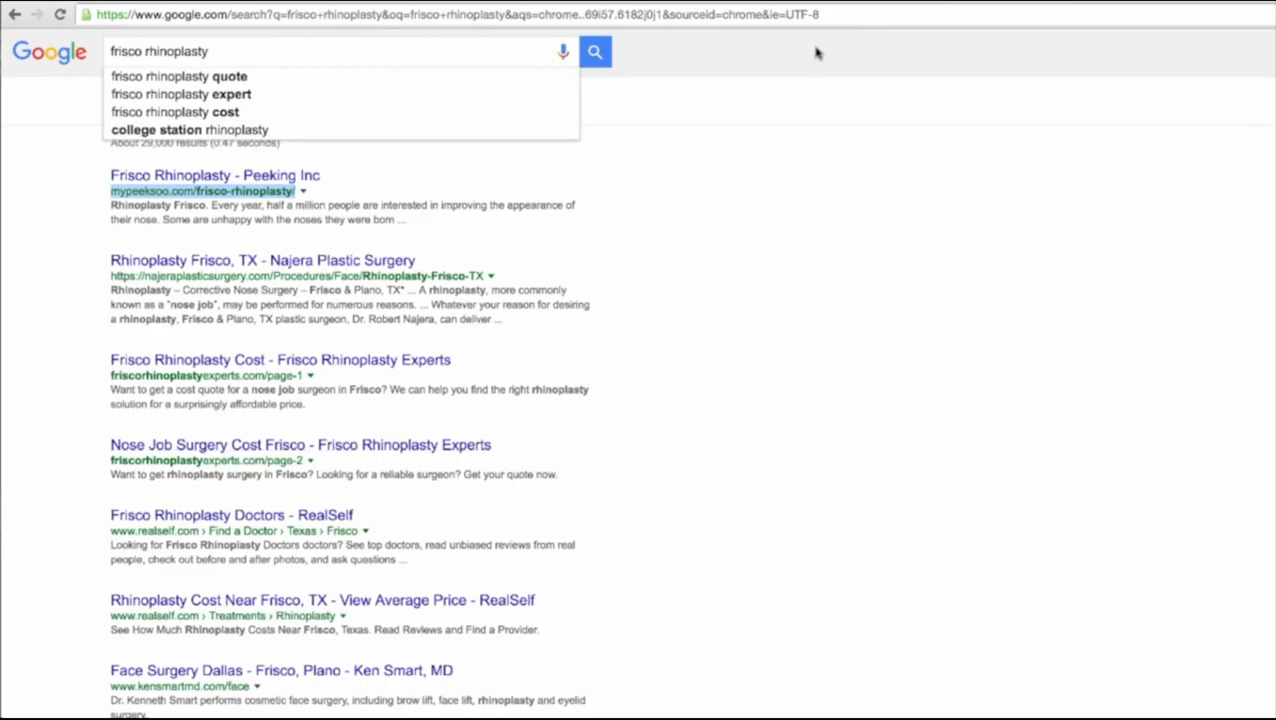
mouse_move(846, 194)
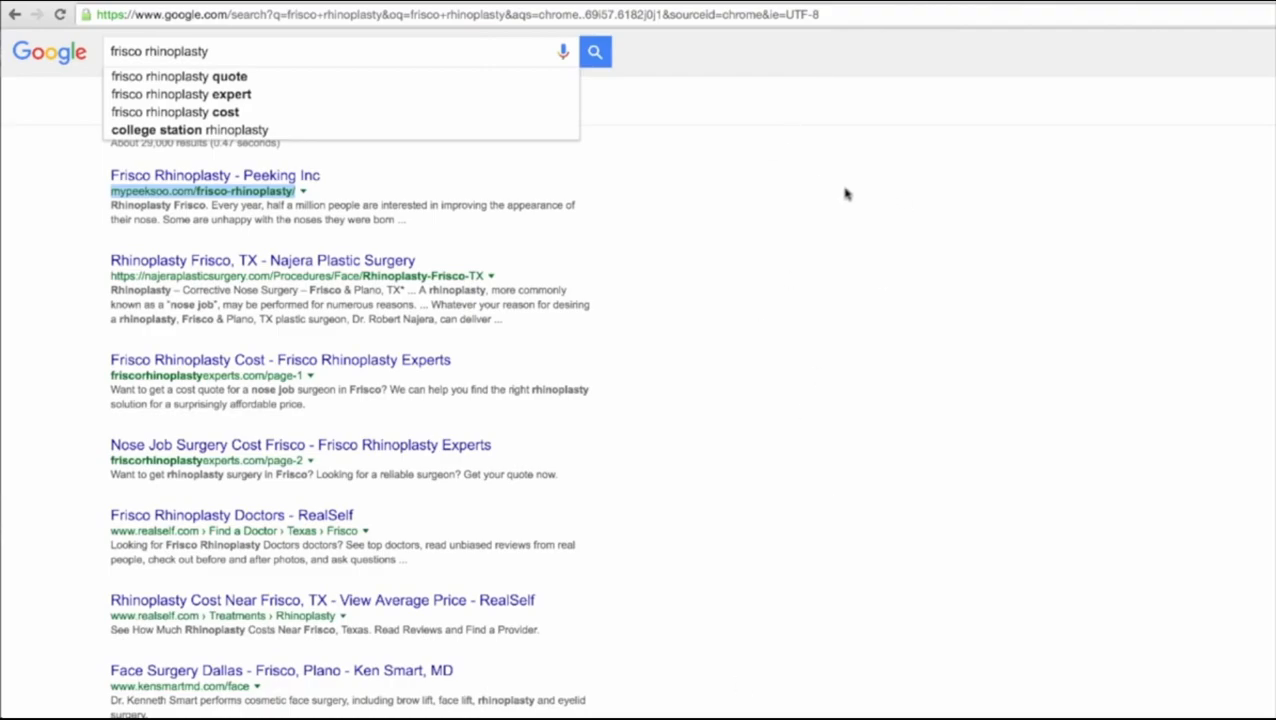
mouse_move(800, 84)
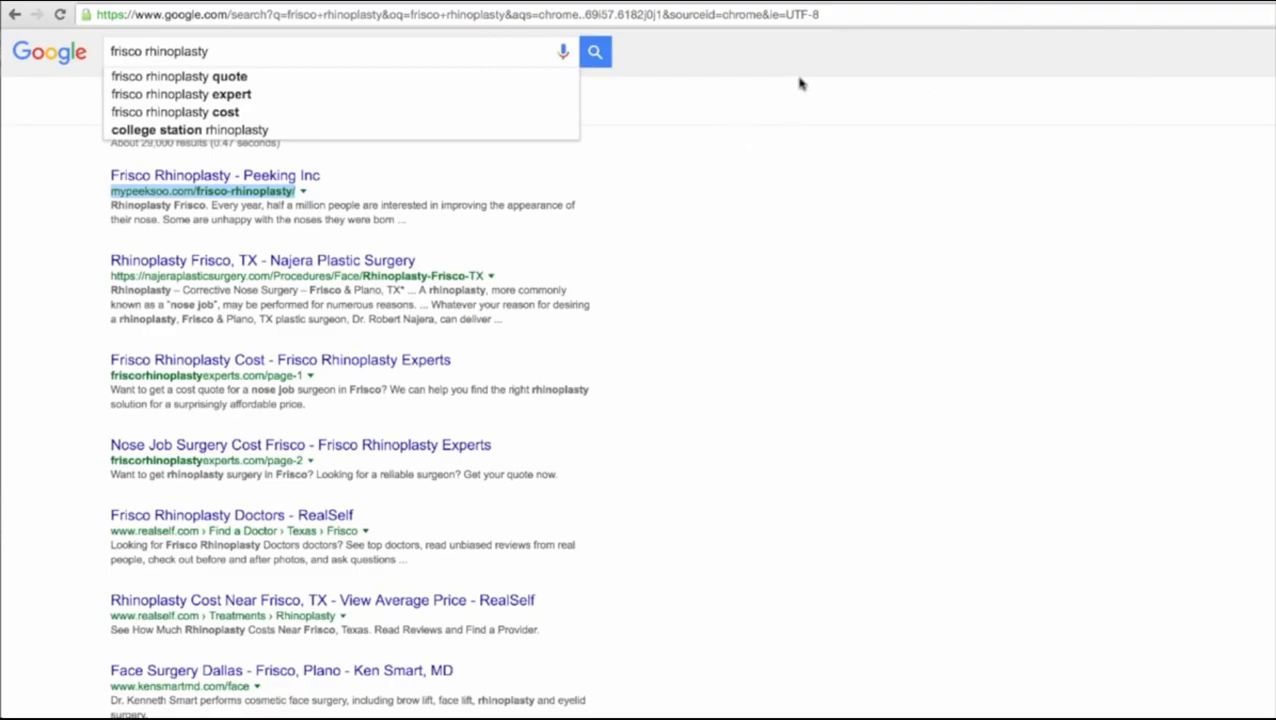
mouse_move(1064, 218)
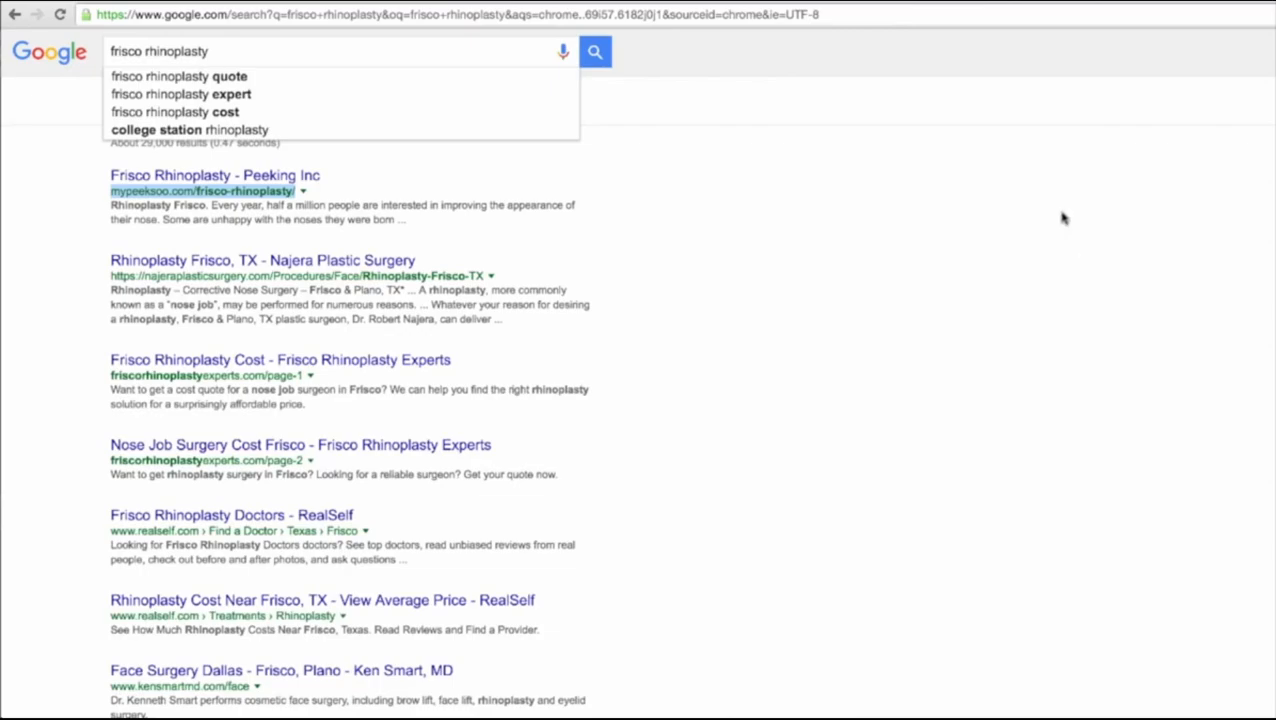
mouse_move(742, 216)
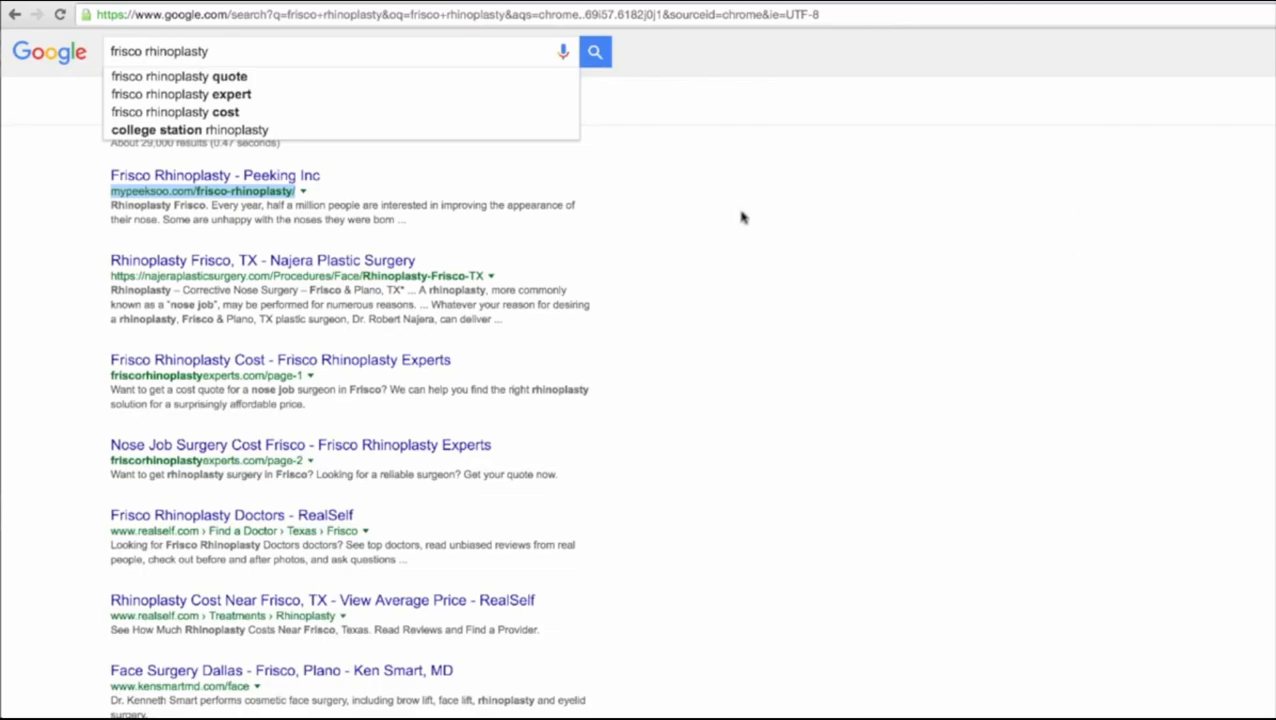
mouse_move(968, 592)
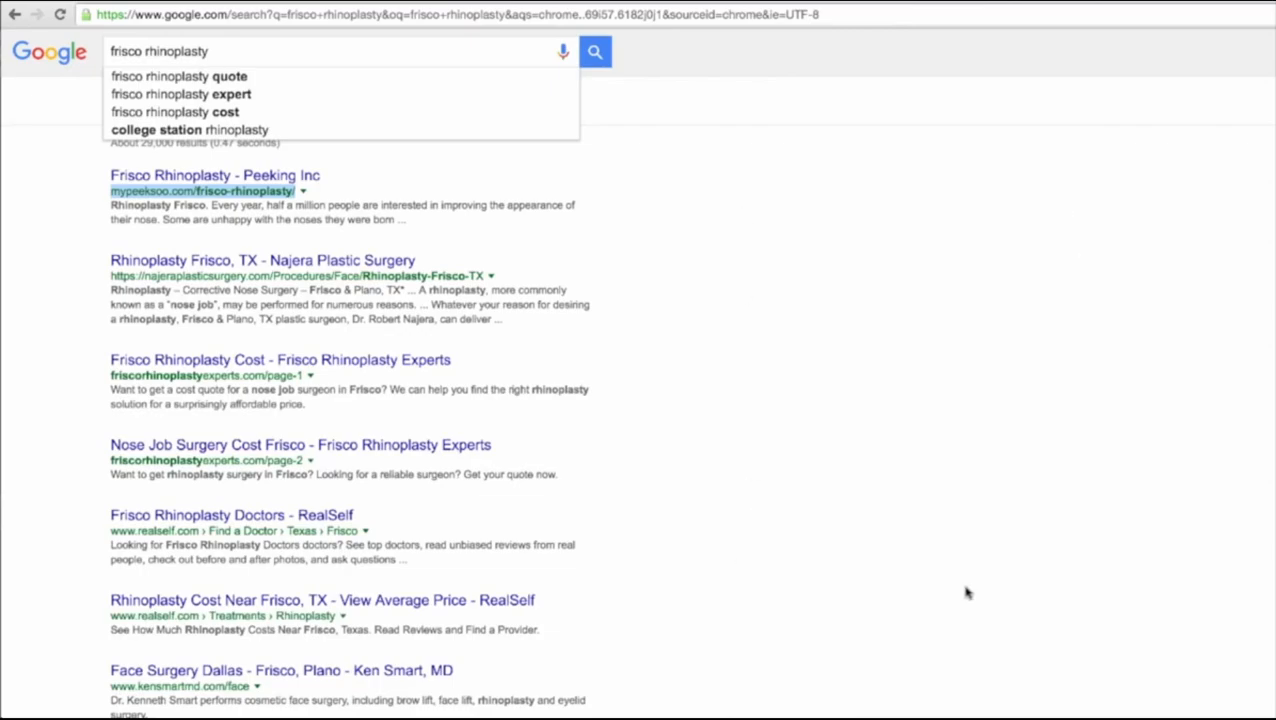
mouse_move(140, 172)
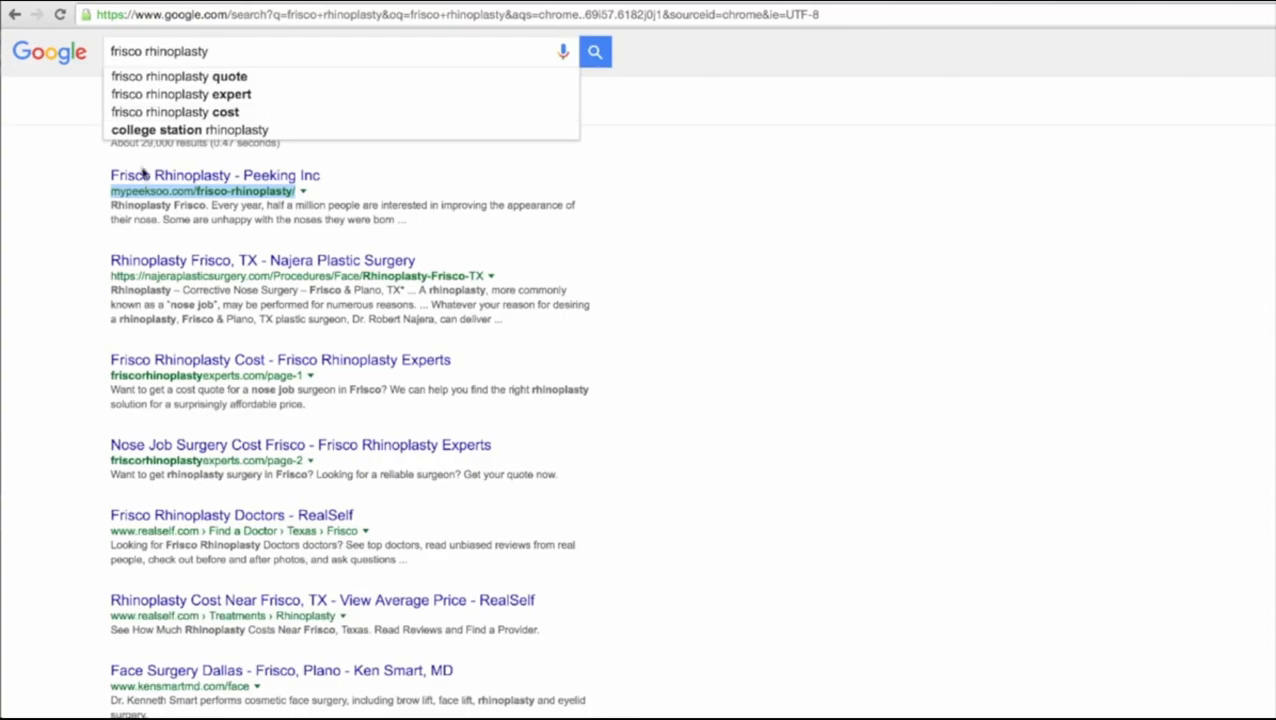
mouse_move(770, 508)
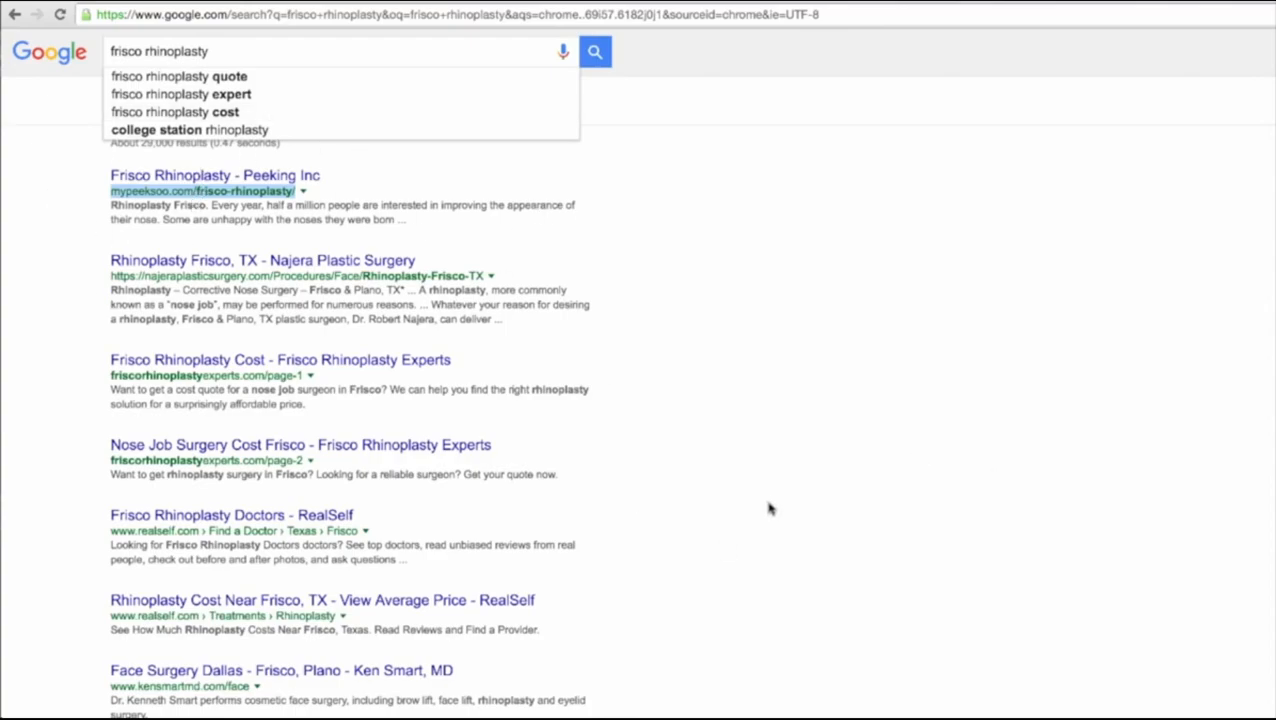
mouse_move(696, 448)
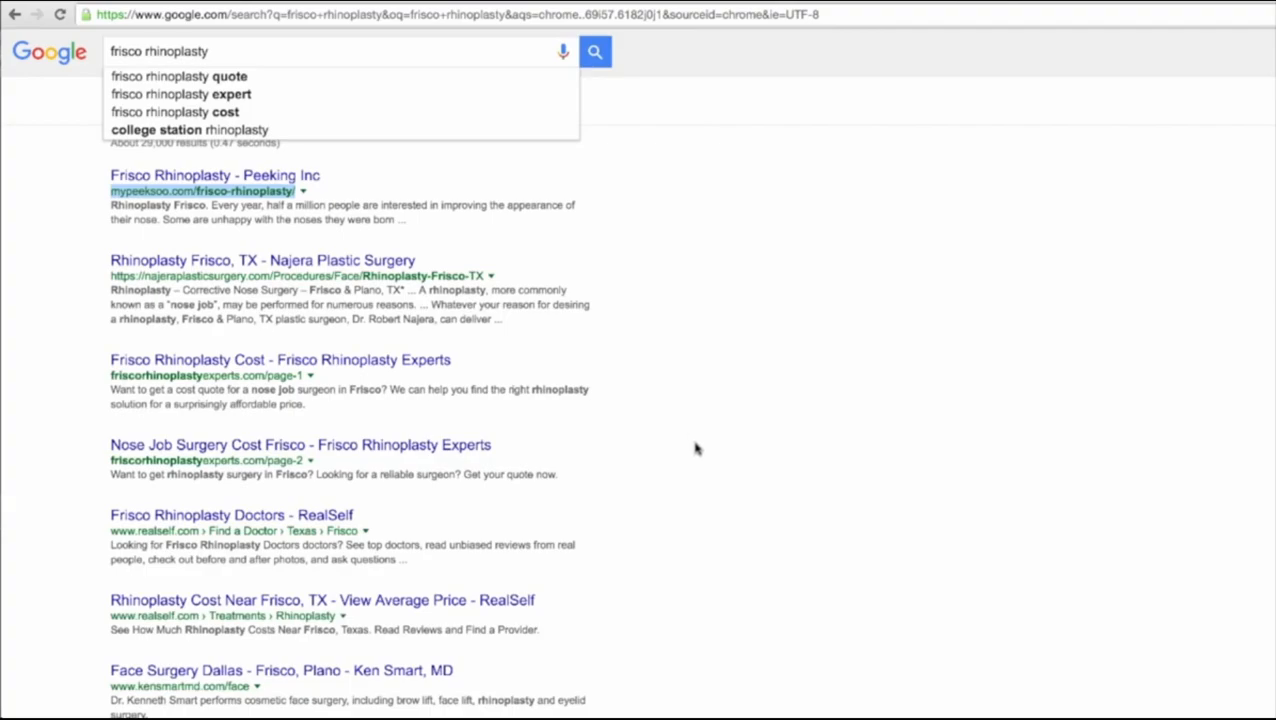
mouse_move(222, 622)
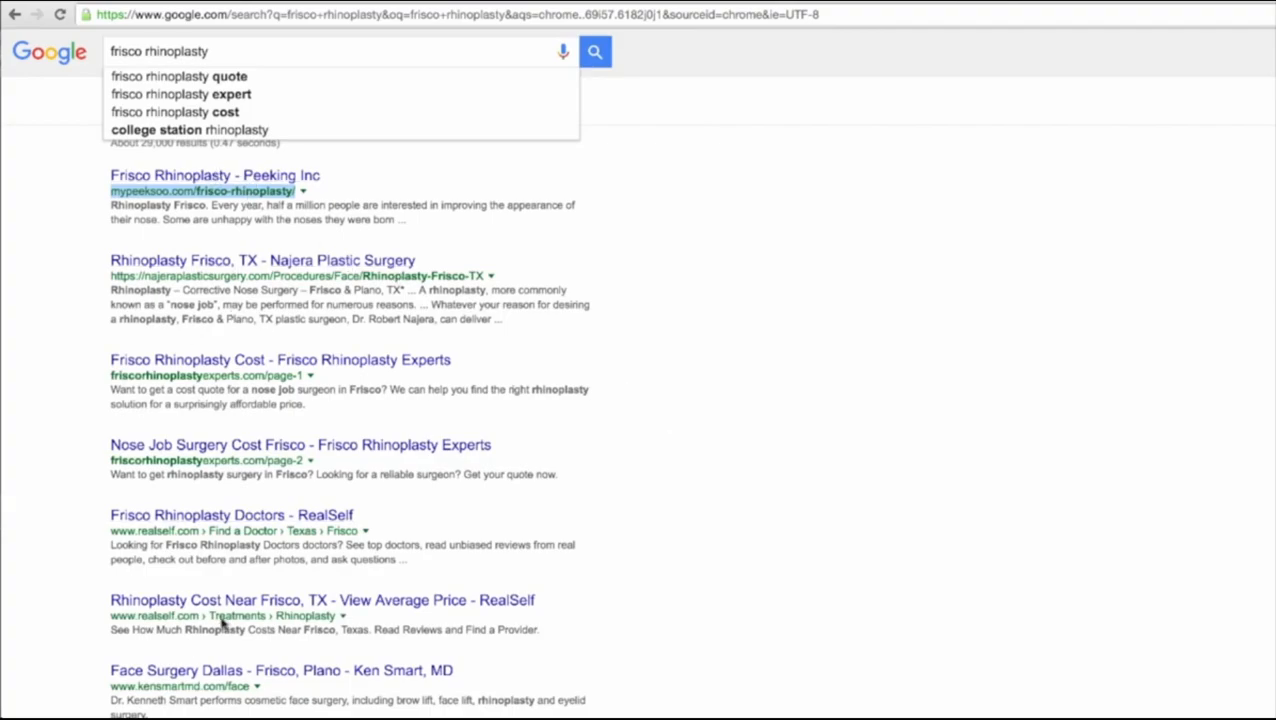
mouse_move(252, 328)
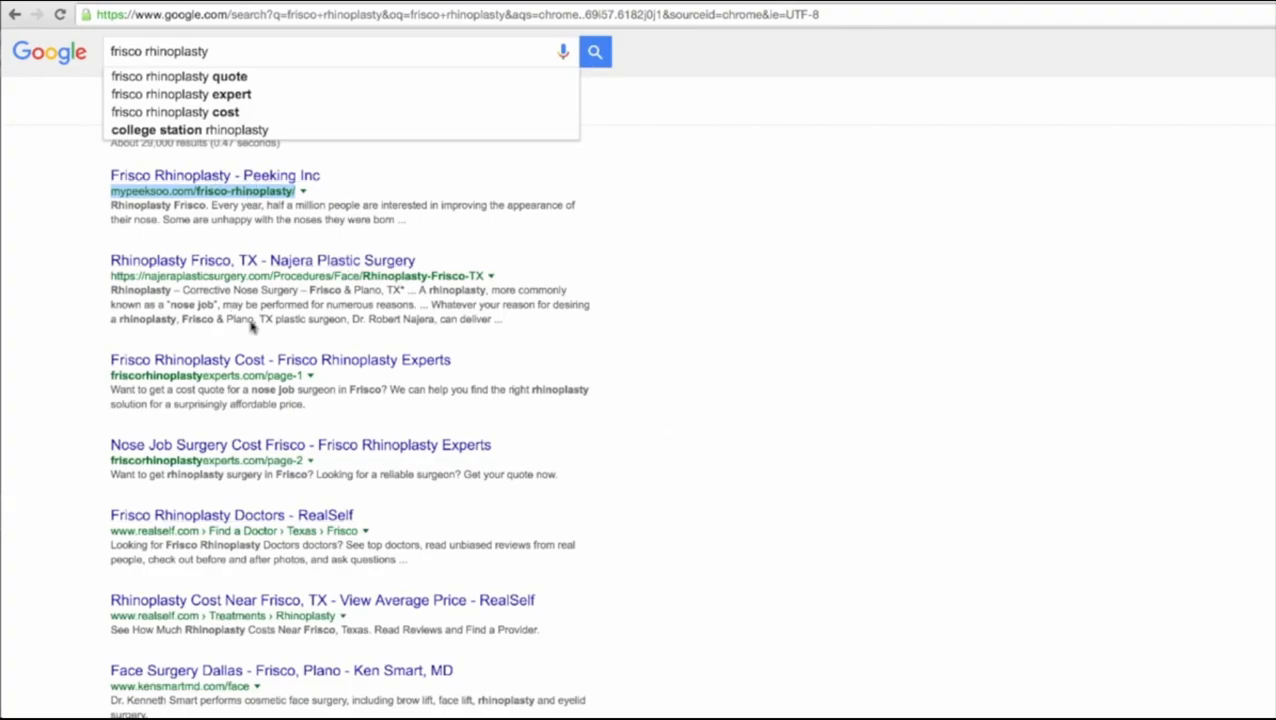
mouse_move(254, 330)
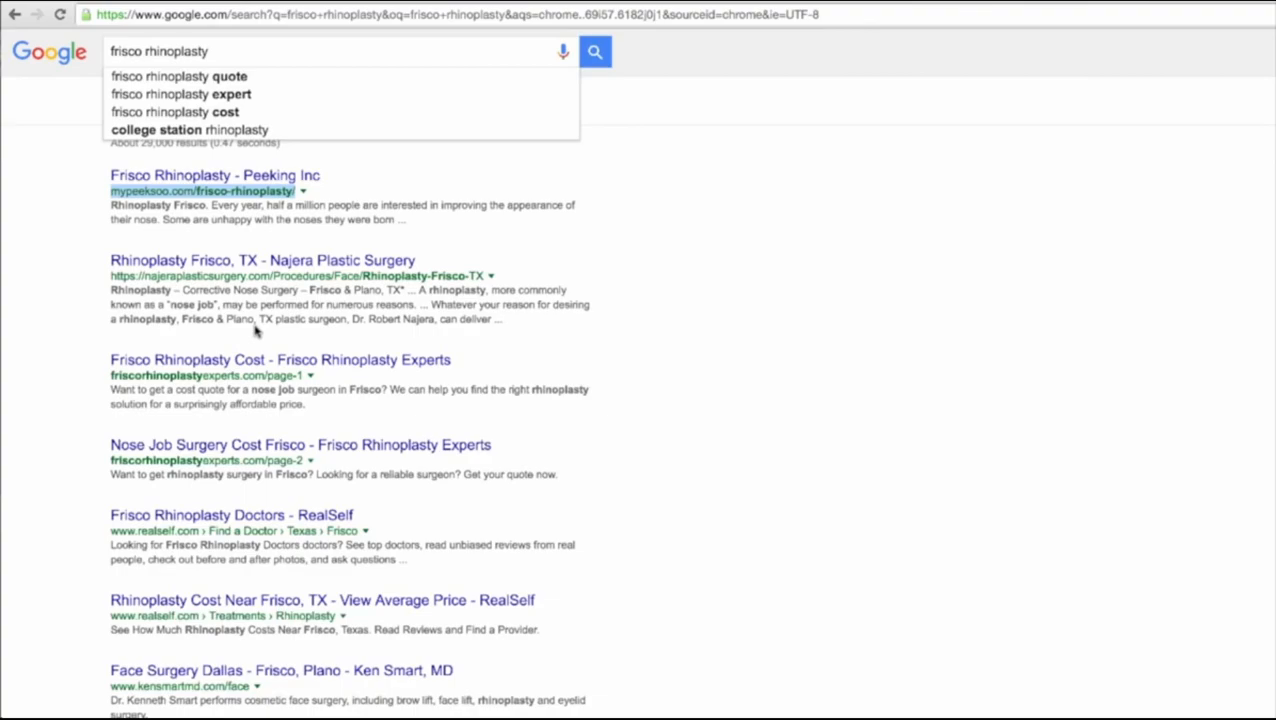
mouse_move(260, 344)
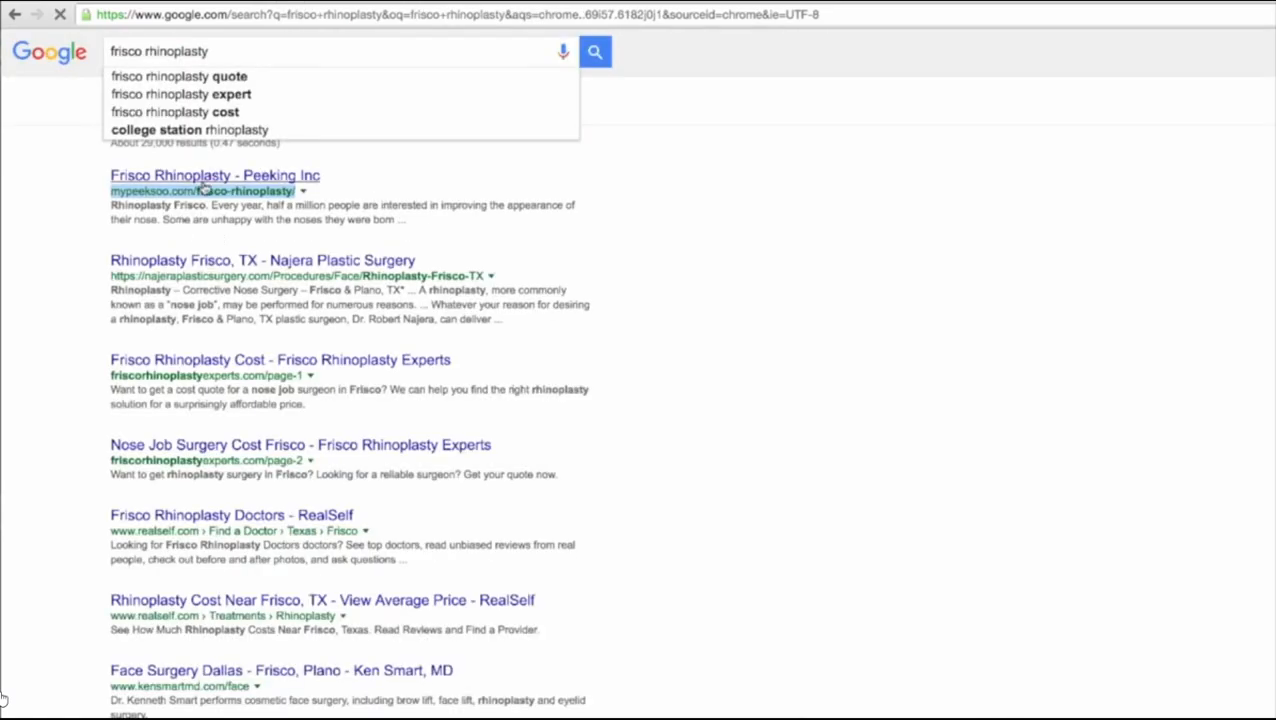
- Open the top 'Frisco Rhinoplasty - Peeking Inc' result and highlight the 'Rhinoplasty Frisco' heading and article text
left_click(214, 176)
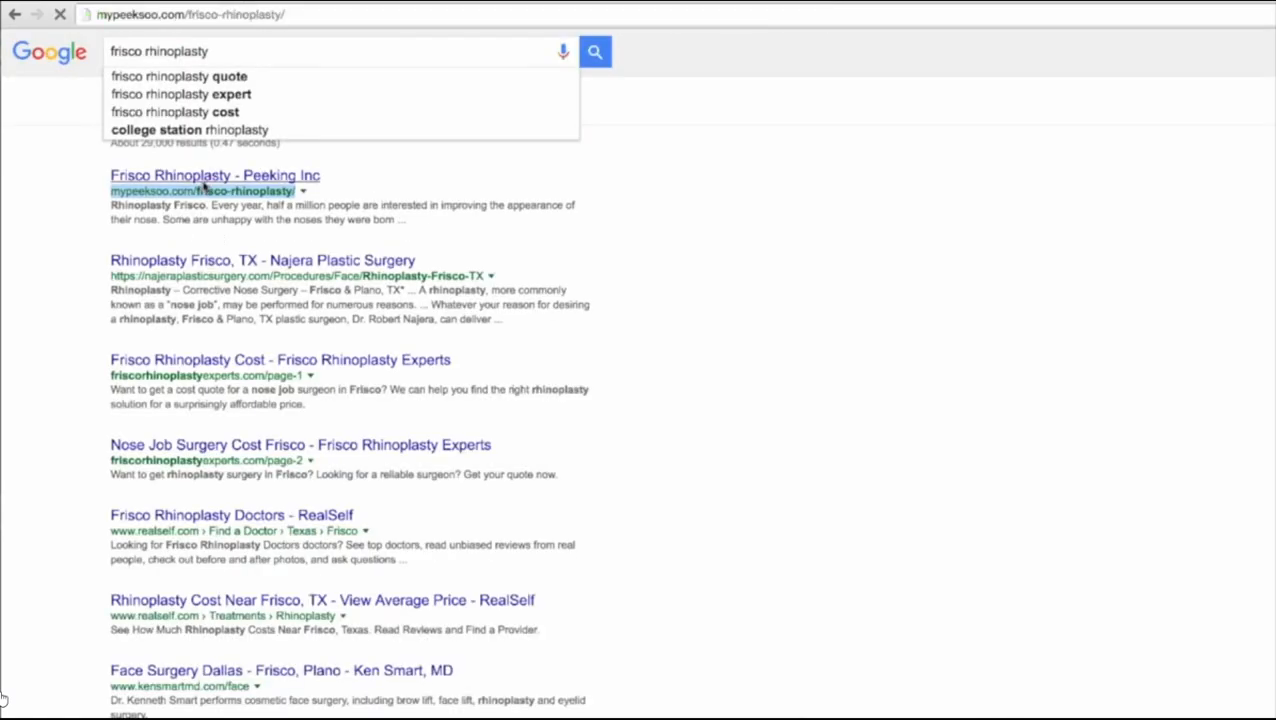
left_click(214, 176)
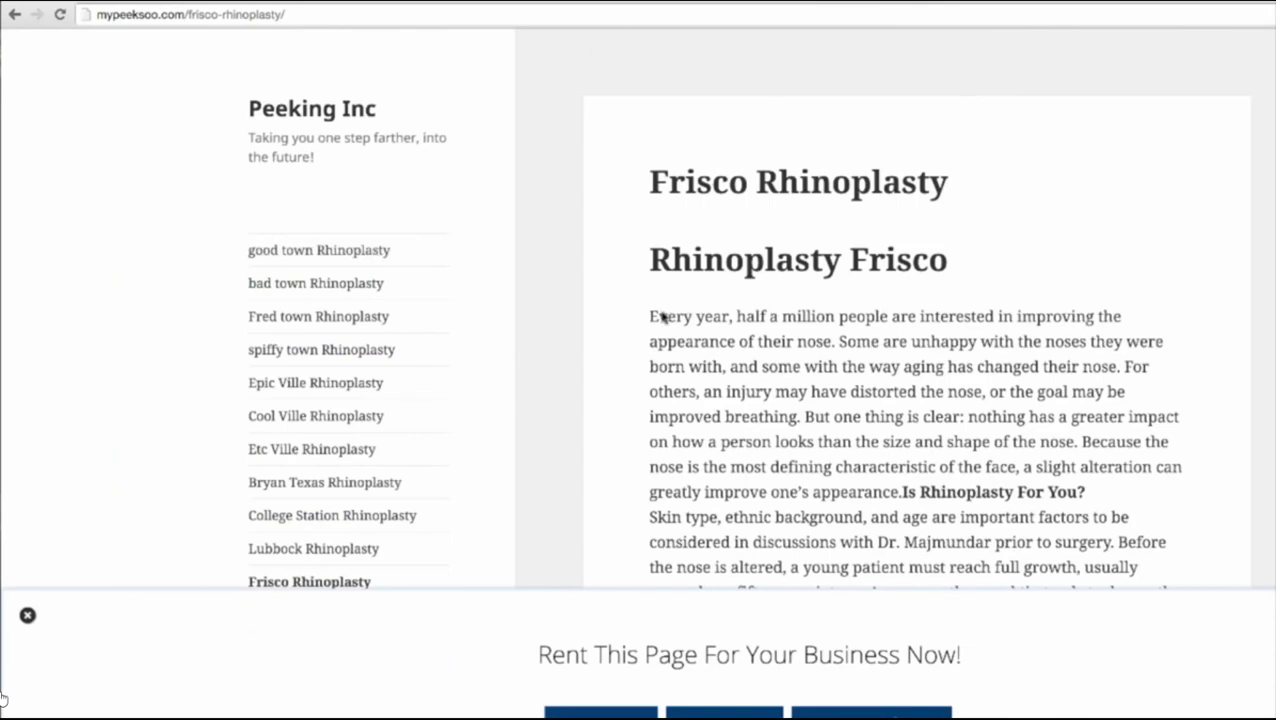
left_click_drag(652, 316, 1180, 590)
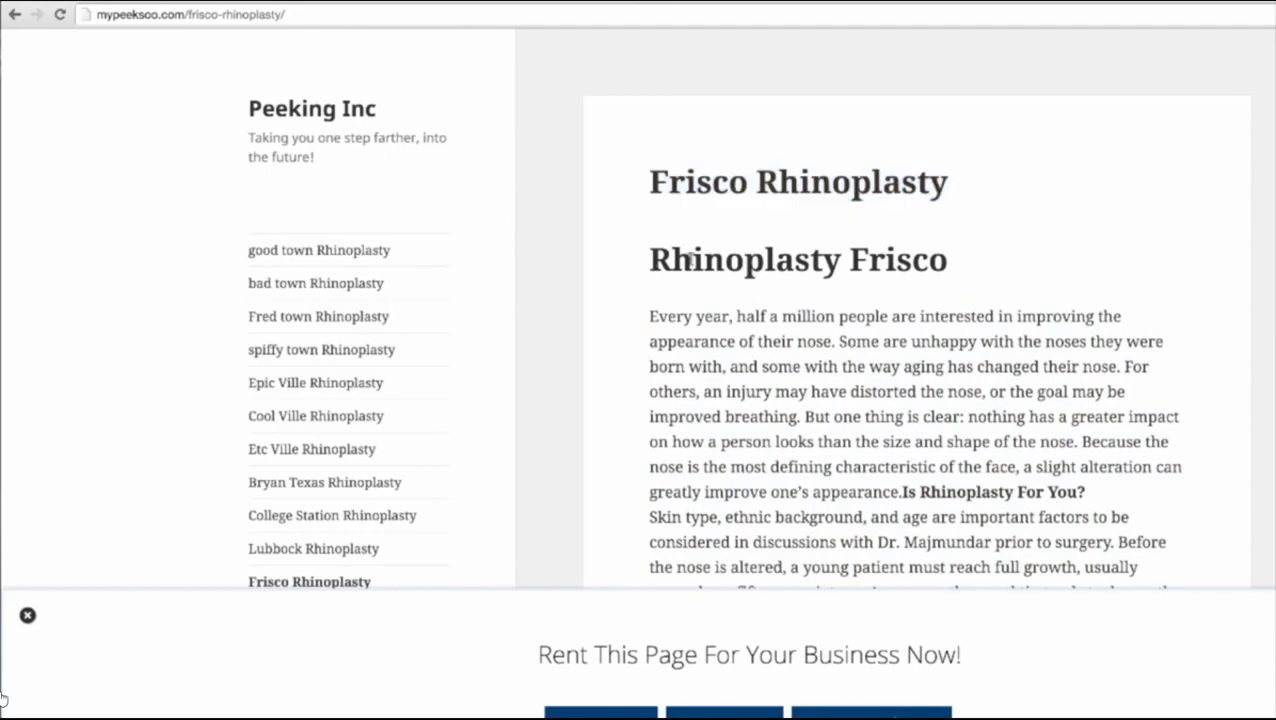
double_click(796, 260)
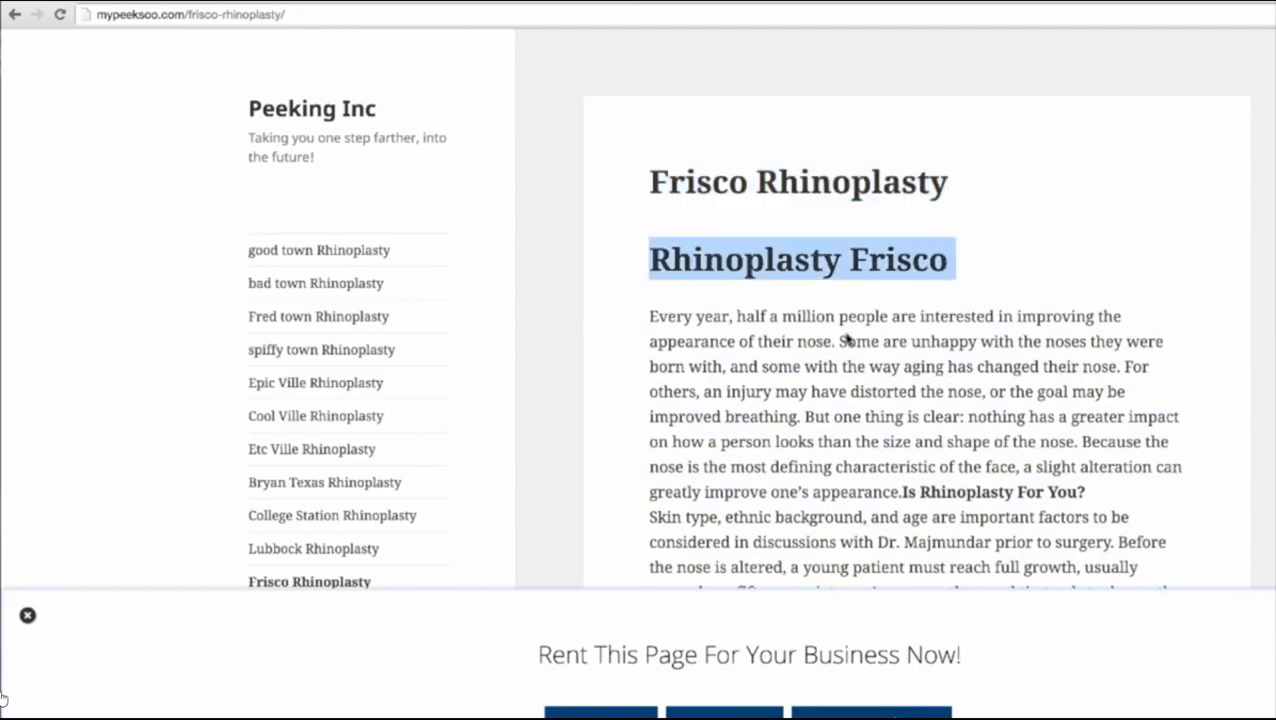
mouse_move(822, 332)
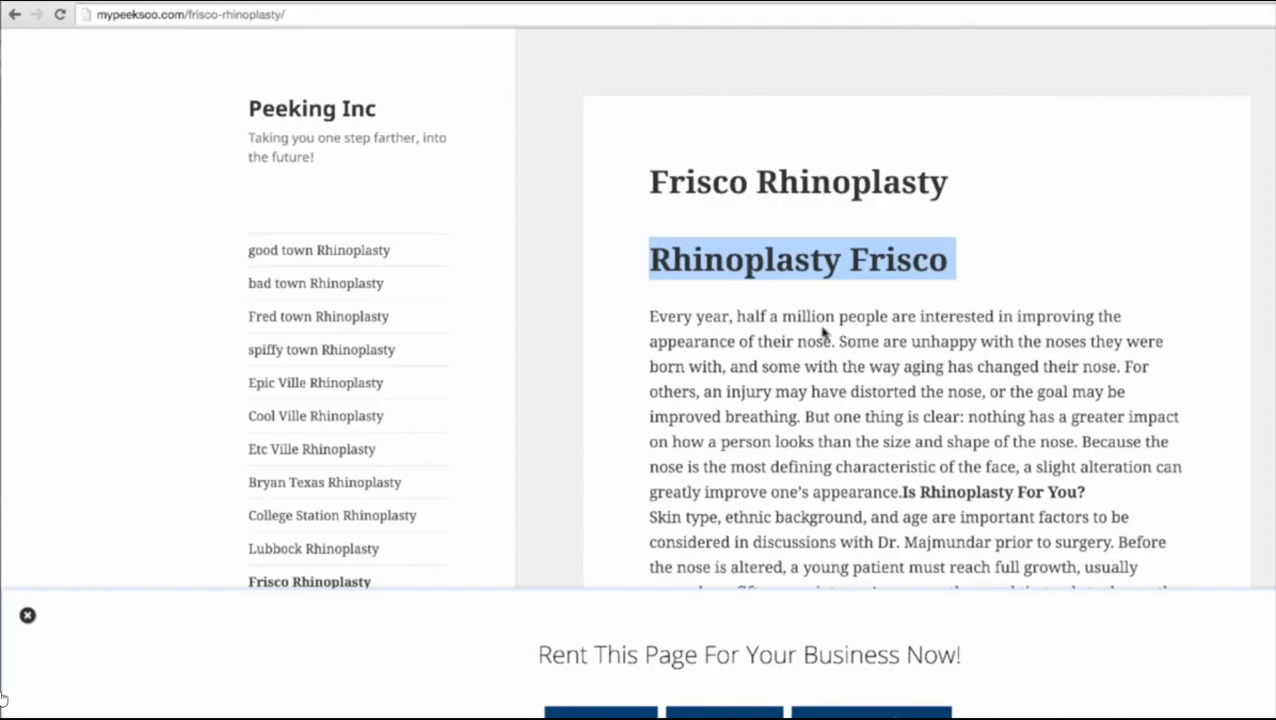
- Go back to the frisco rhinoplasty Google results with Peeking Inc still first
left_click(16, 14)
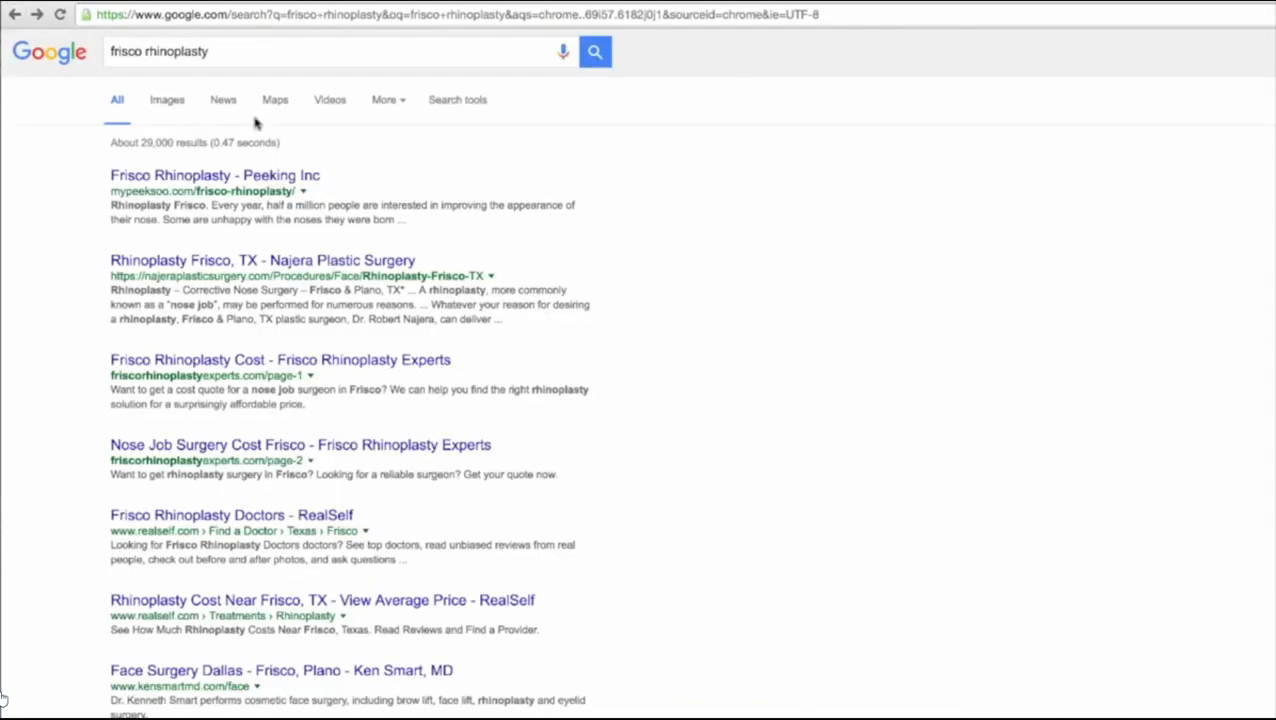
mouse_move(520, 278)
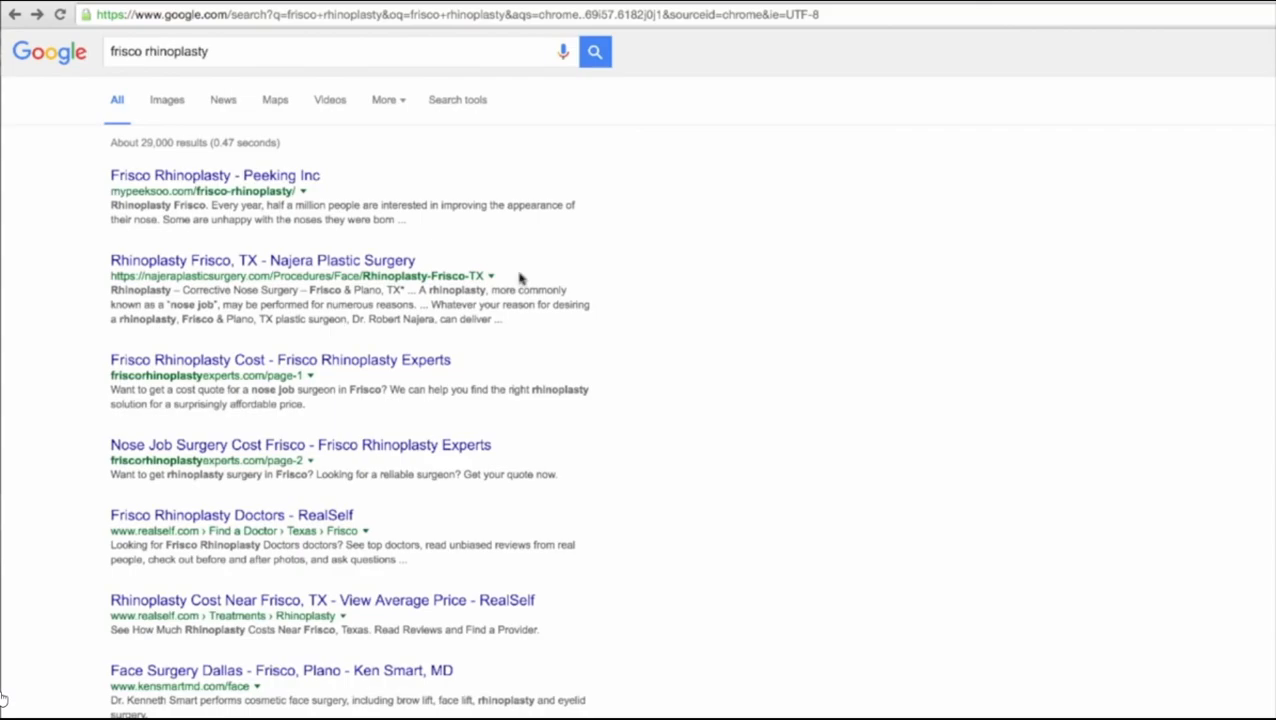
mouse_move(402, 142)
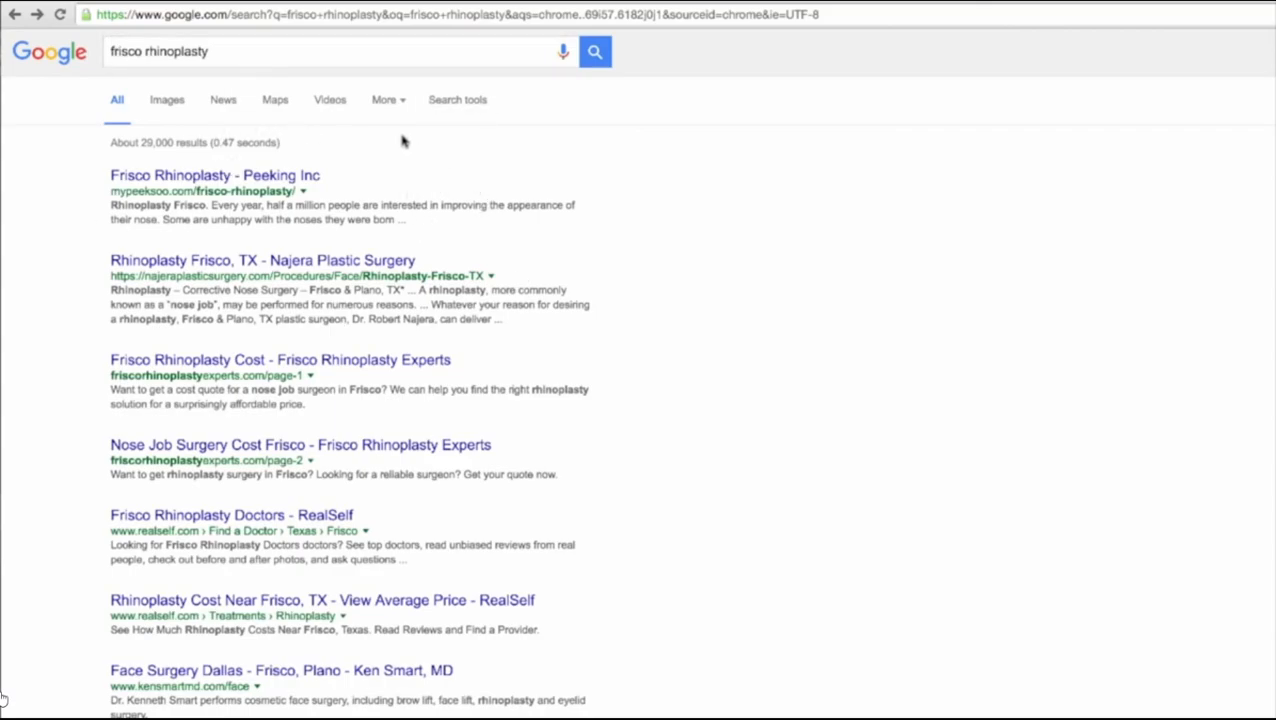
mouse_move(250, 168)
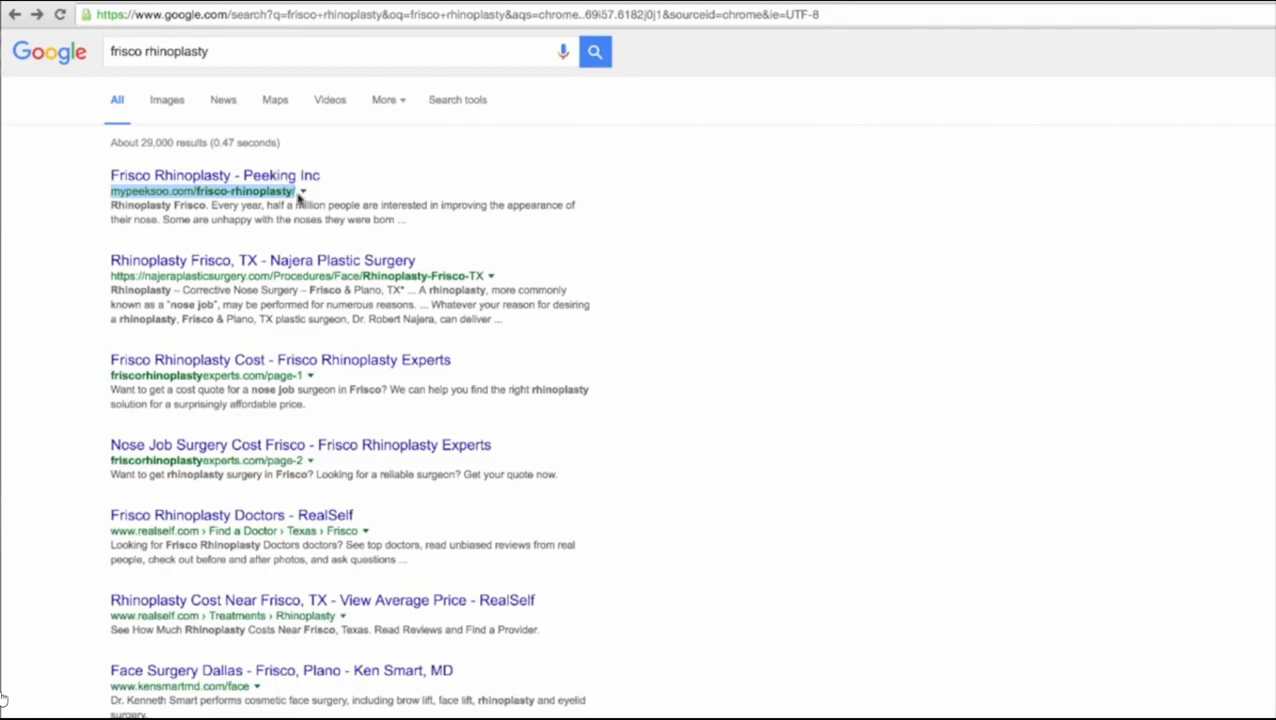
mouse_move(304, 72)
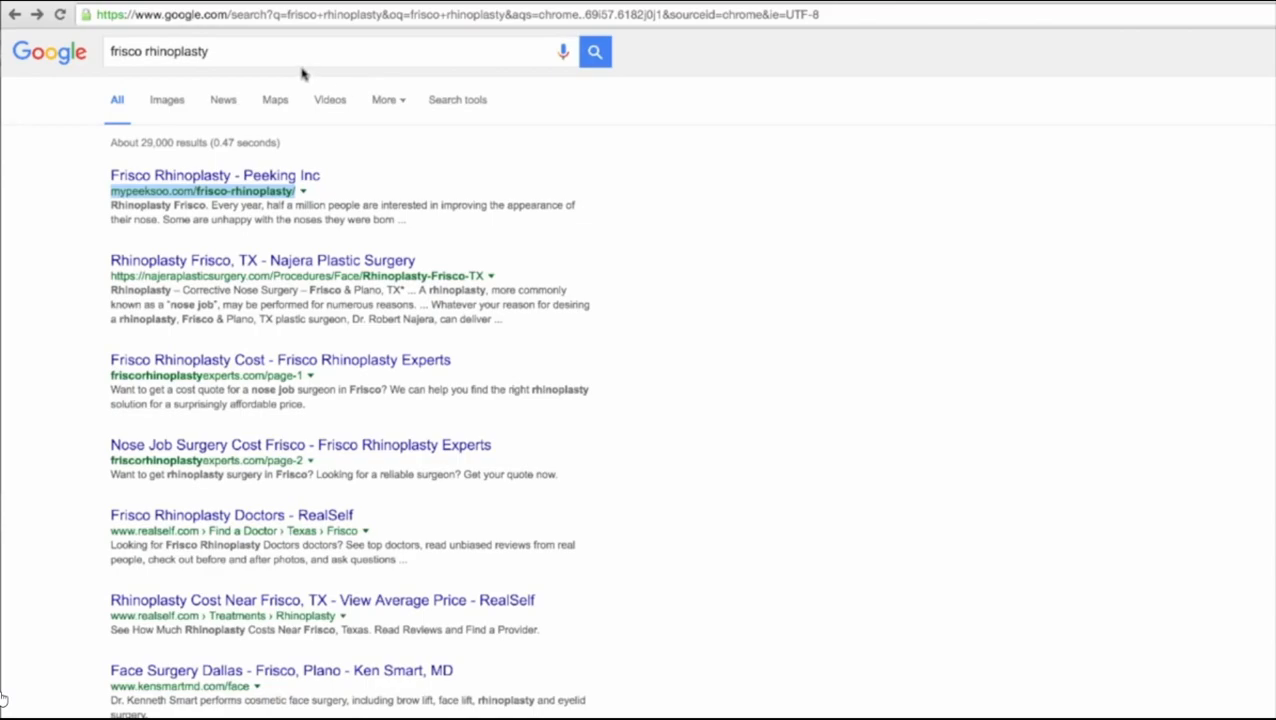
mouse_move(238, 72)
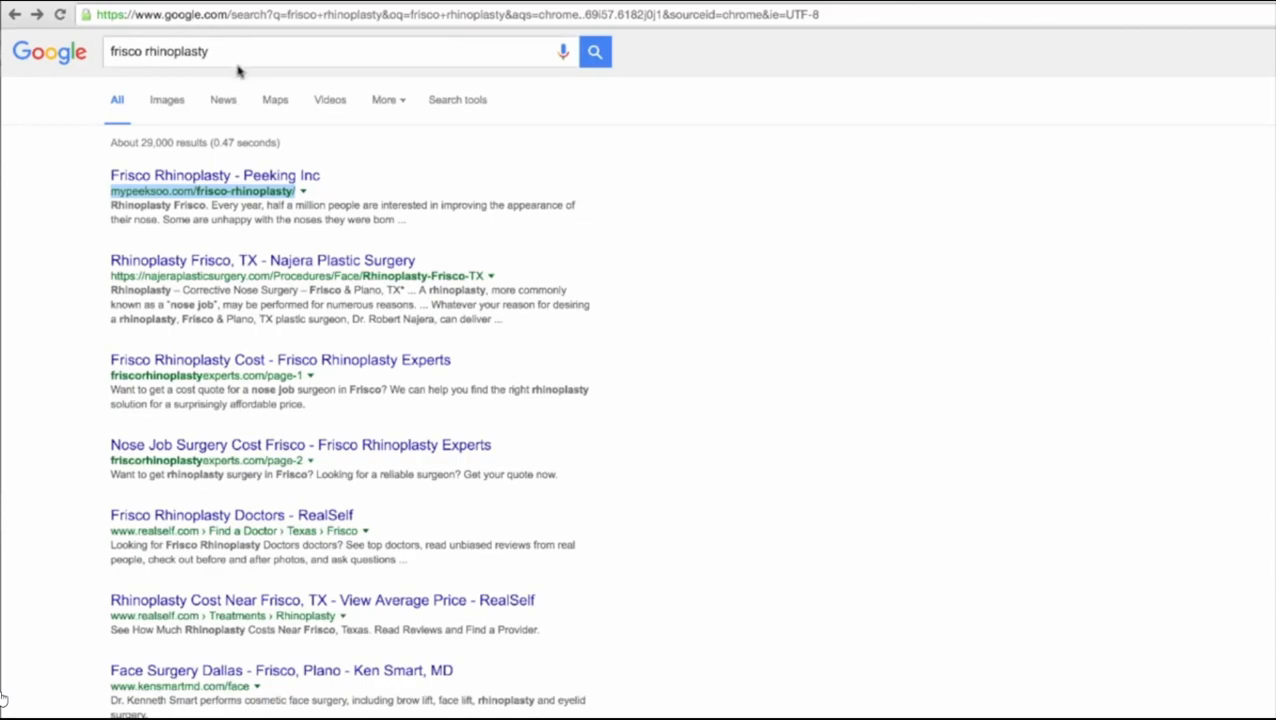
- Search 'luxury landscaping plano' and open the 'Best Luxury Landscaping In Plano Texas' result from luxurylandscapingfinder.net
type("luxury lands")
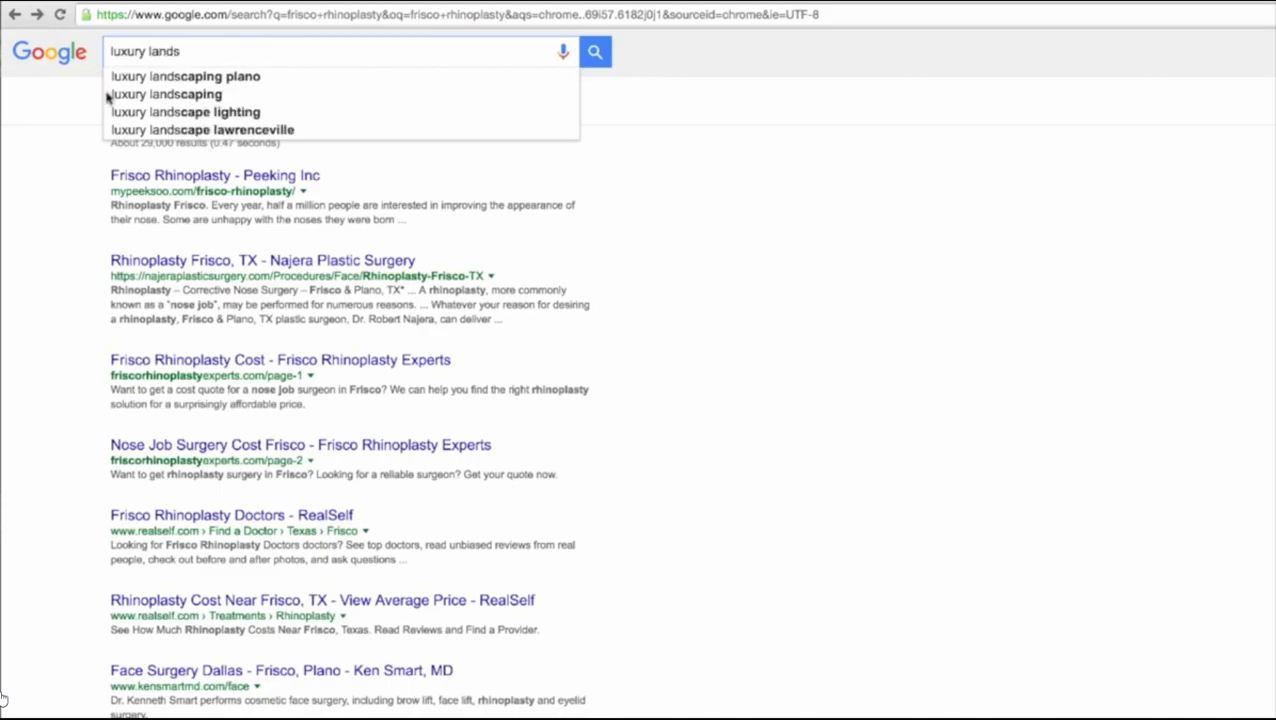
left_click(184, 76)
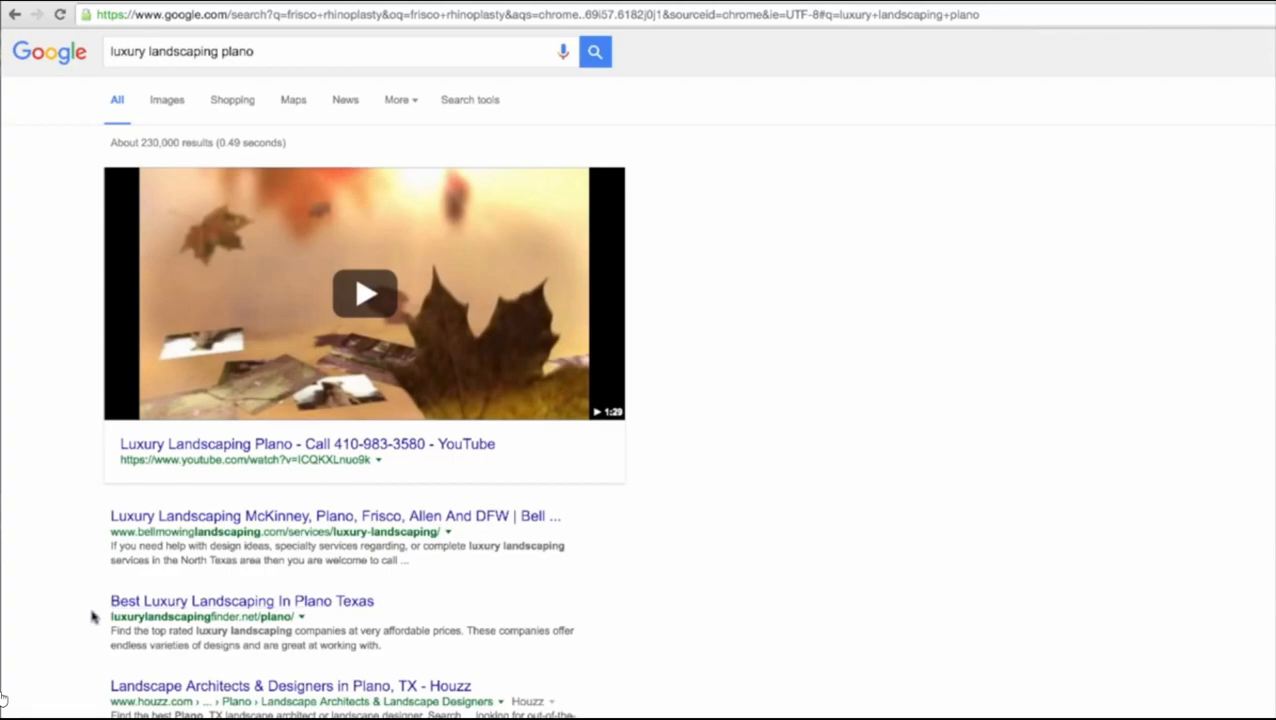
left_click(200, 616)
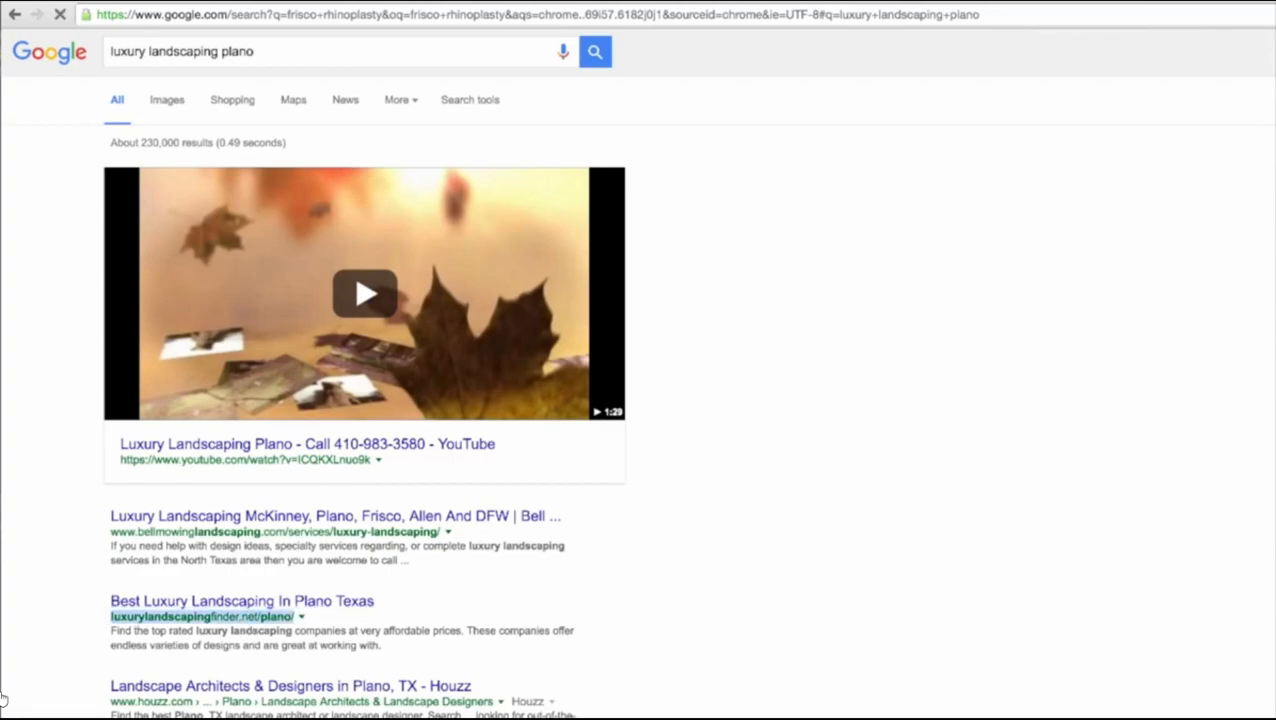
left_click(242, 600)
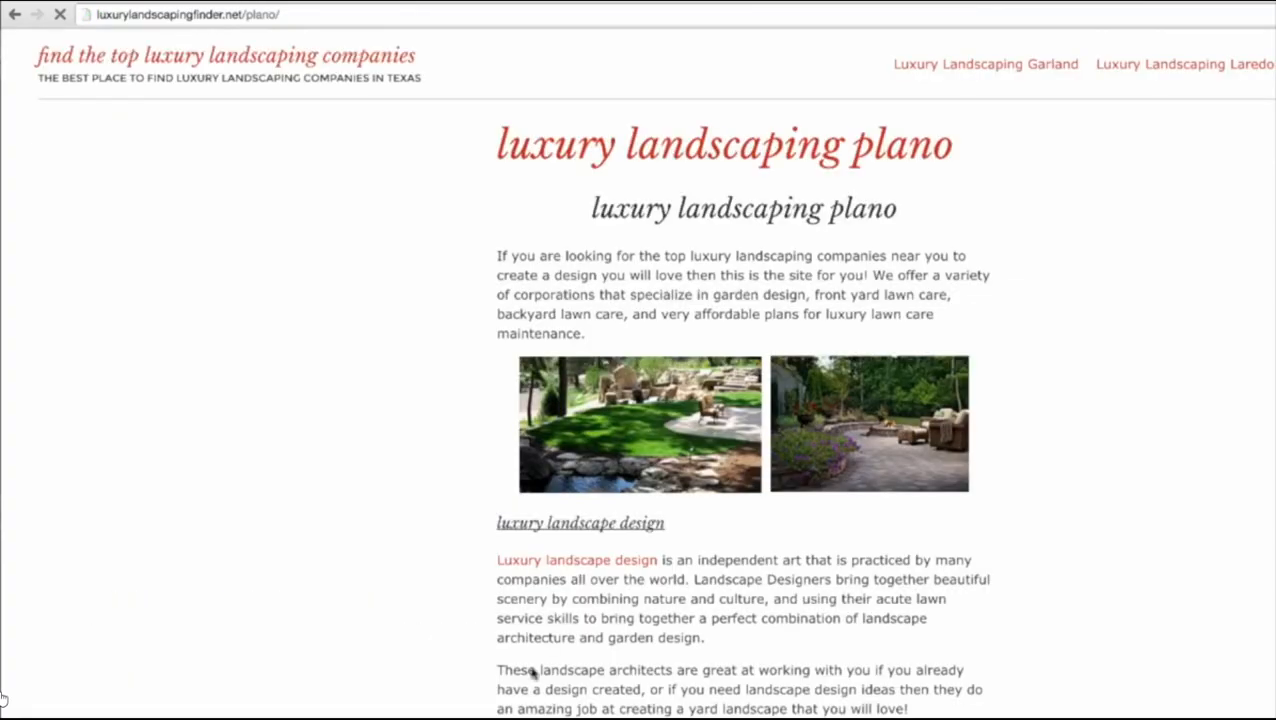
scroll("down", 3)
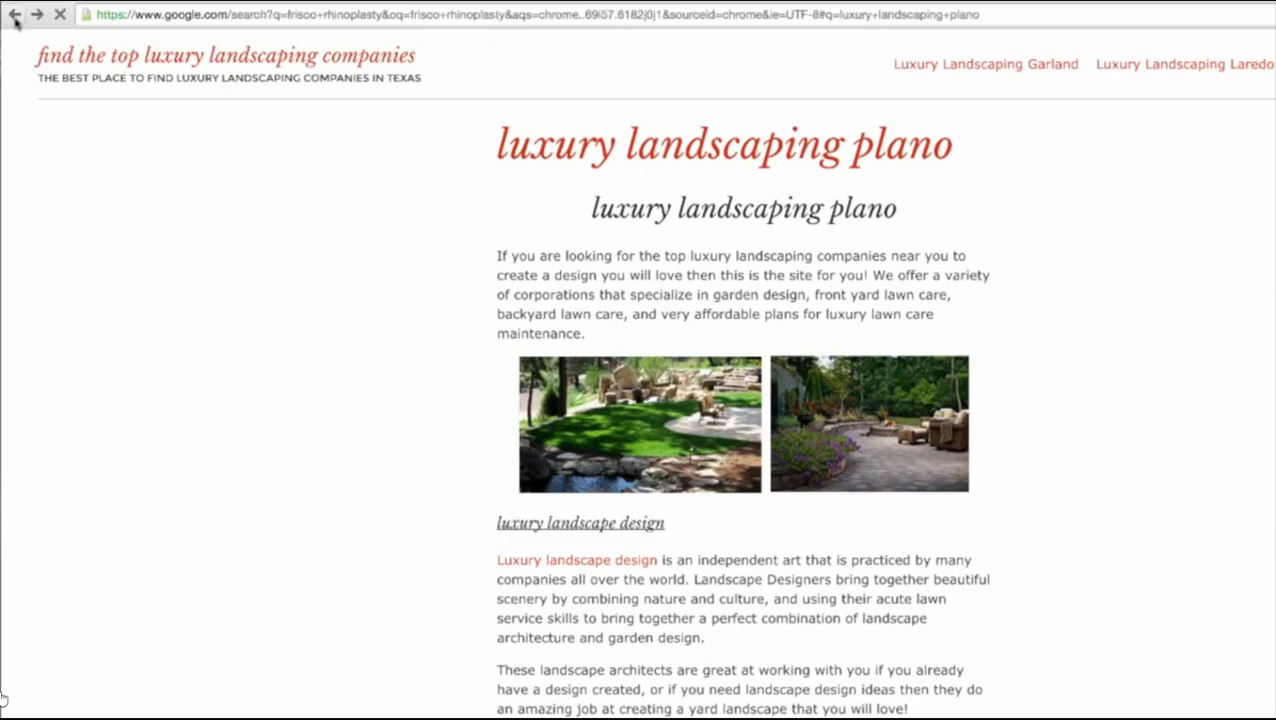
- Go back to the luxury landscaping plano results, where the finder's Plano page ranks third
left_click(16, 14)
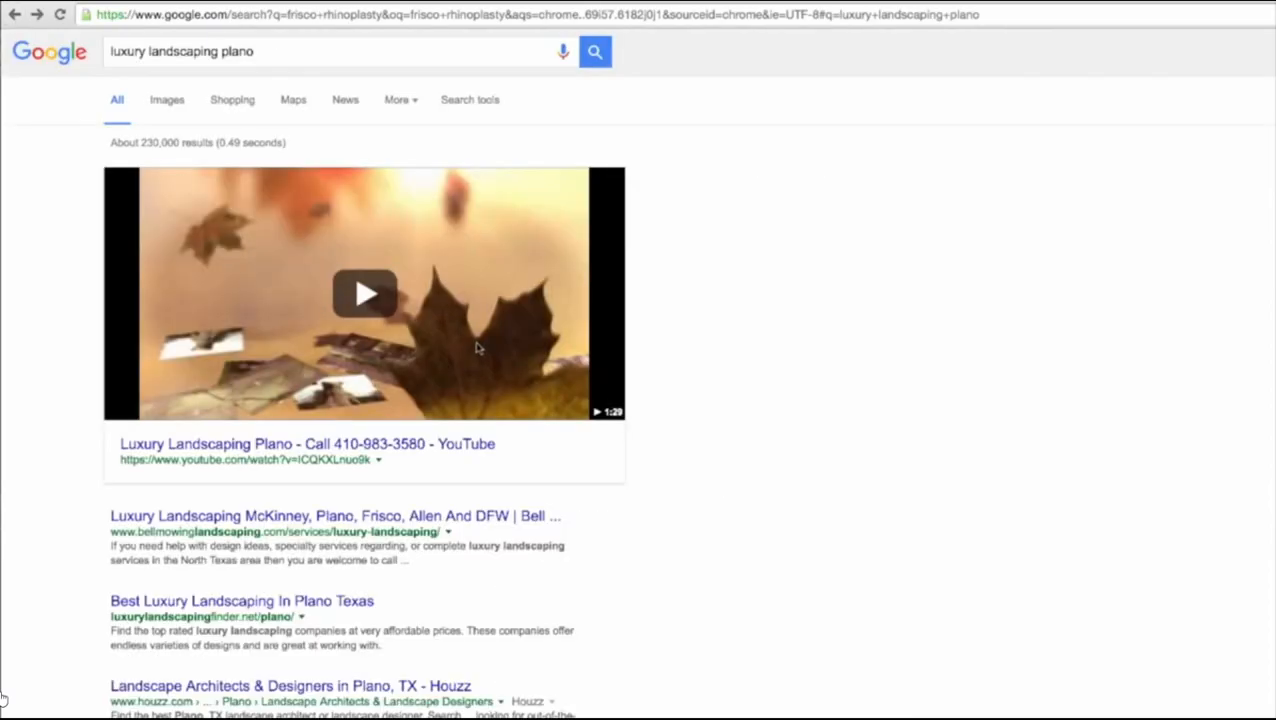
mouse_move(504, 326)
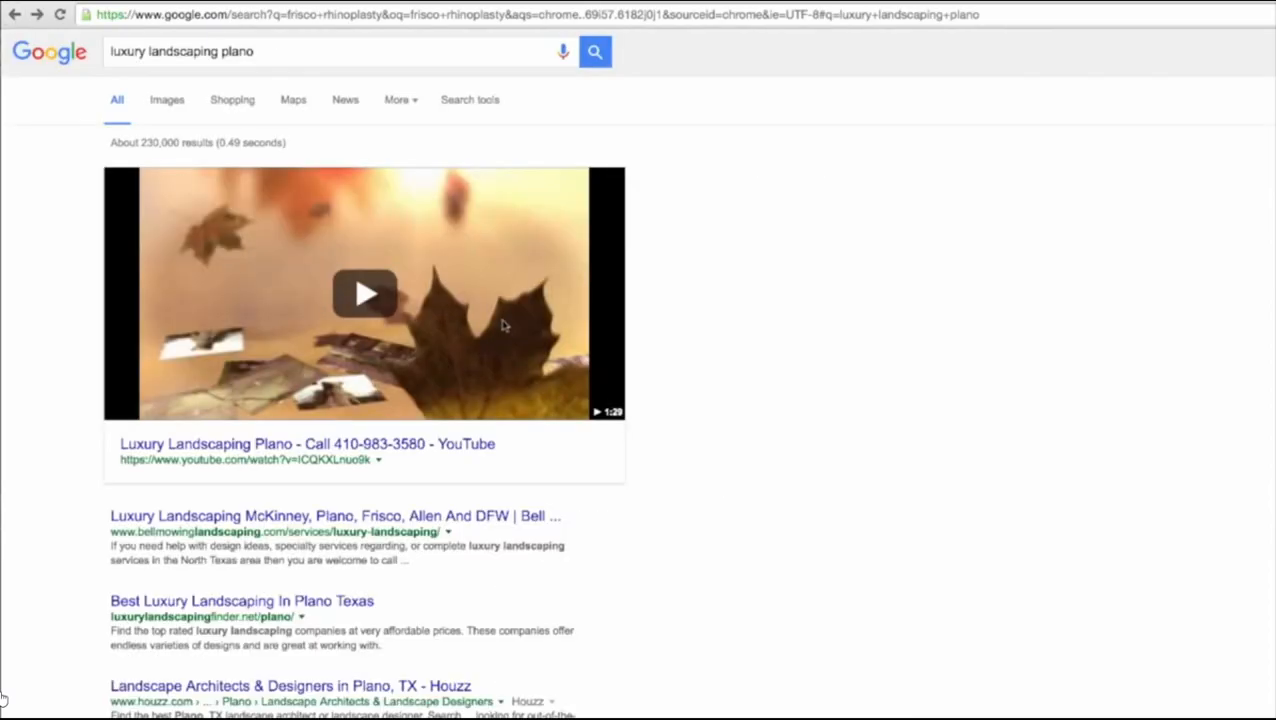
mouse_move(714, 452)
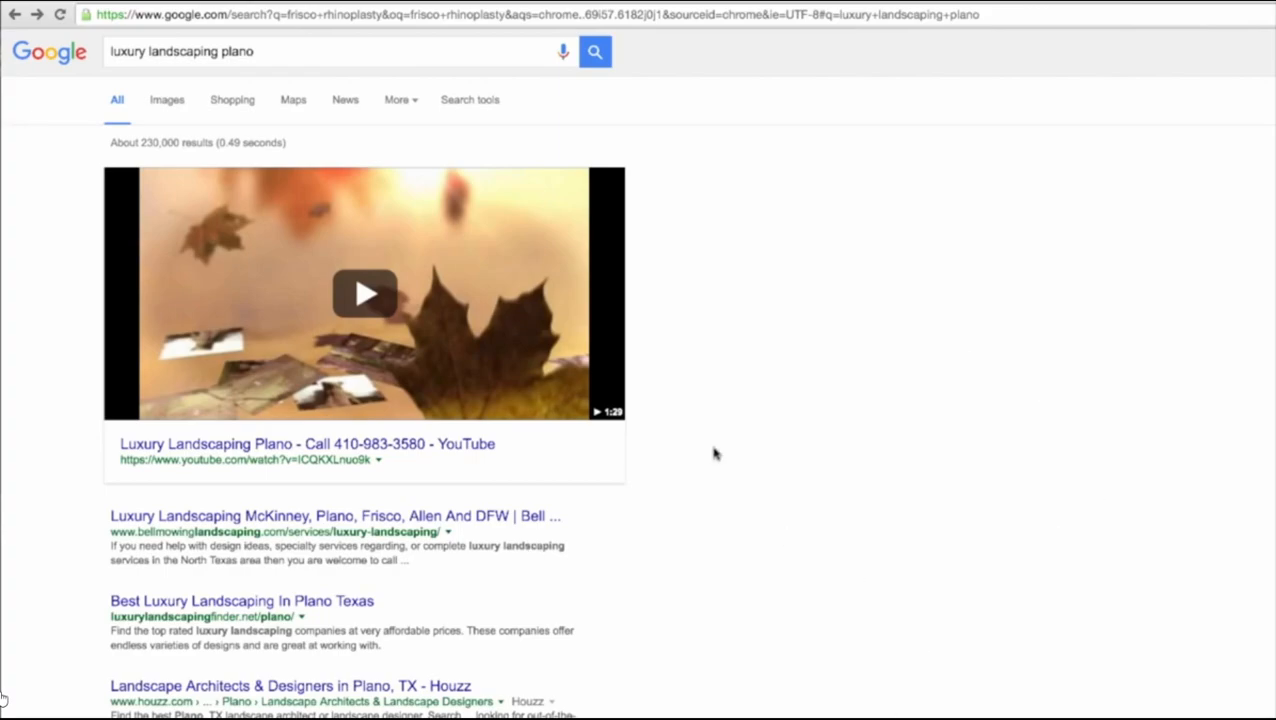
mouse_move(1080, 654)
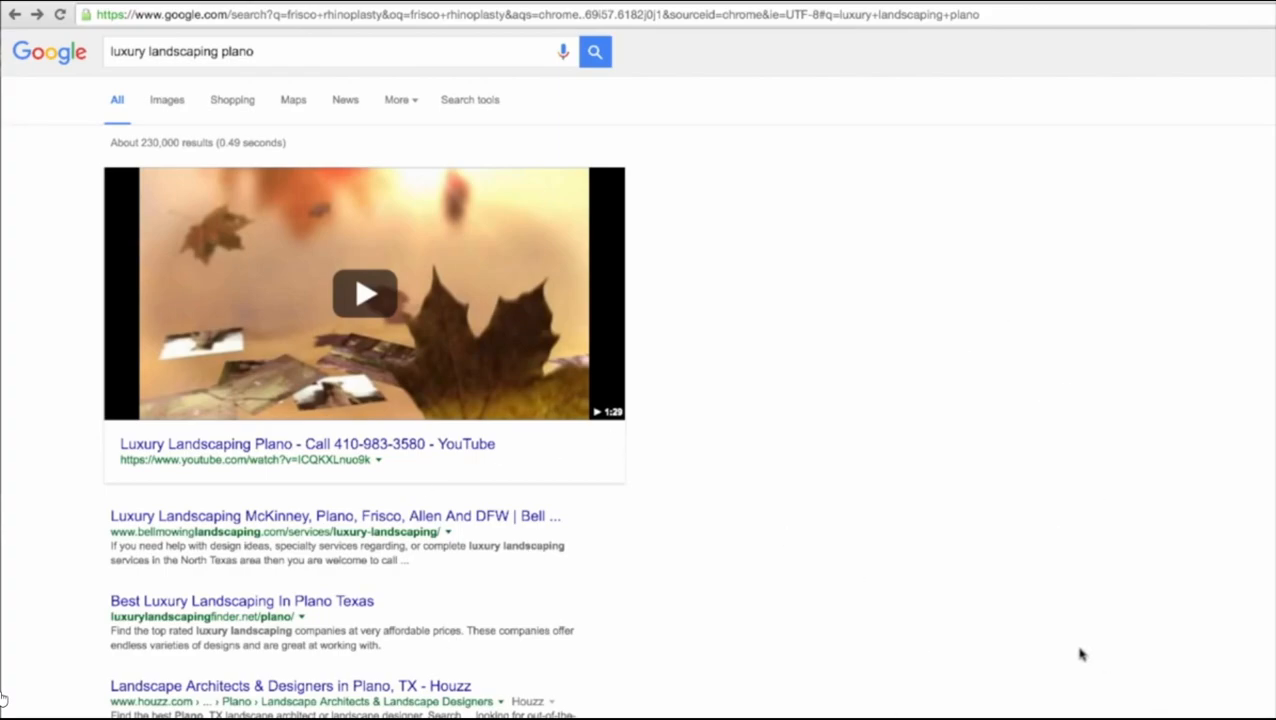
mouse_move(724, 680)
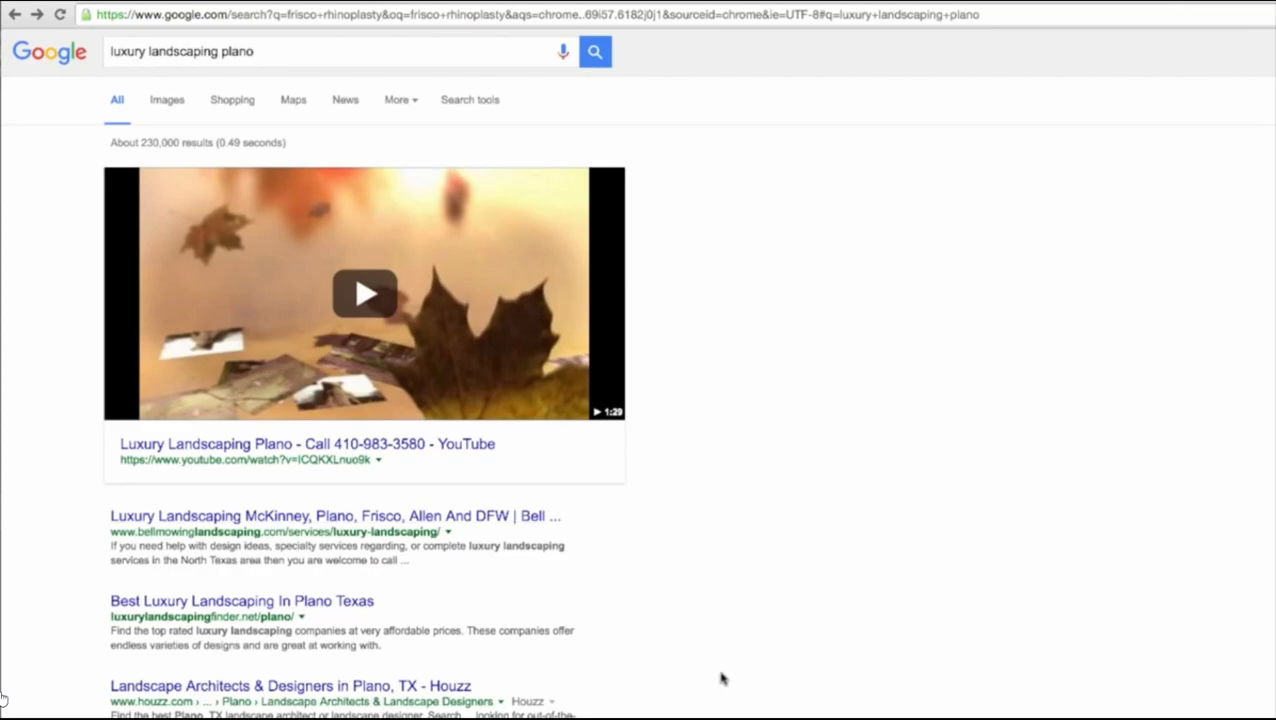
mouse_move(896, 416)
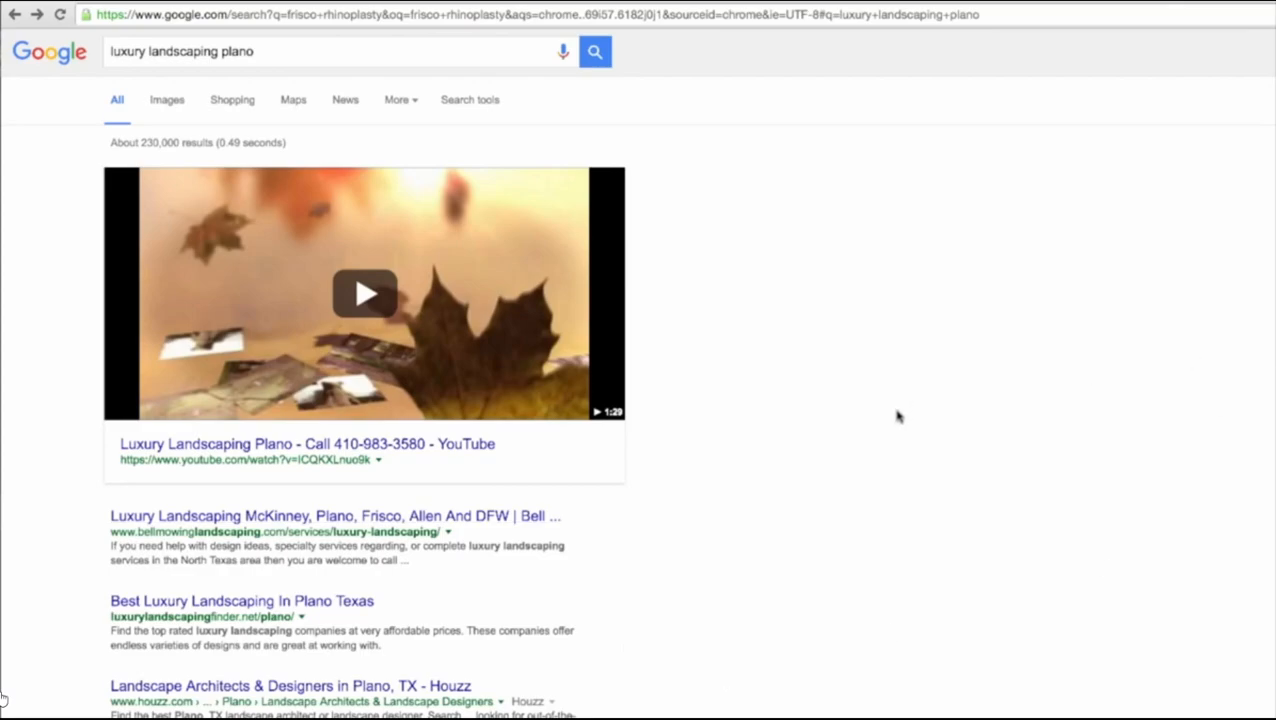
mouse_move(764, 512)
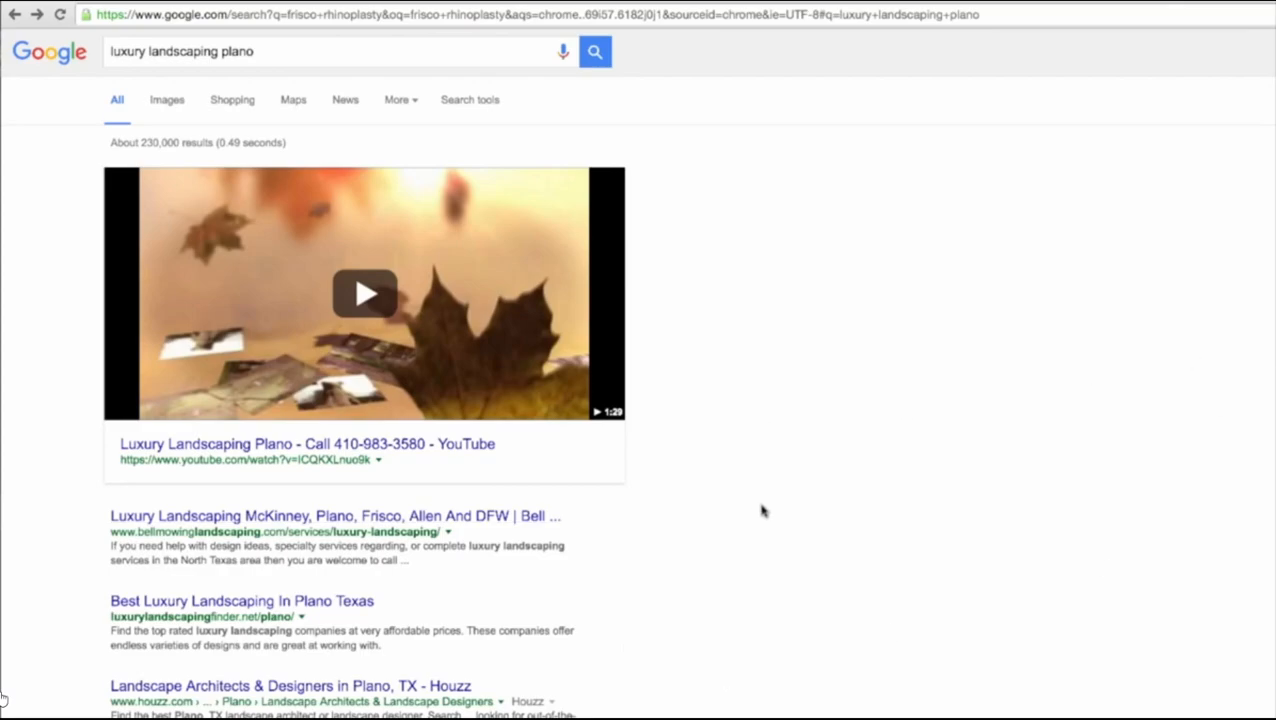